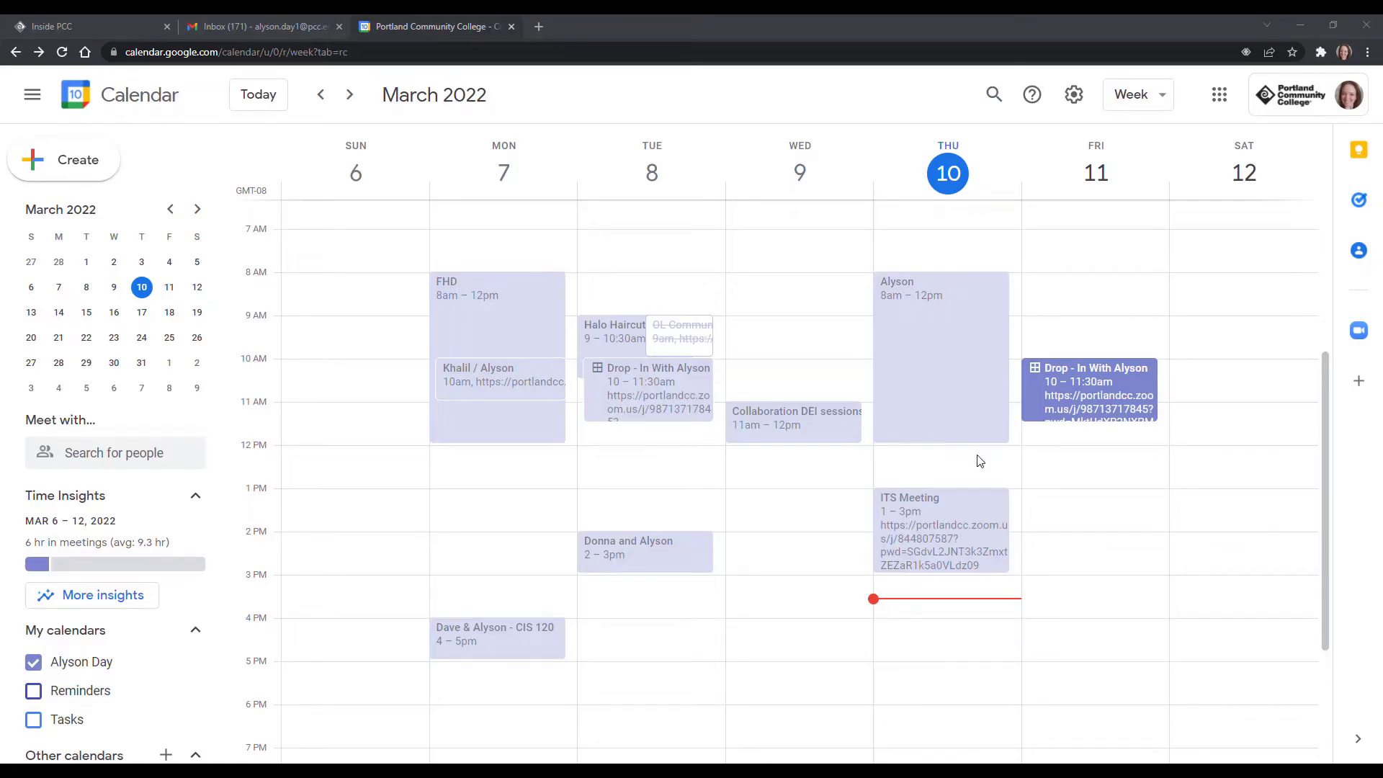
{"action": "mouse_move", "coordinate": [1111, 451]}
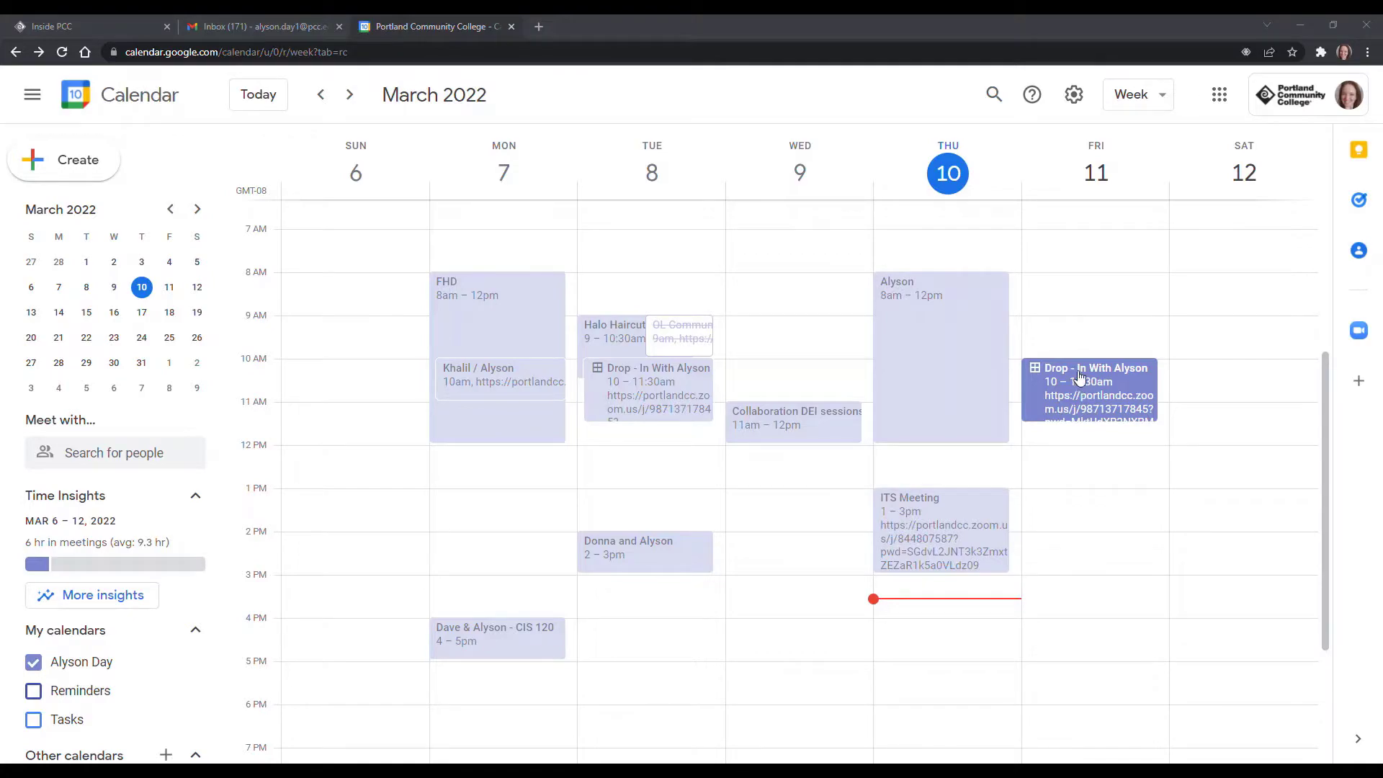
Book the 10:00–10:30 Friday drop-in slot via its appointment page, then close that tab.
{"action": "left_click", "coordinate": [1090, 393]}
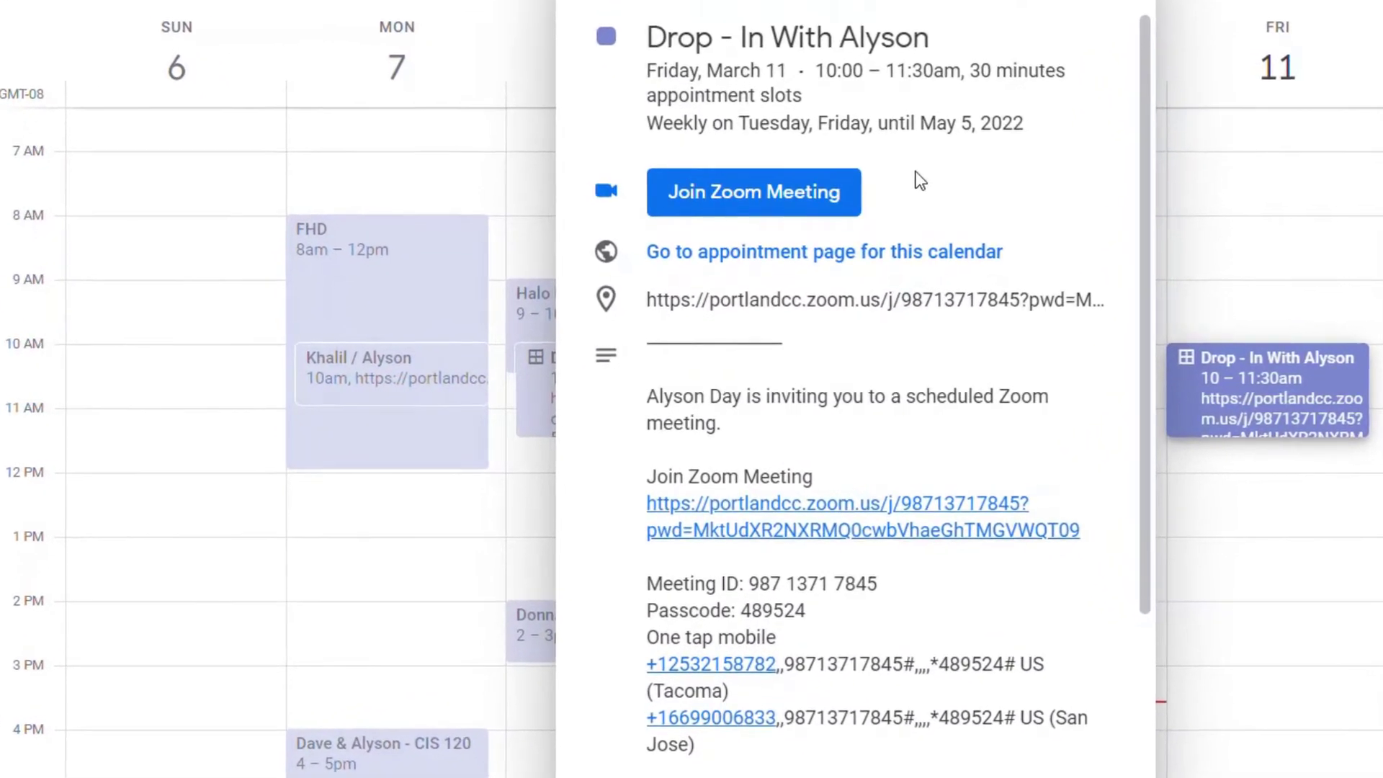
{"action": "scroll", "scroll_direction": "up", "scroll_amount": 3}
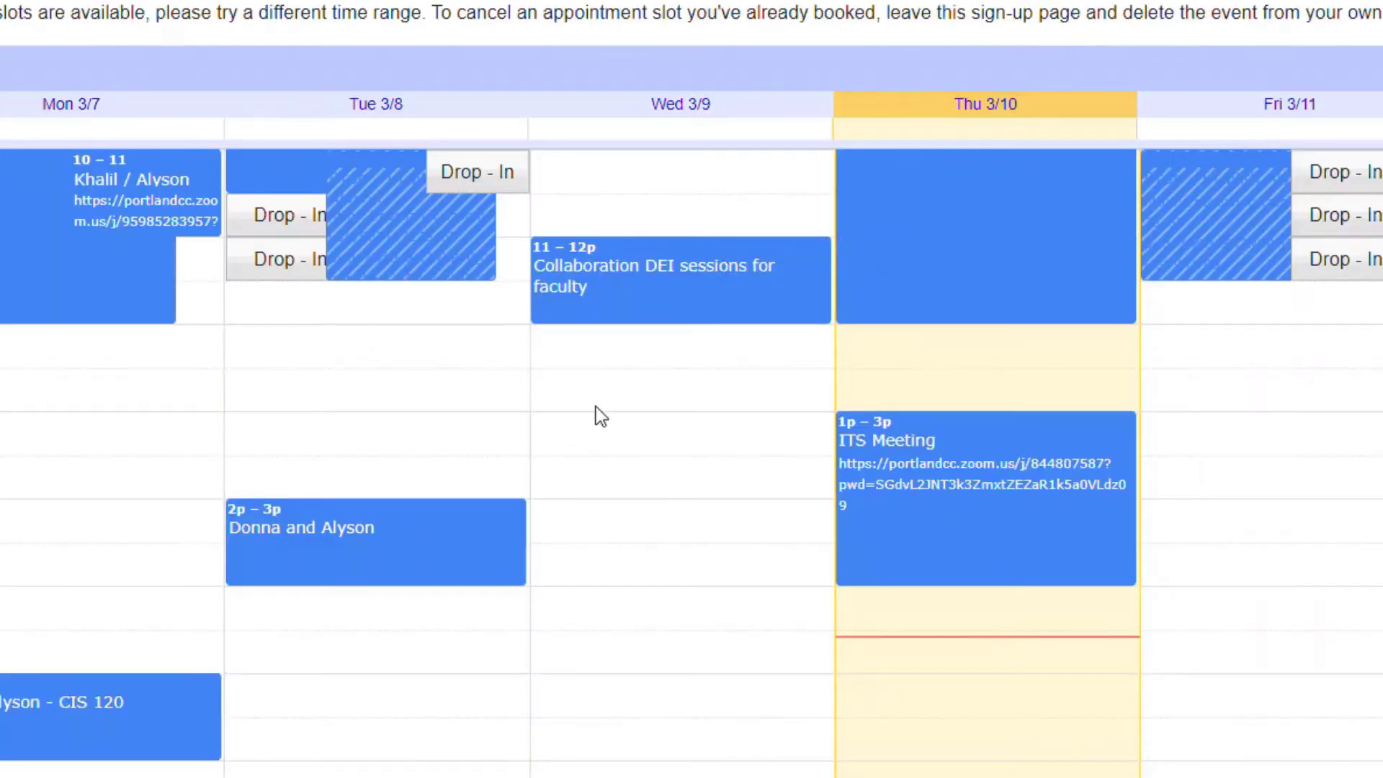
{"action": "scroll", "scroll_direction": "up", "scroll_amount": 3}
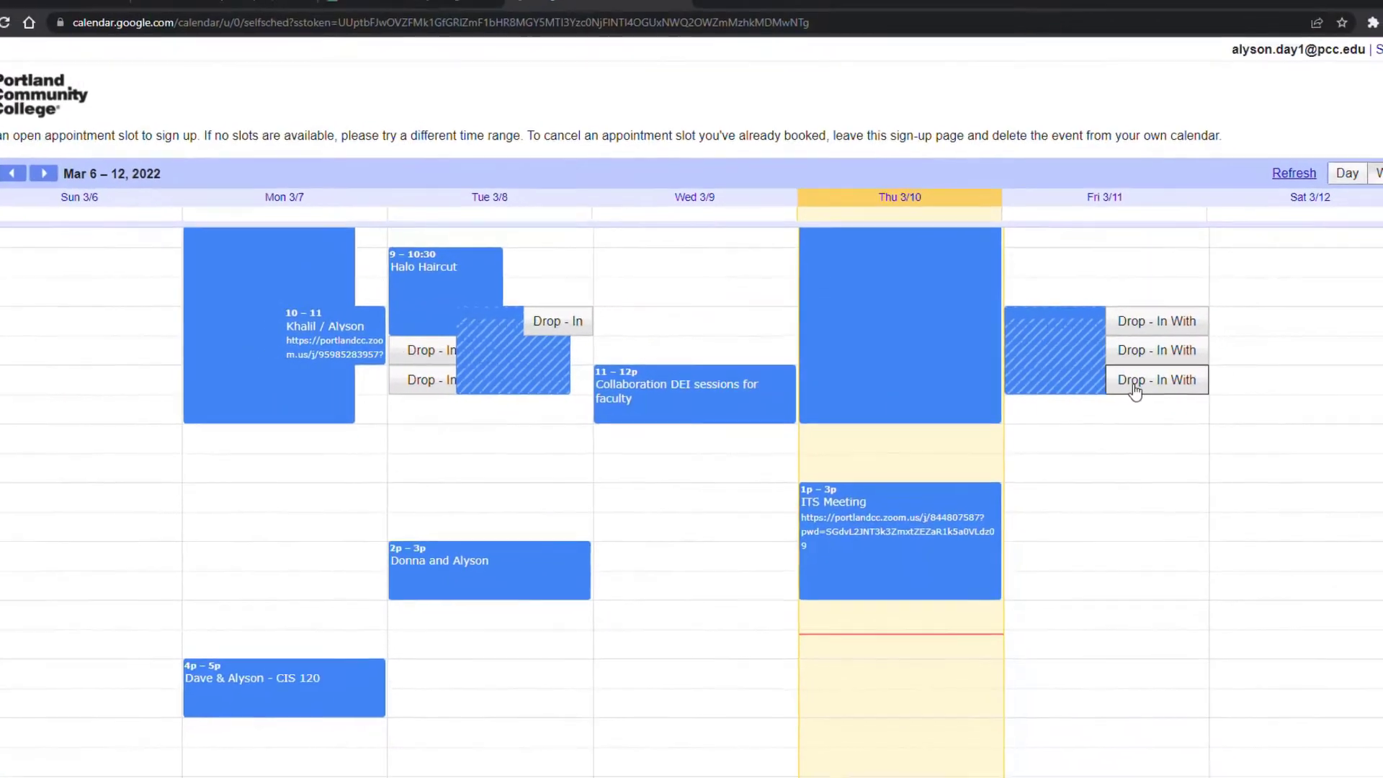
{"action": "left_click", "coordinate": [1156, 380]}
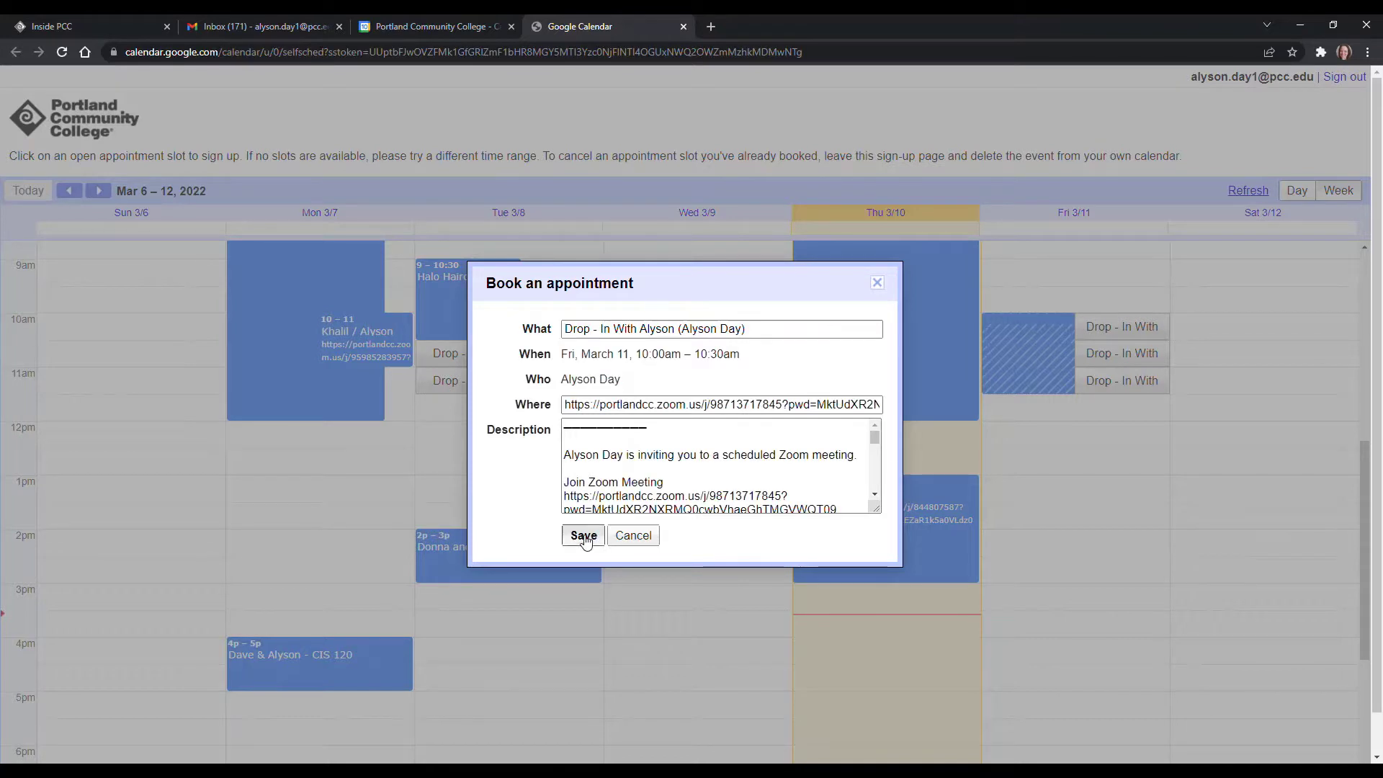
{"action": "left_click", "coordinate": [582, 535]}
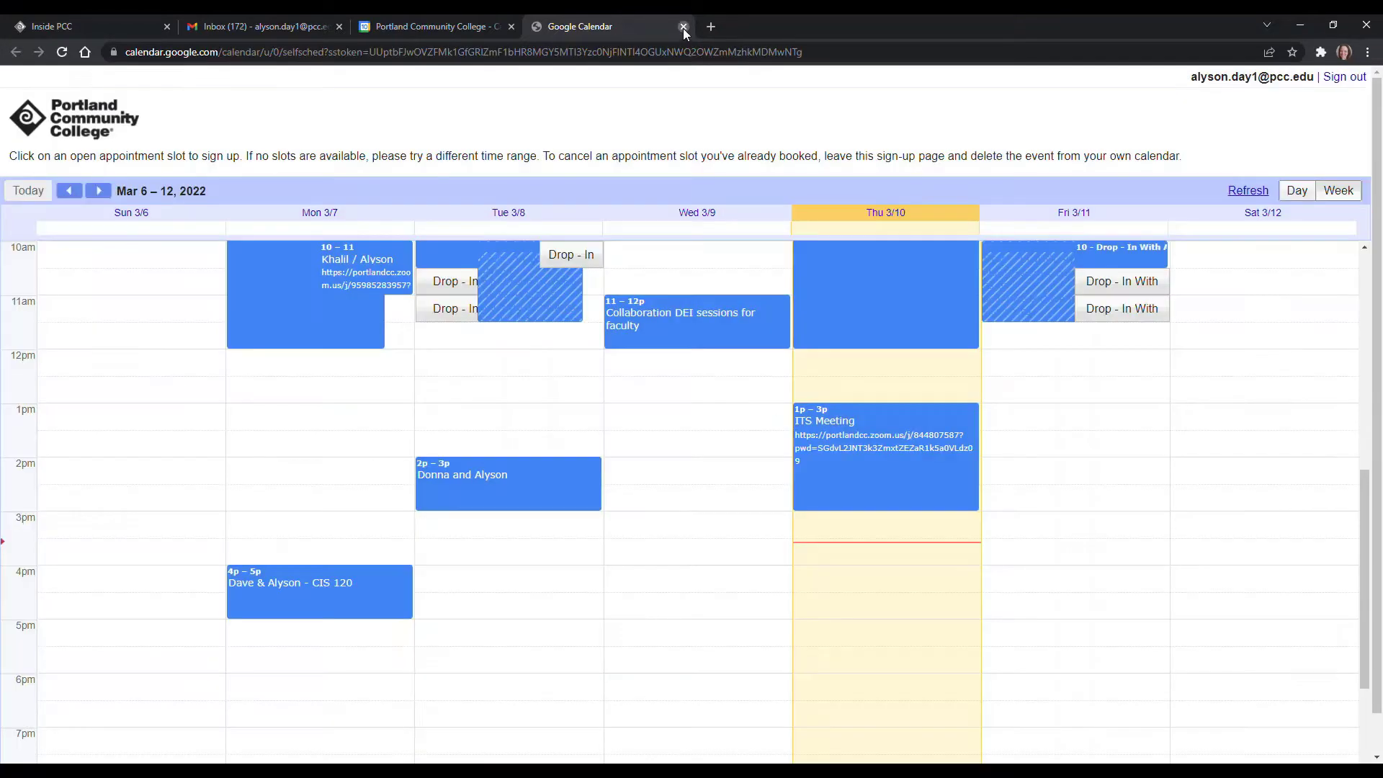
{"action": "left_click", "coordinate": [683, 26]}
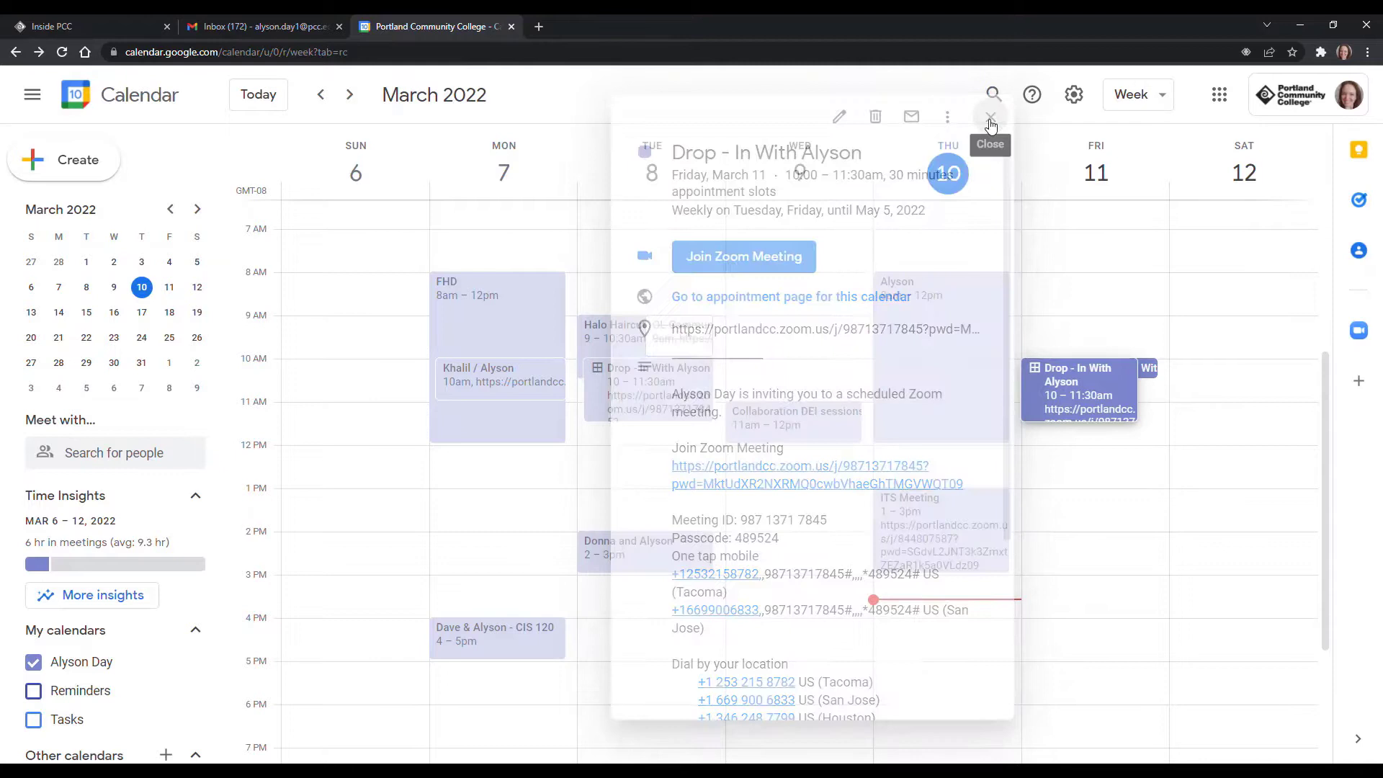
{"action": "left_click", "coordinate": [989, 117]}
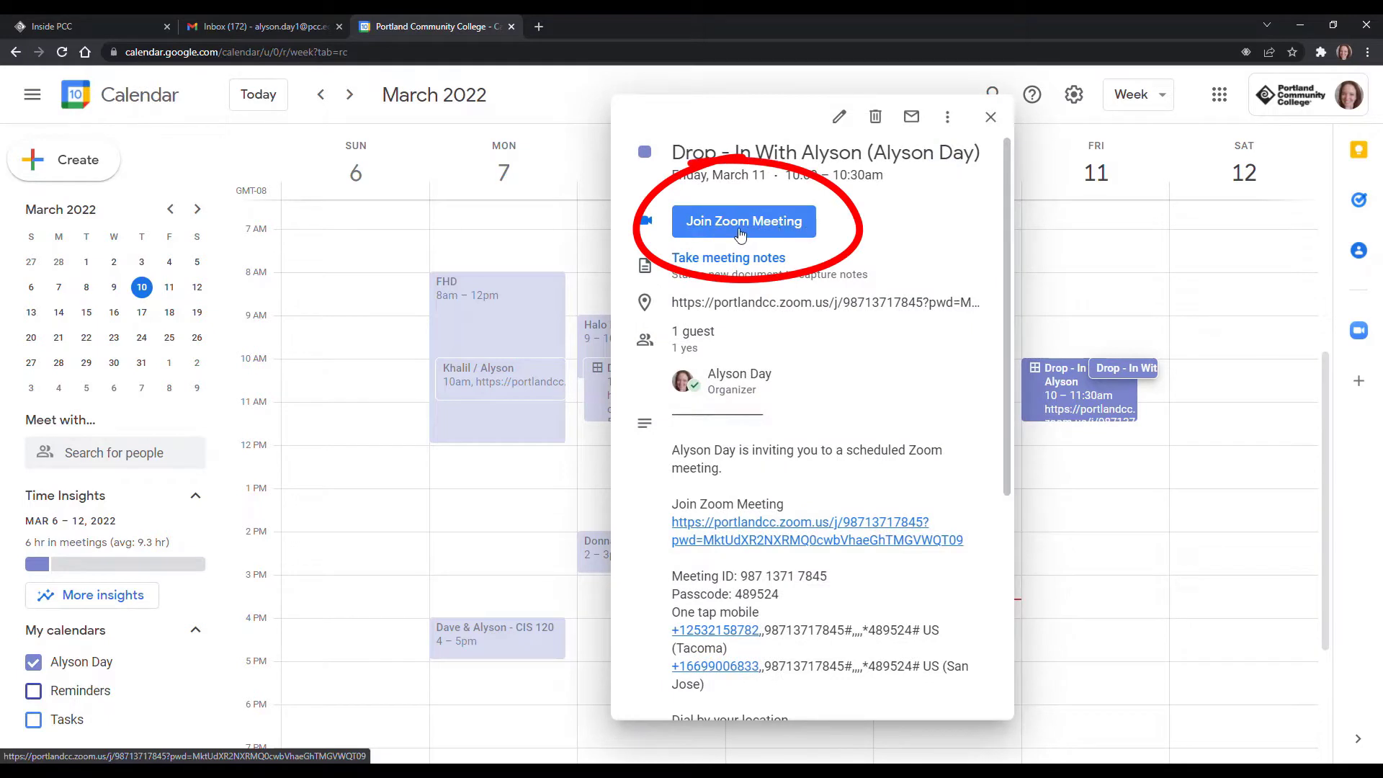
{"action": "left_click", "coordinate": [990, 117]}
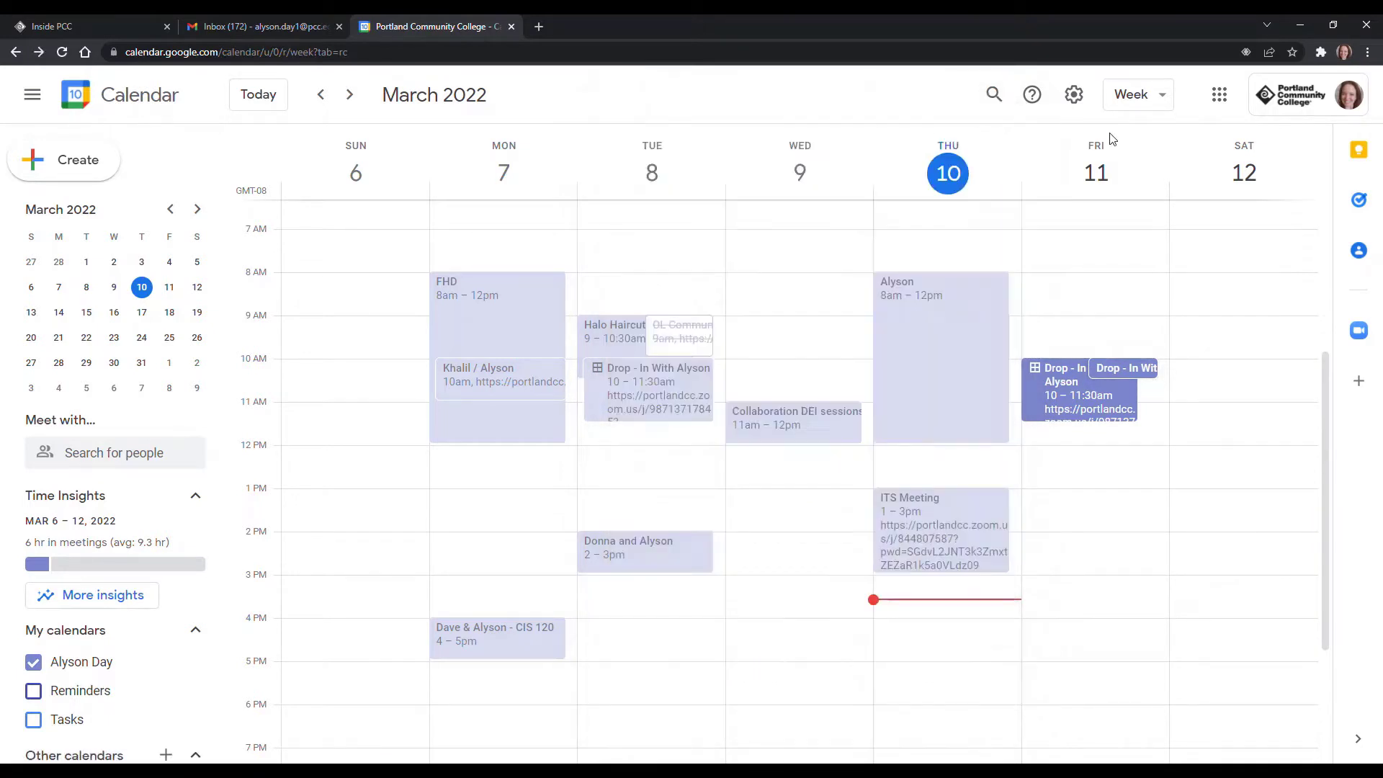
{"action": "mouse_move", "coordinate": [1073, 94]}
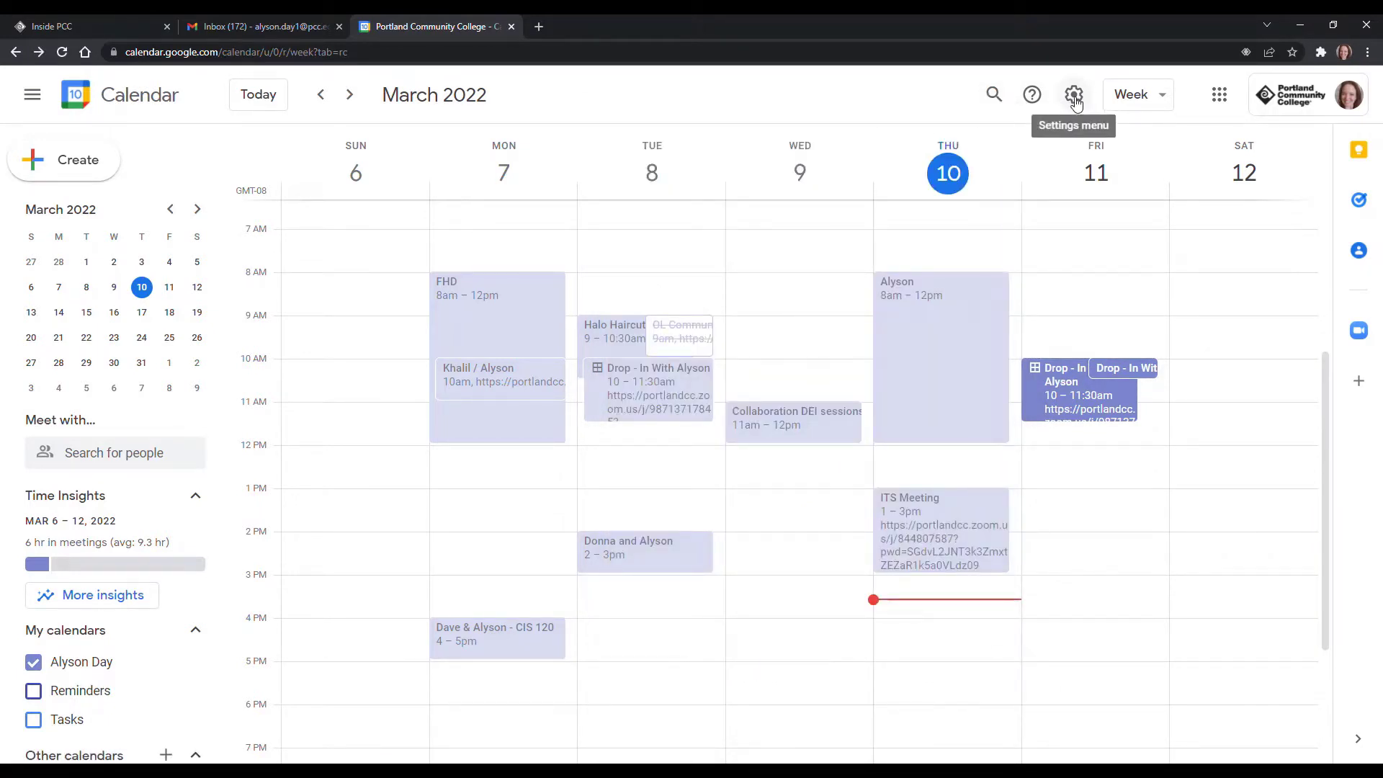
{"action": "left_click", "coordinate": [1073, 94]}
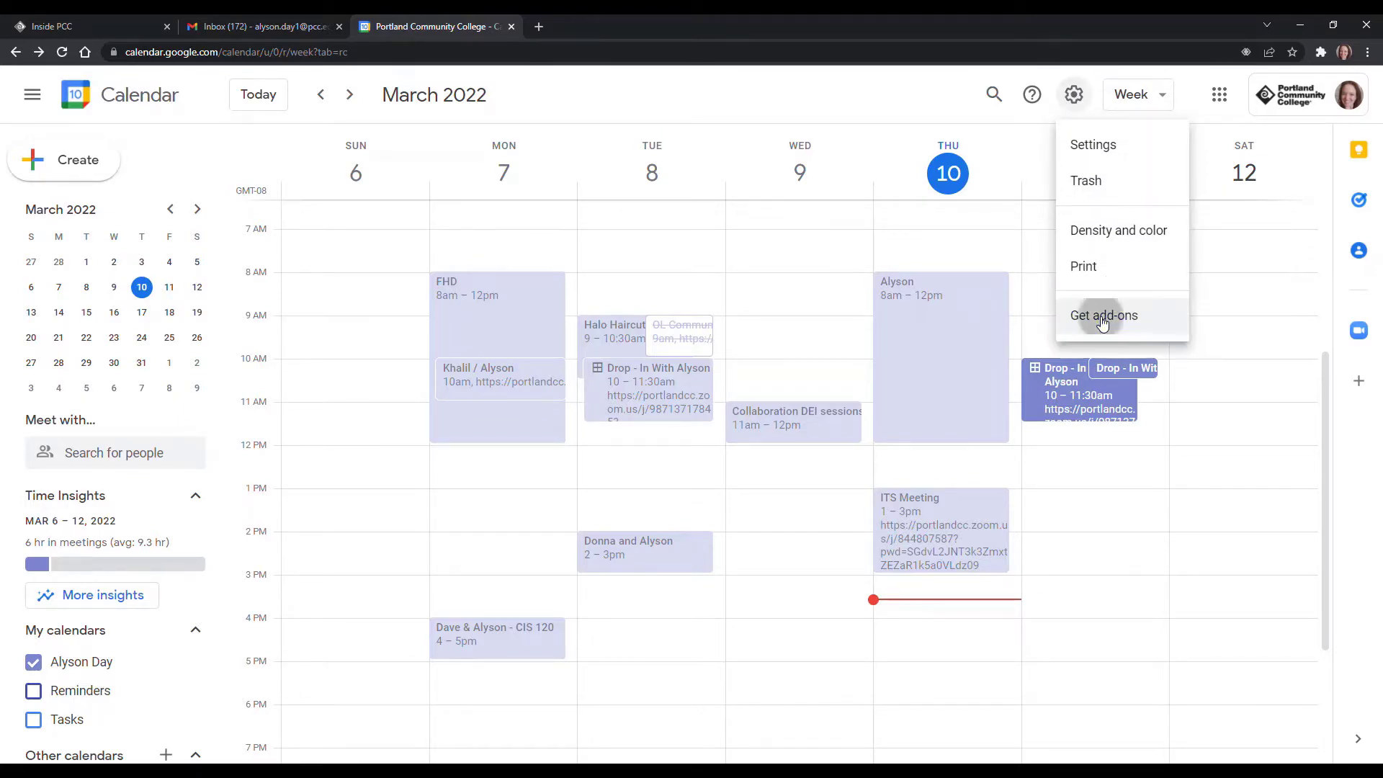
{"action": "left_click", "coordinate": [1103, 315]}
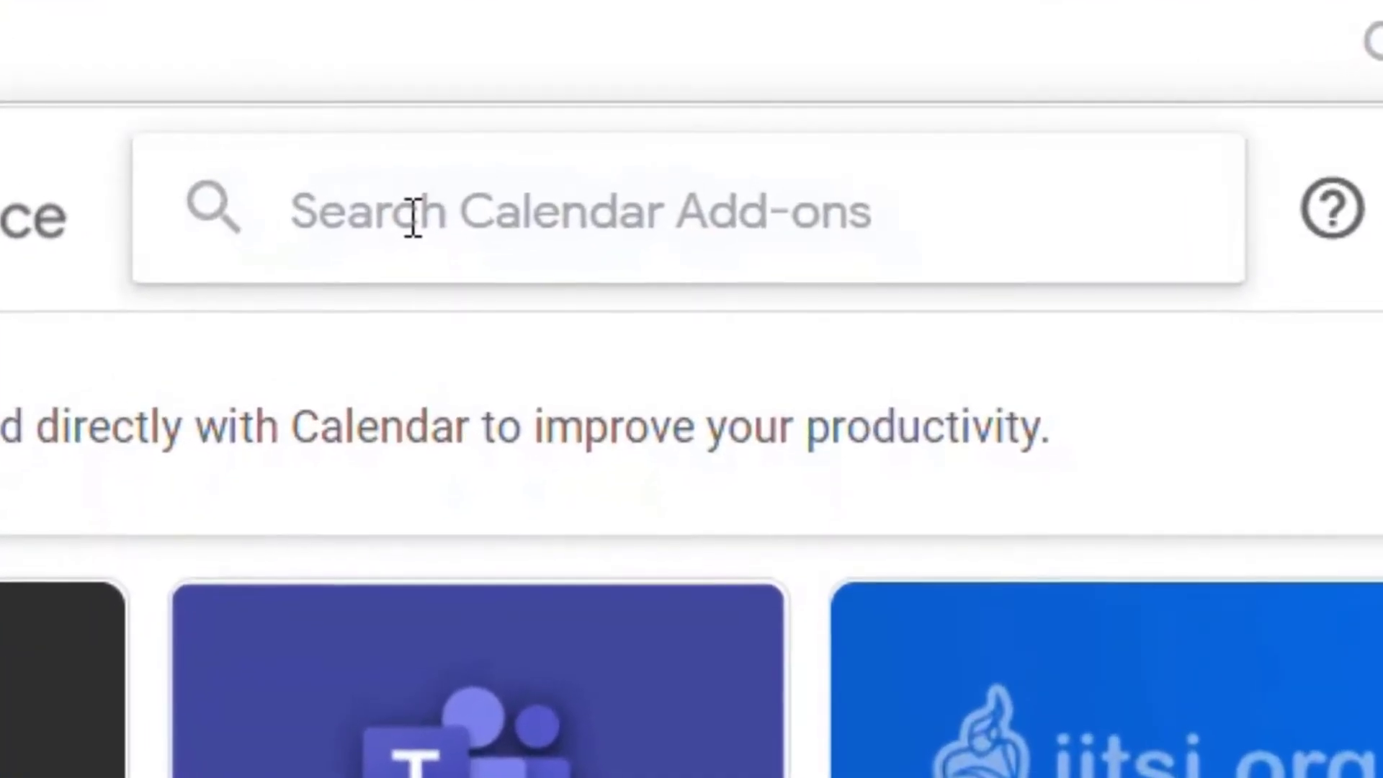
{"action": "type", "text": "zoom for"}
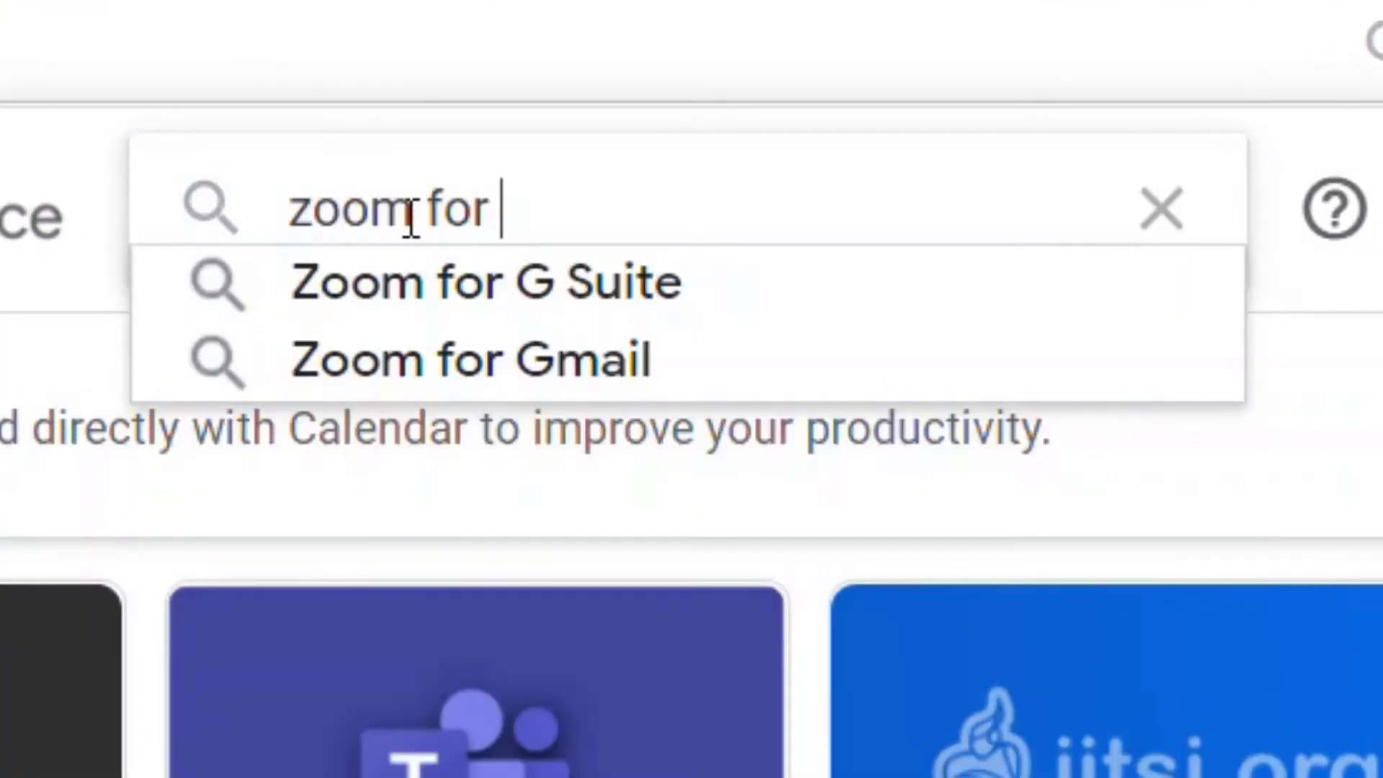
{"action": "left_click", "coordinate": [483, 283]}
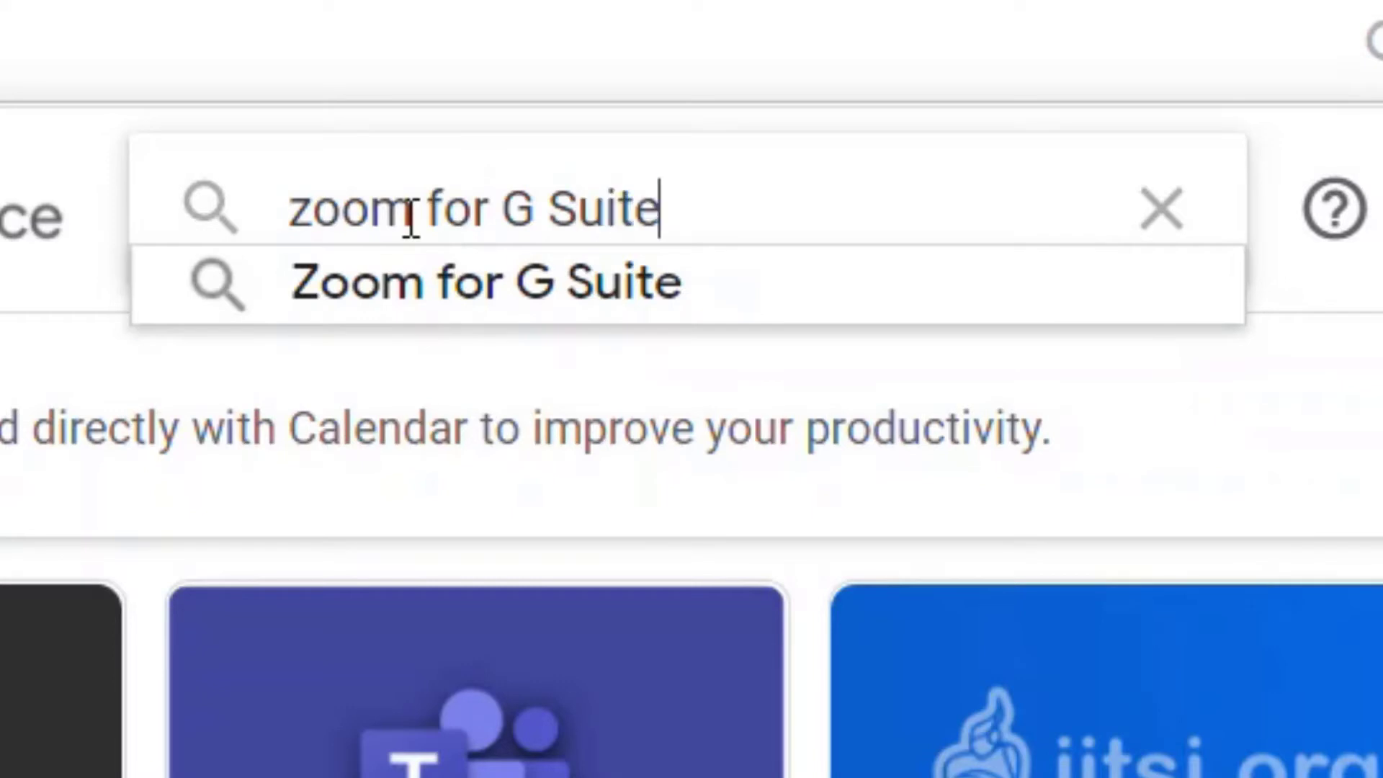
{"action": "left_click", "coordinate": [482, 282]}
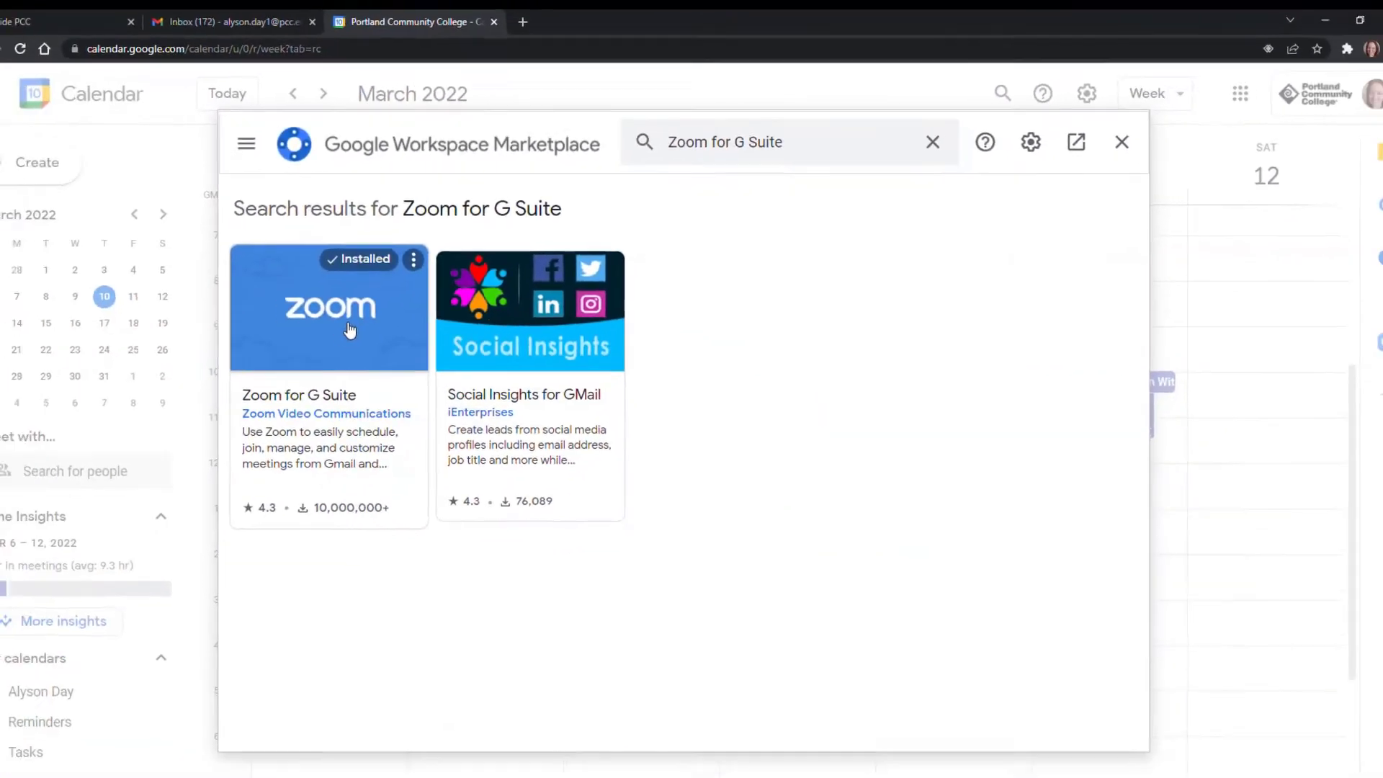
{"action": "left_click", "coordinate": [328, 308]}
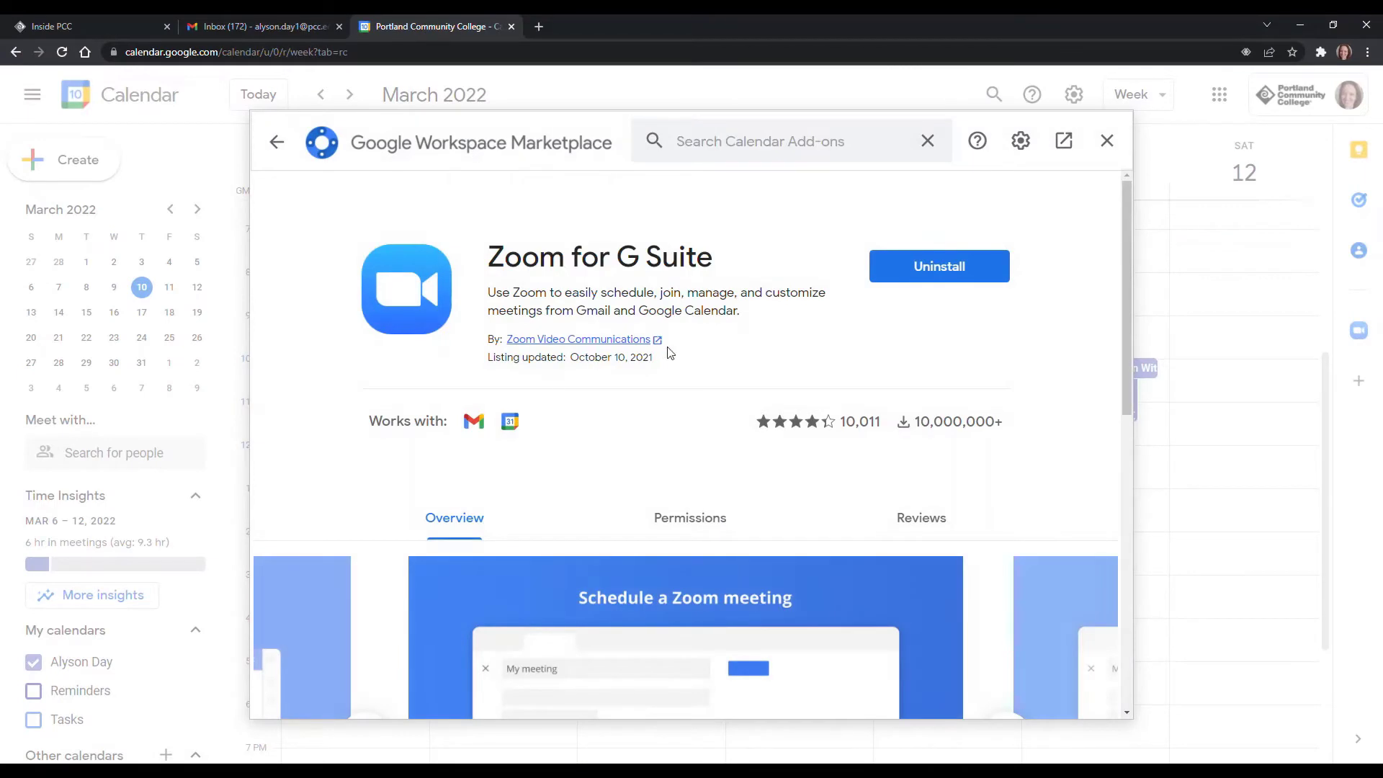
{"action": "mouse_move", "coordinate": [946, 445]}
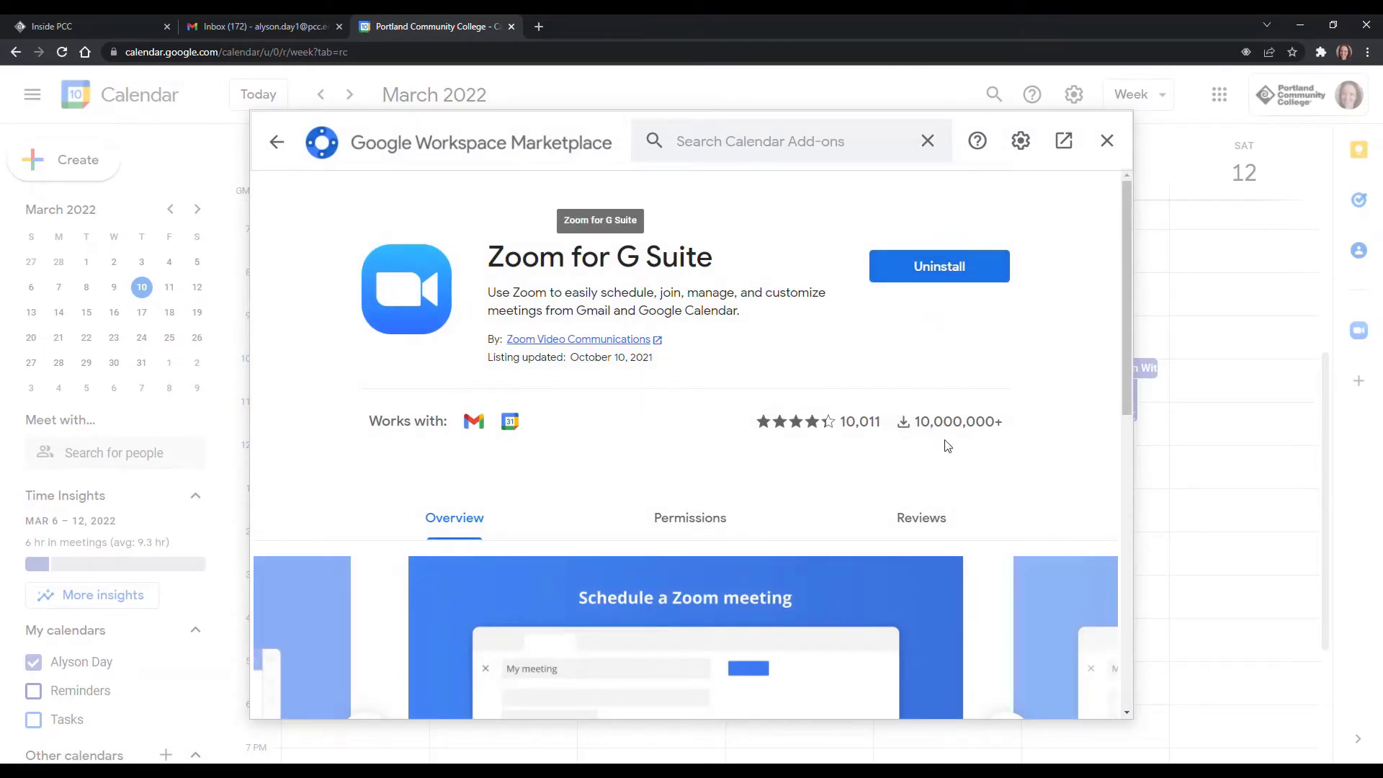
{"action": "mouse_move", "coordinate": [712, 347]}
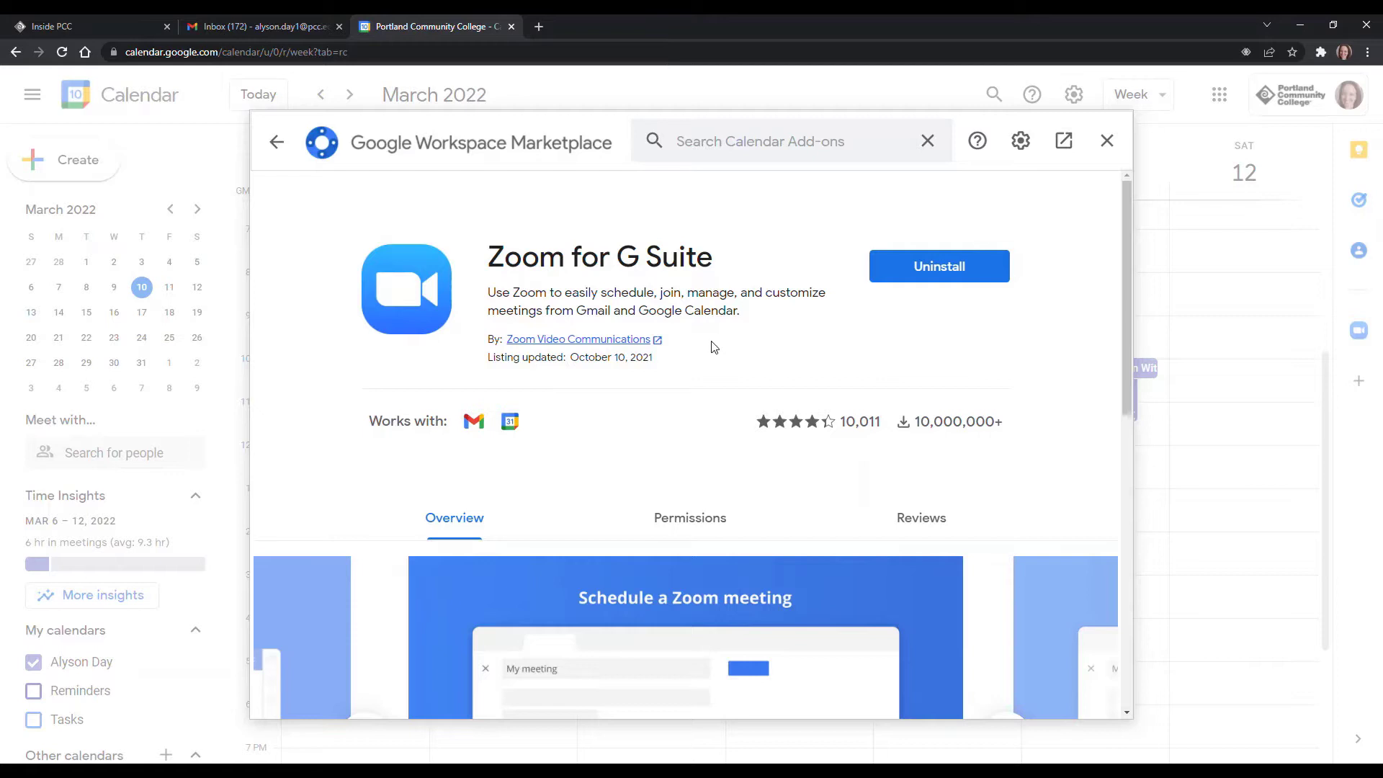
{"action": "mouse_move", "coordinate": [746, 345]}
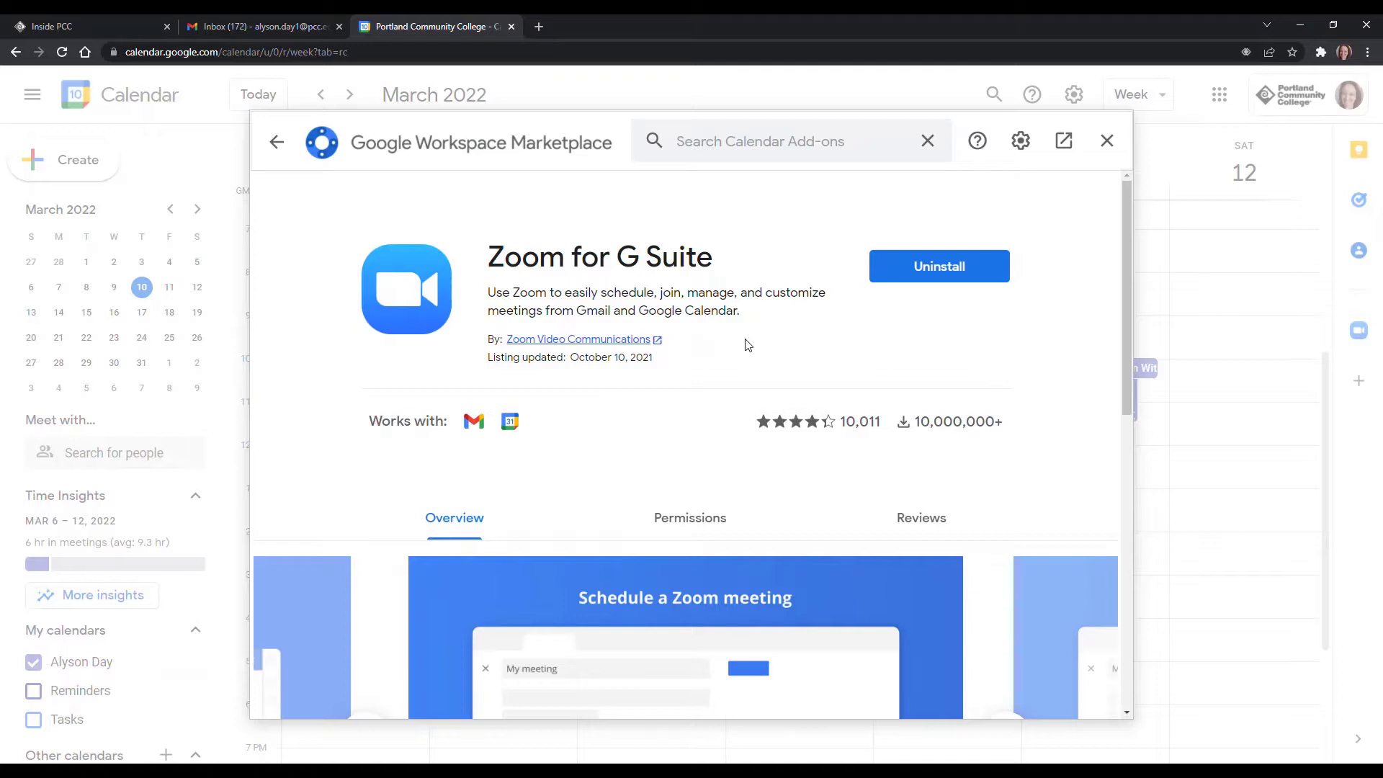
{"action": "mouse_move", "coordinate": [836, 282]}
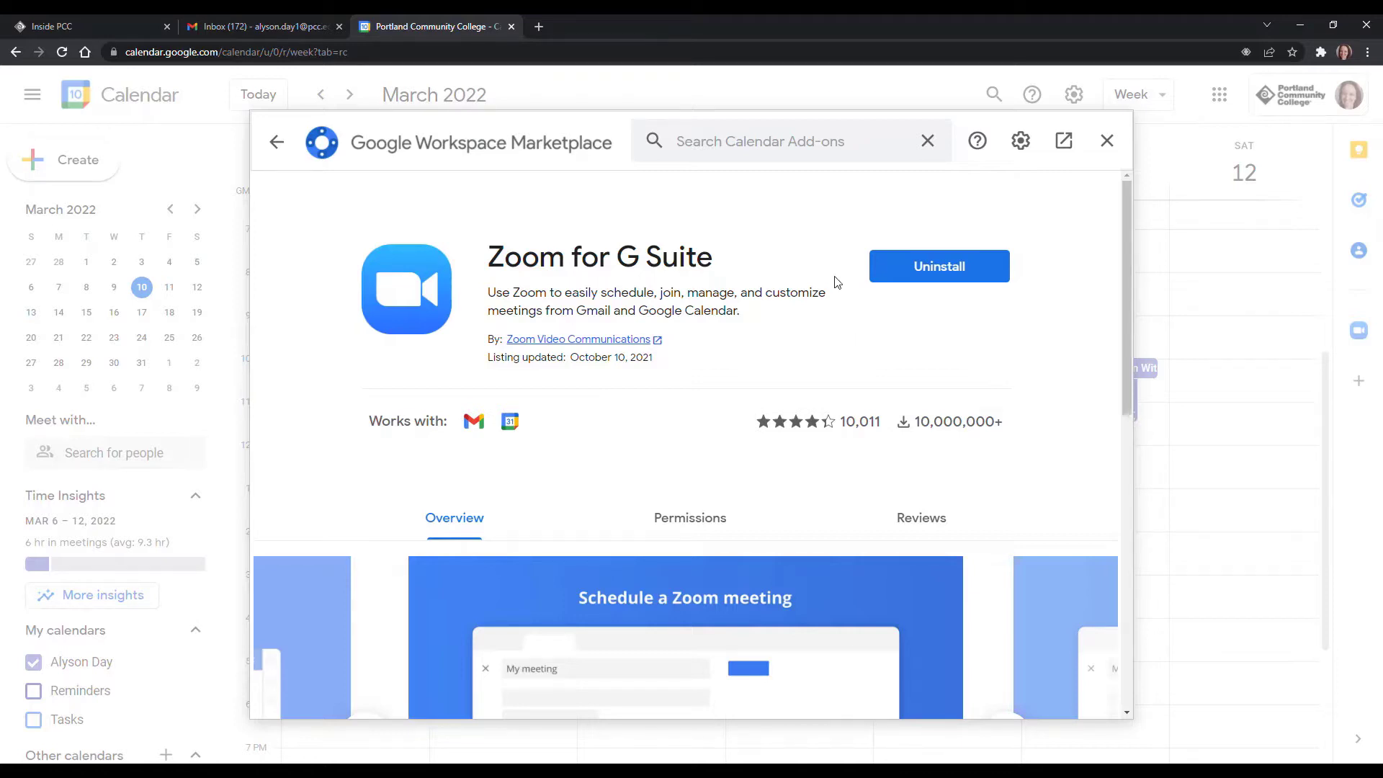
{"action": "mouse_move", "coordinate": [1088, 185]}
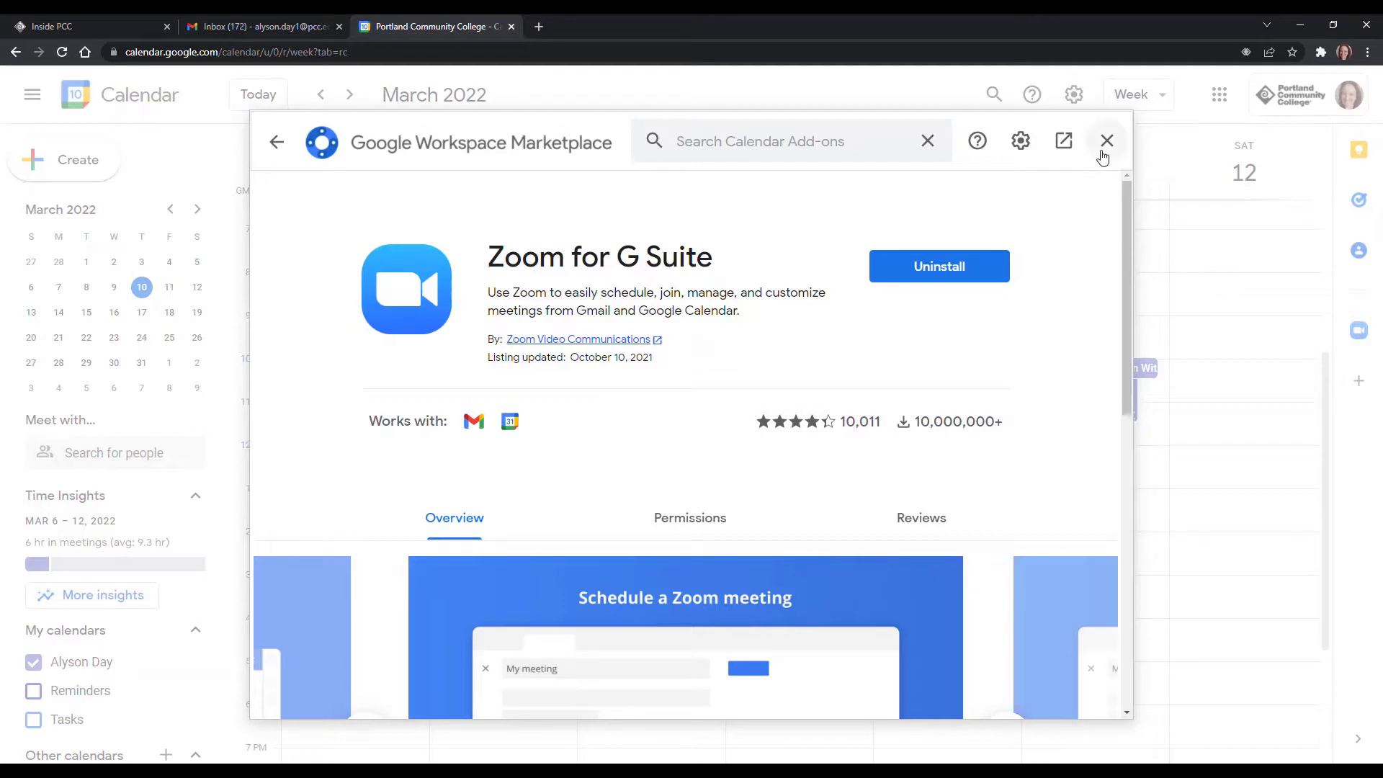
{"action": "left_click", "coordinate": [1107, 140]}
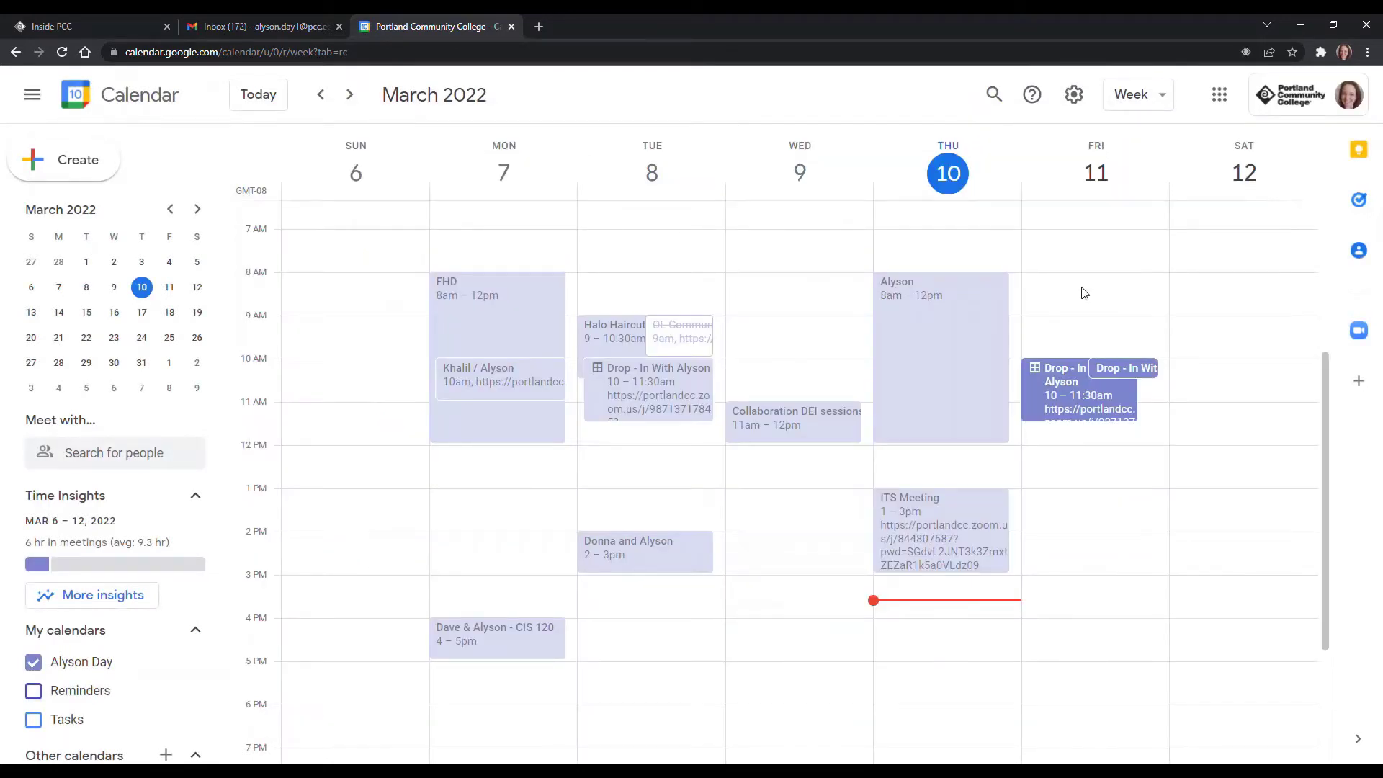
{"action": "mouse_move", "coordinate": [1033, 491]}
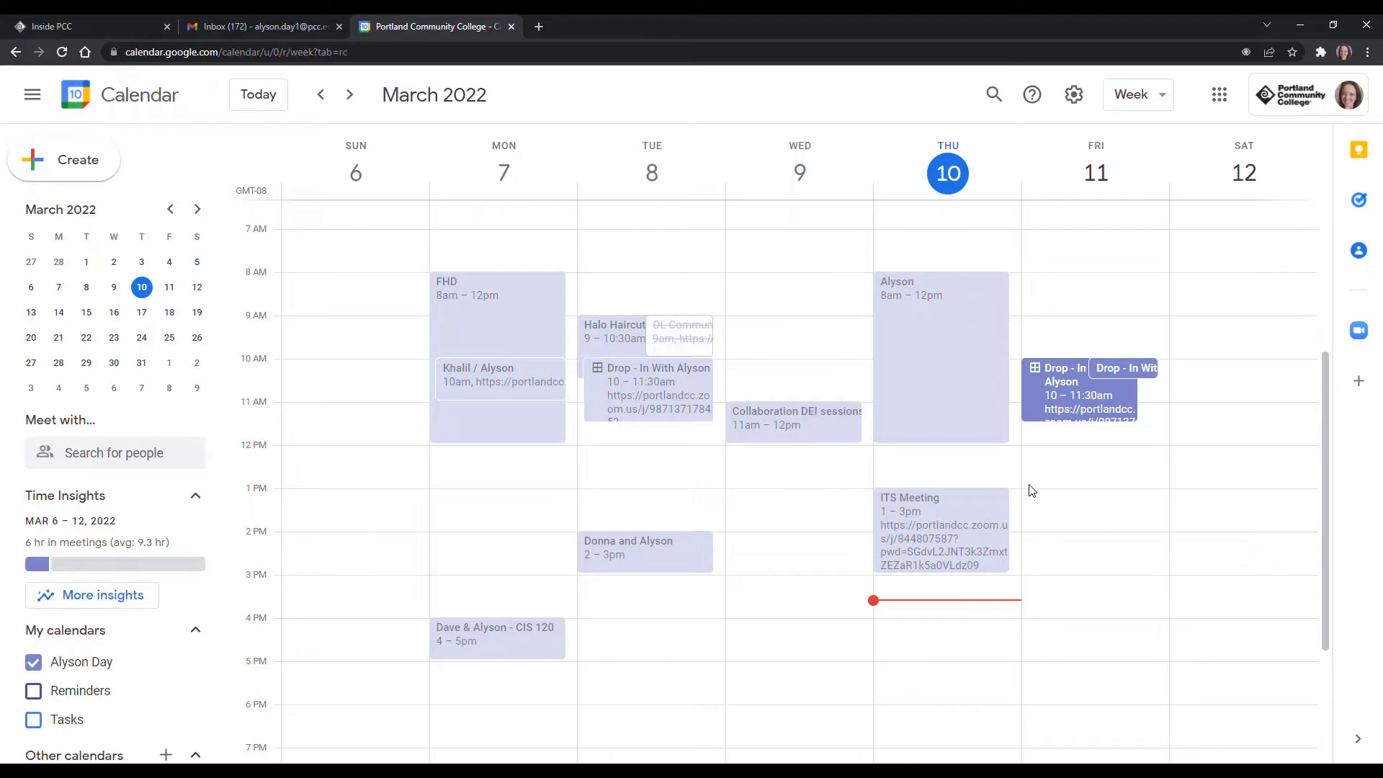
{"action": "mouse_move", "coordinate": [1046, 498]}
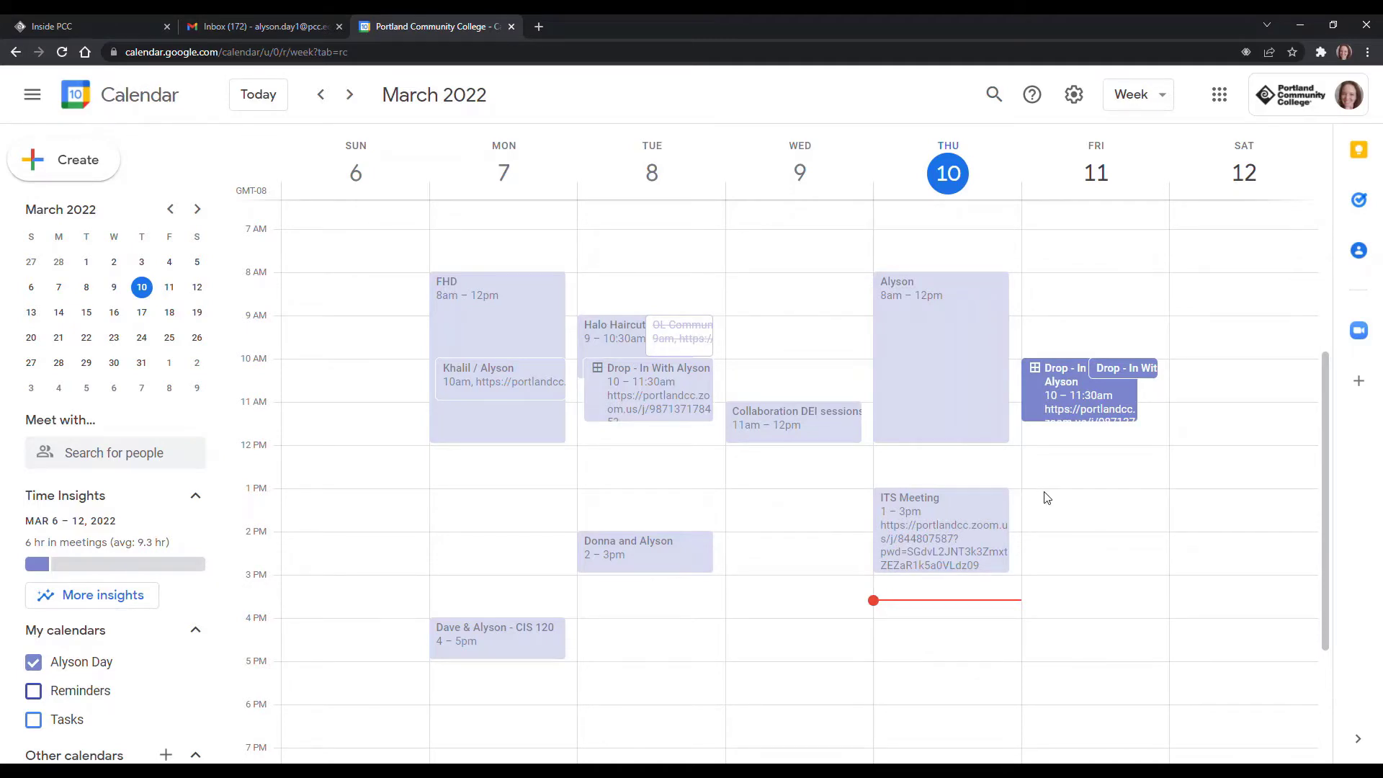
{"action": "left_click", "coordinate": [1088, 529]}
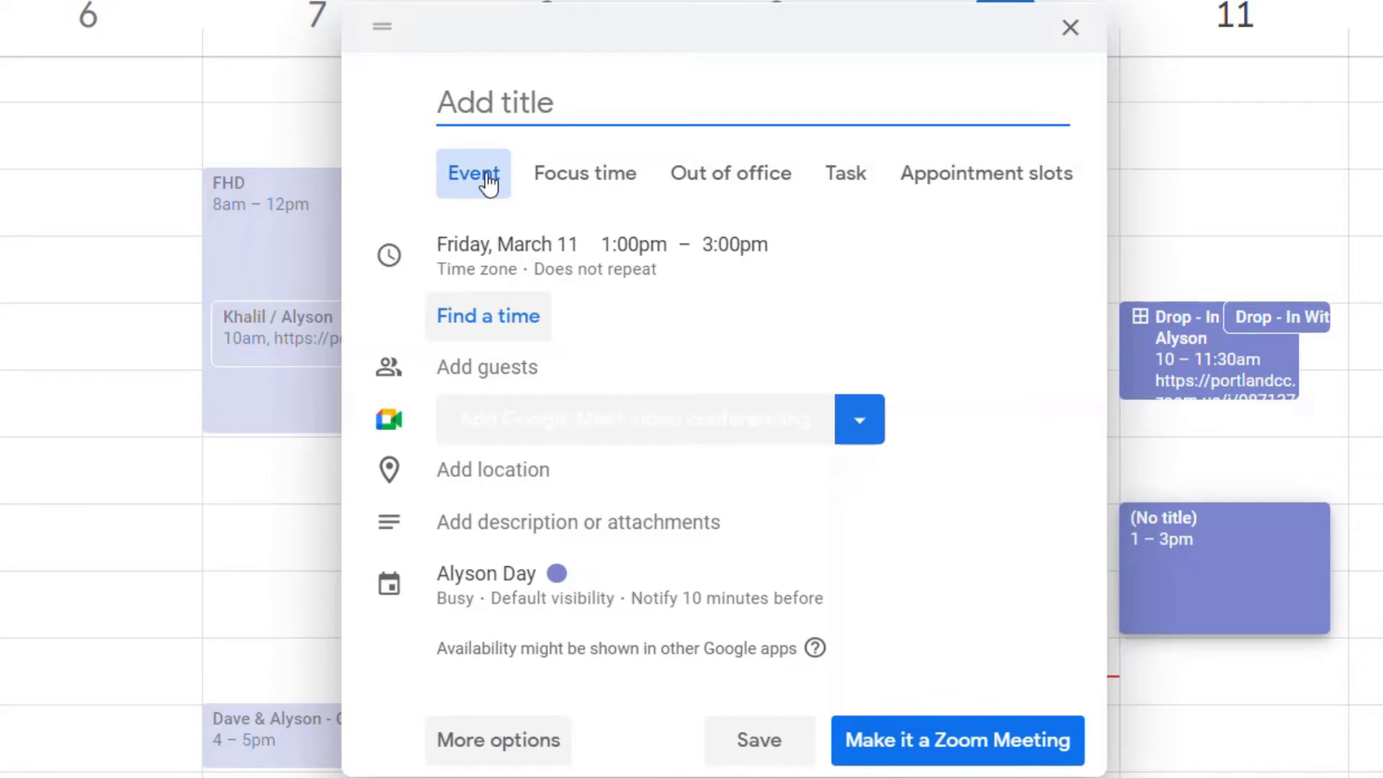
Title the March 11 1–3pm draft 'Appointment Slots' and switch it to appointment slots.
{"action": "type", "text": "Apo"}
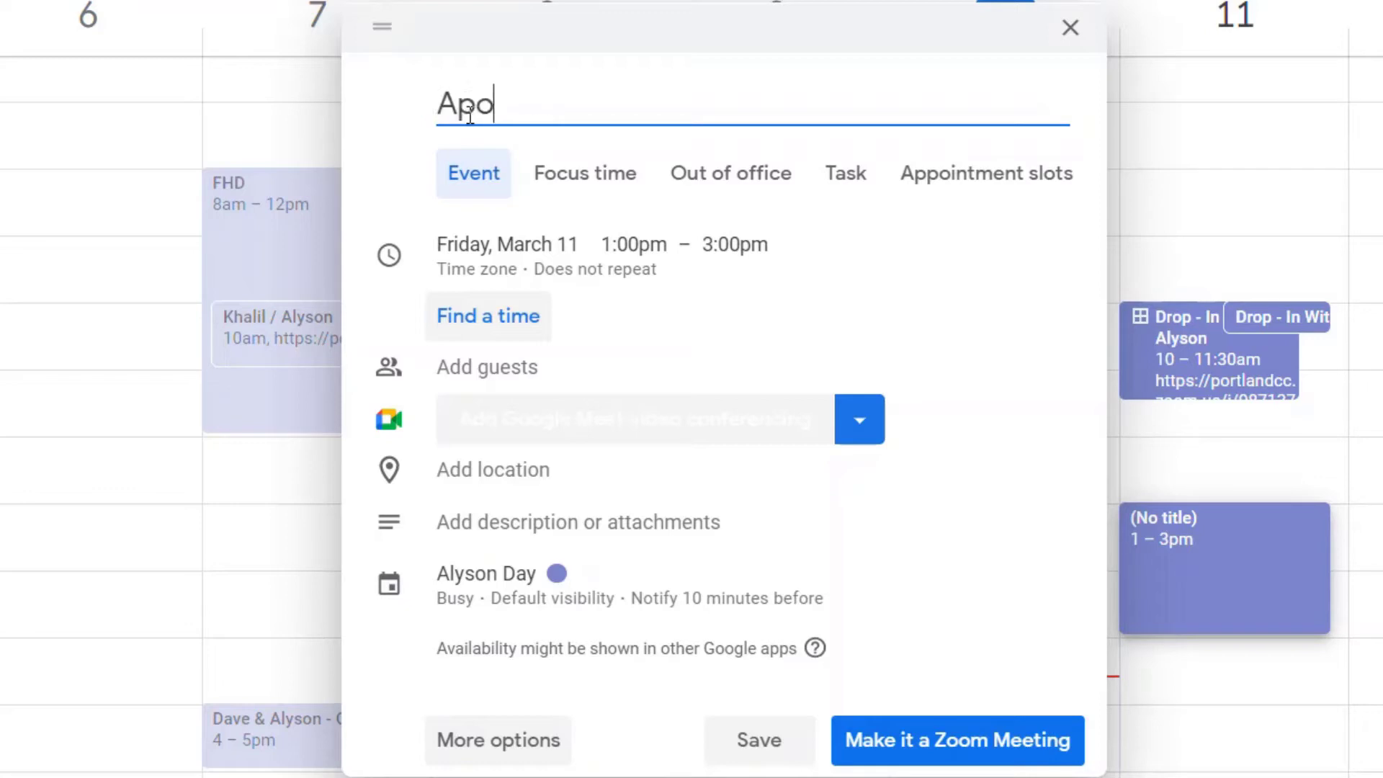
{"action": "type", "text": "p"}
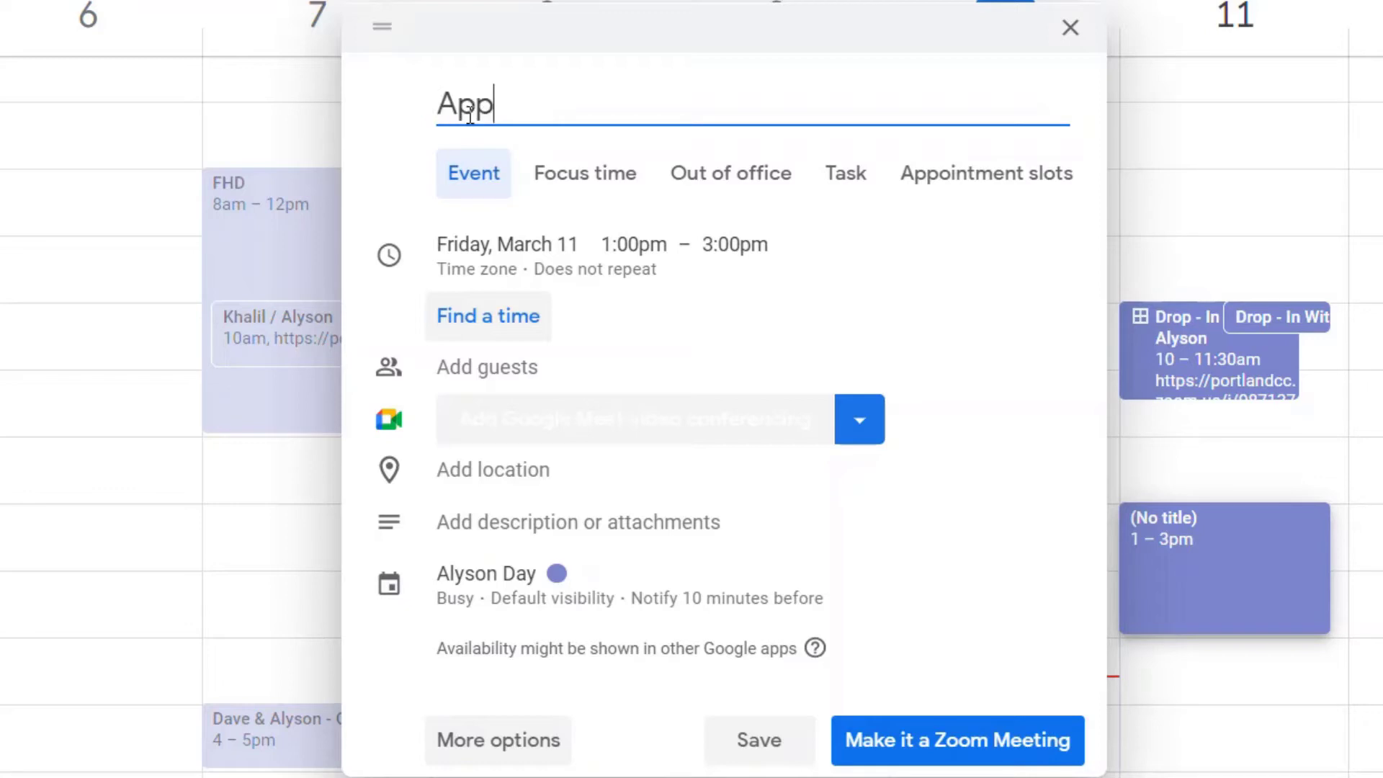
{"action": "type", "text": "ointment Sl"}
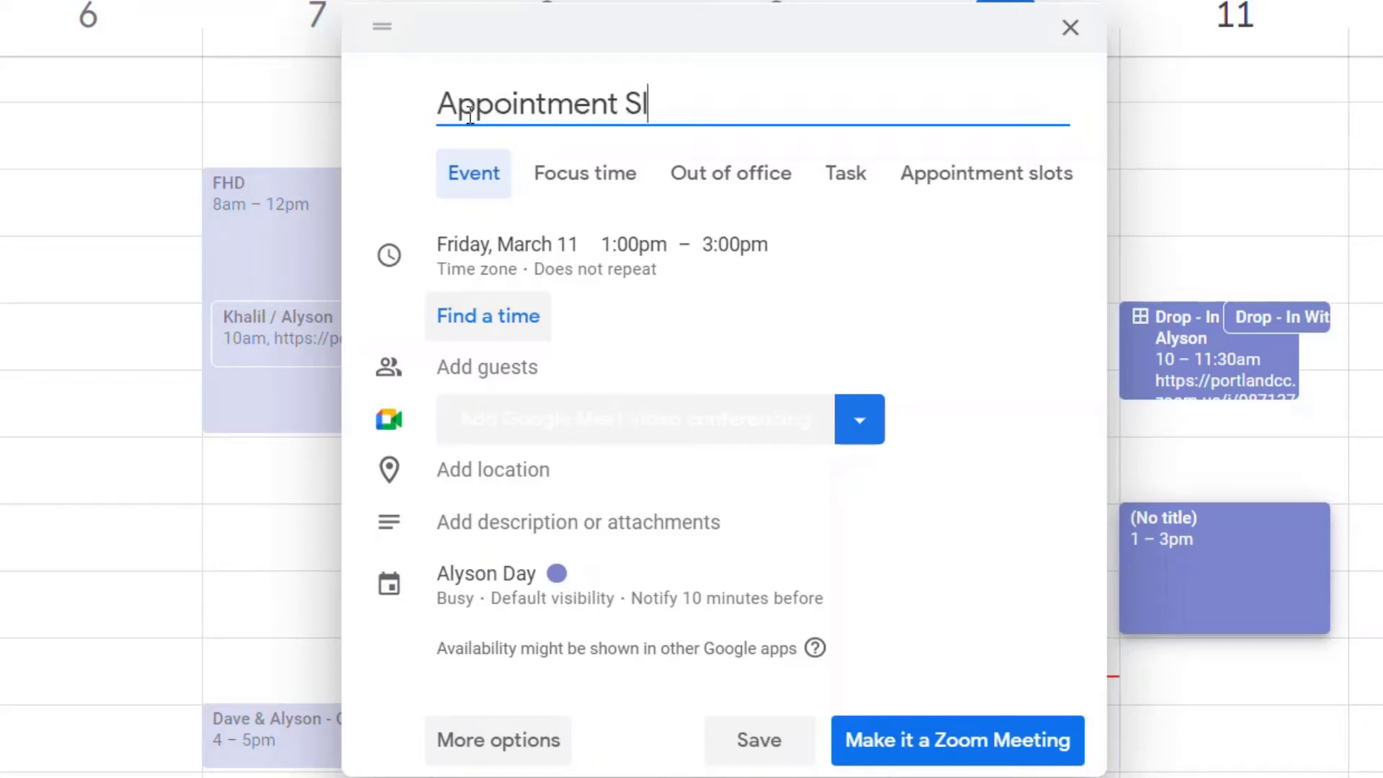
{"action": "type", "text": "ots"}
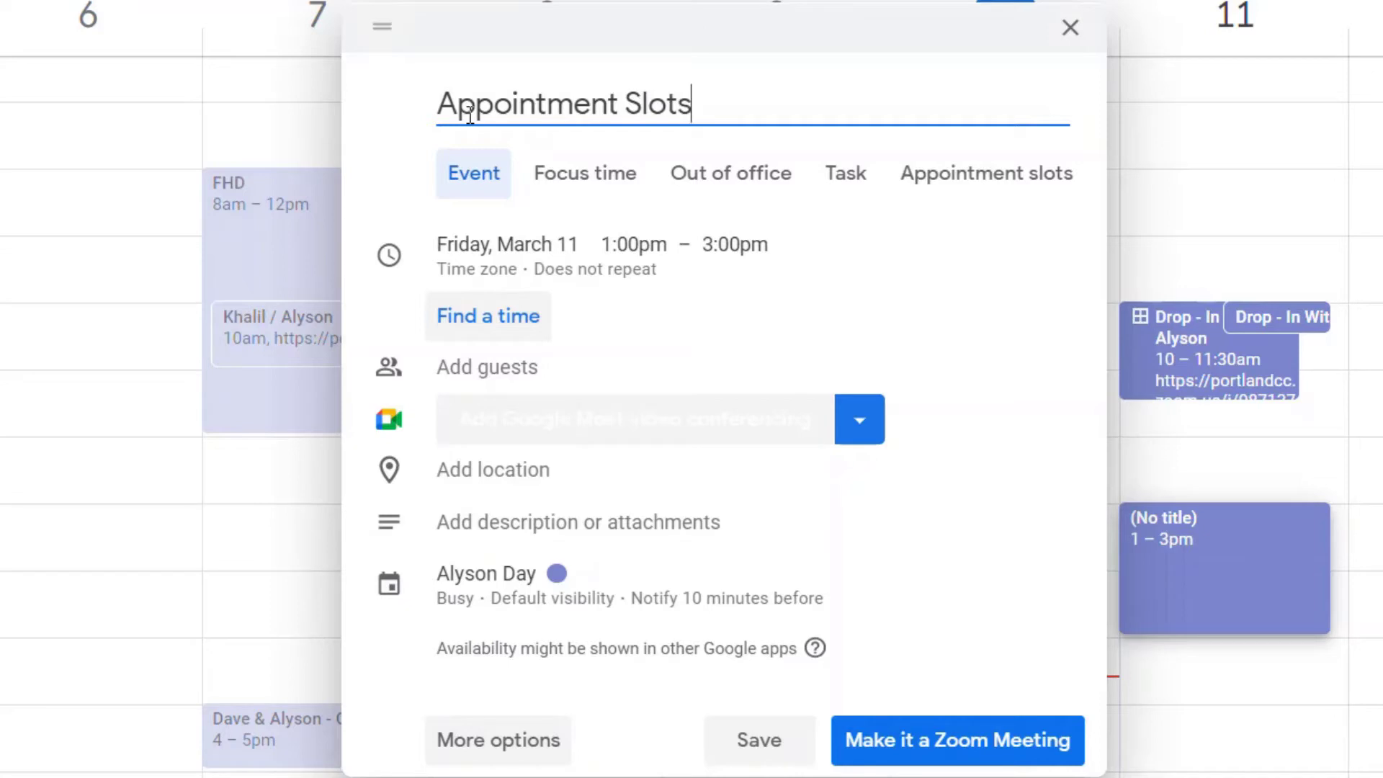
{"action": "mouse_move", "coordinate": [754, 207]}
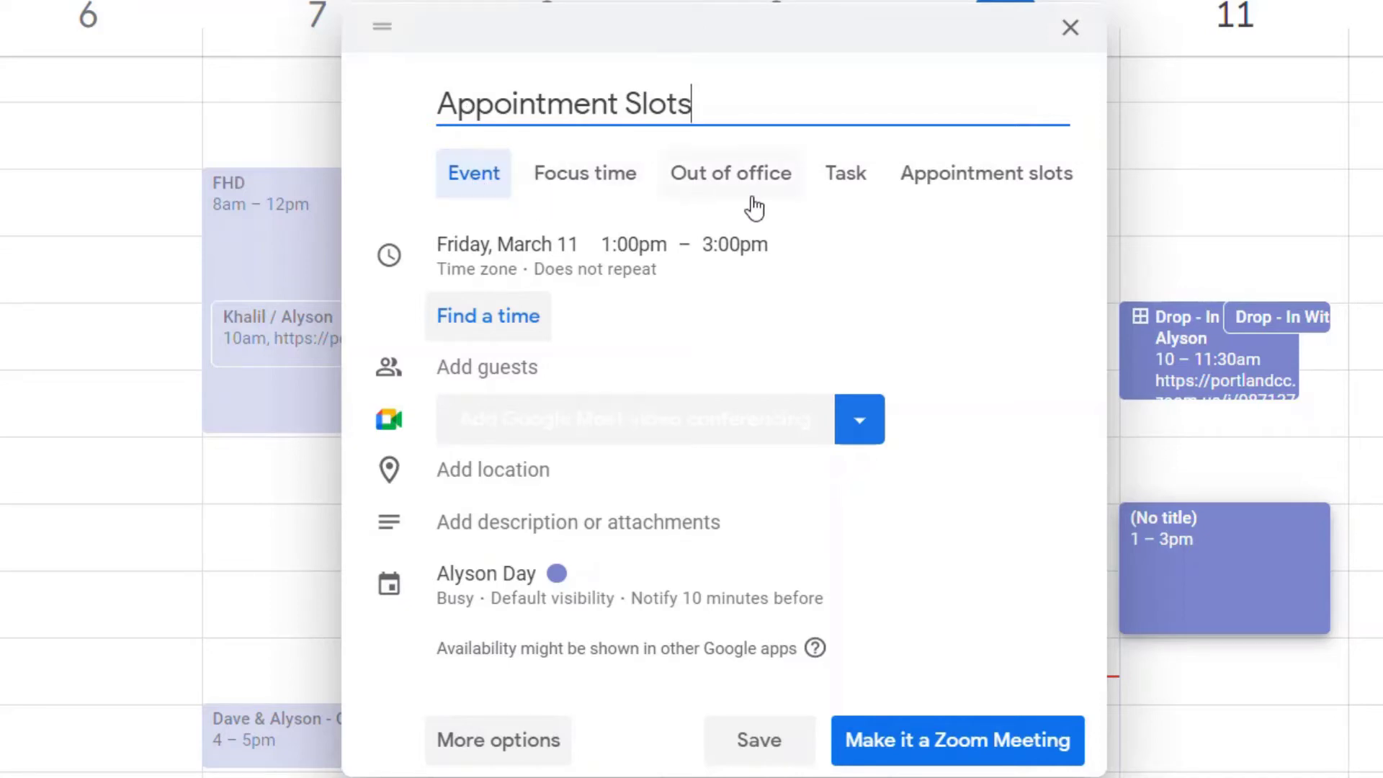
{"action": "mouse_move", "coordinate": [978, 185]}
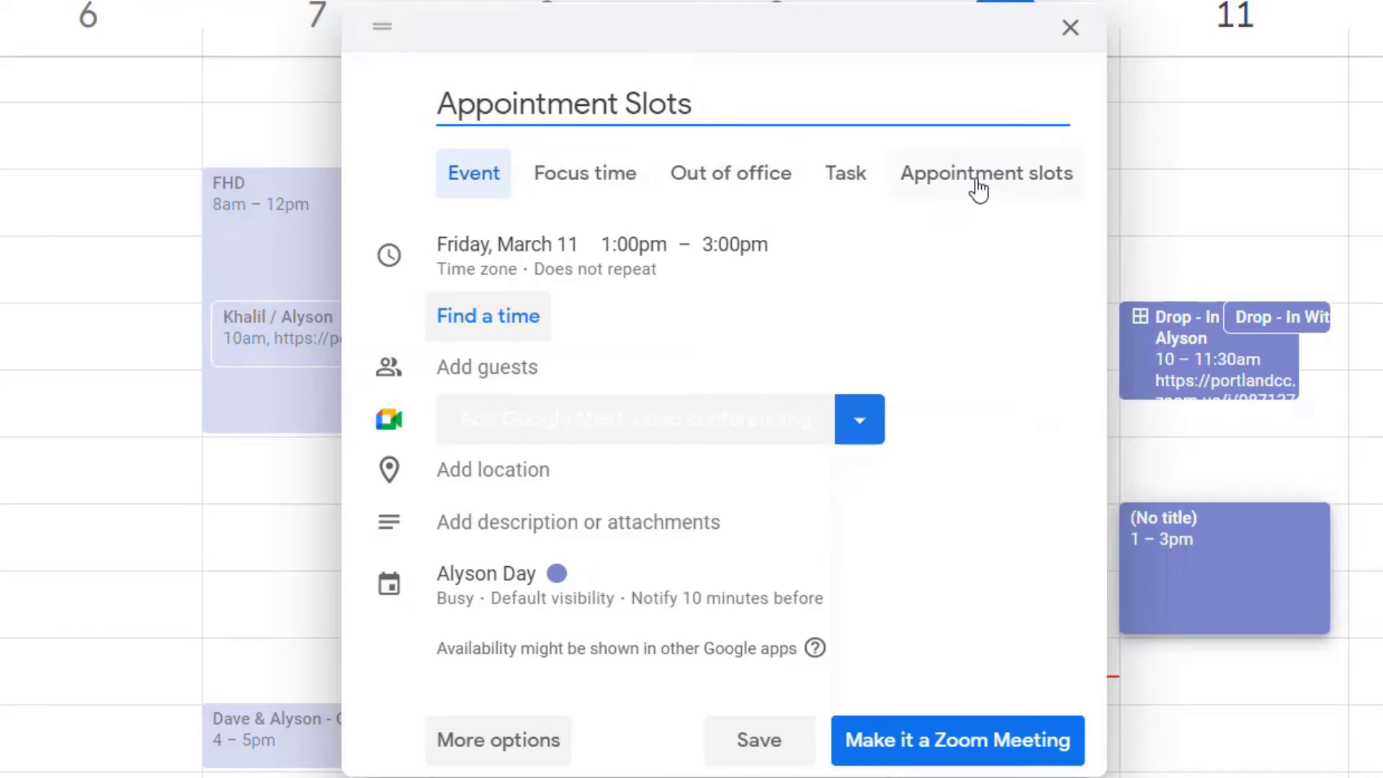
{"action": "left_click", "coordinate": [985, 172]}
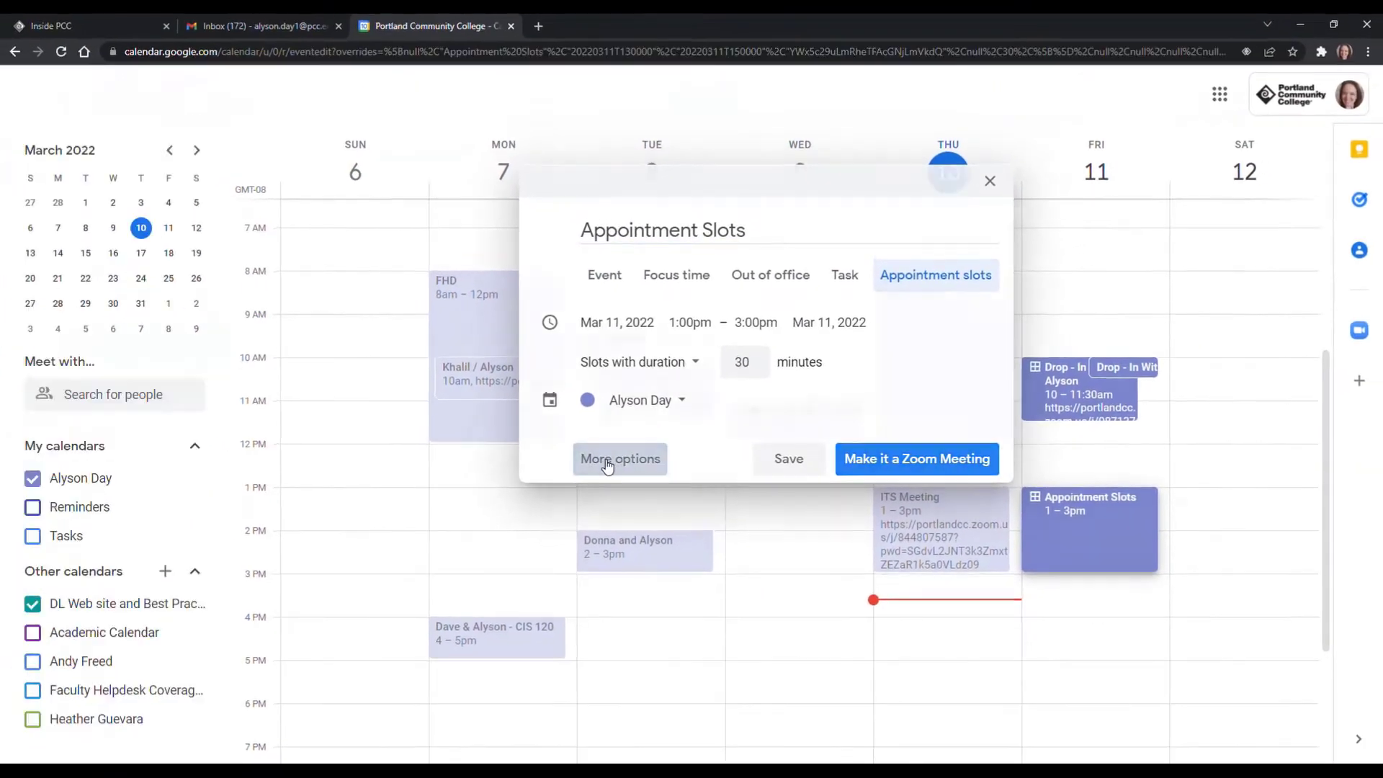
In the full event editor, keep 'Slots with duration' so the block divides into 20-minute slots.
{"action": "left_click", "coordinate": [620, 459]}
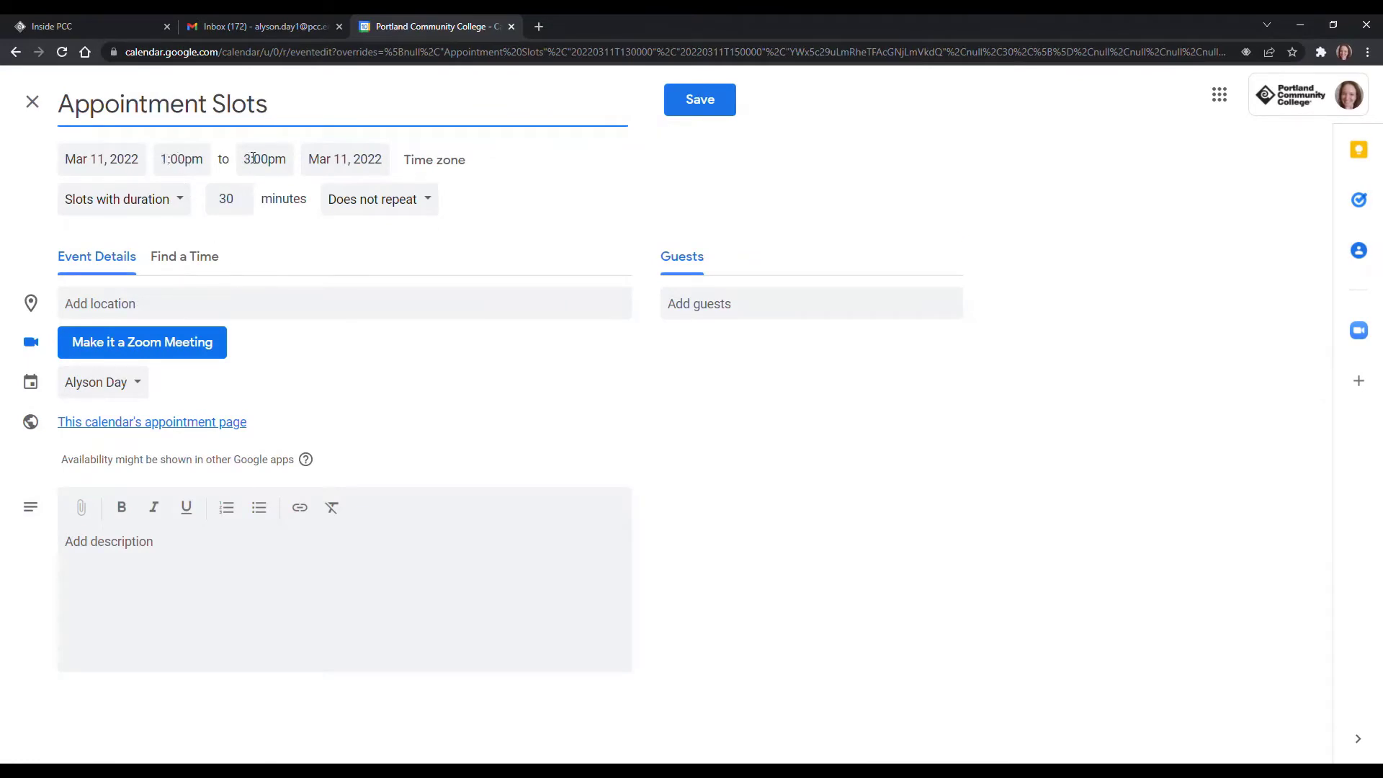
{"action": "left_click", "coordinate": [118, 199]}
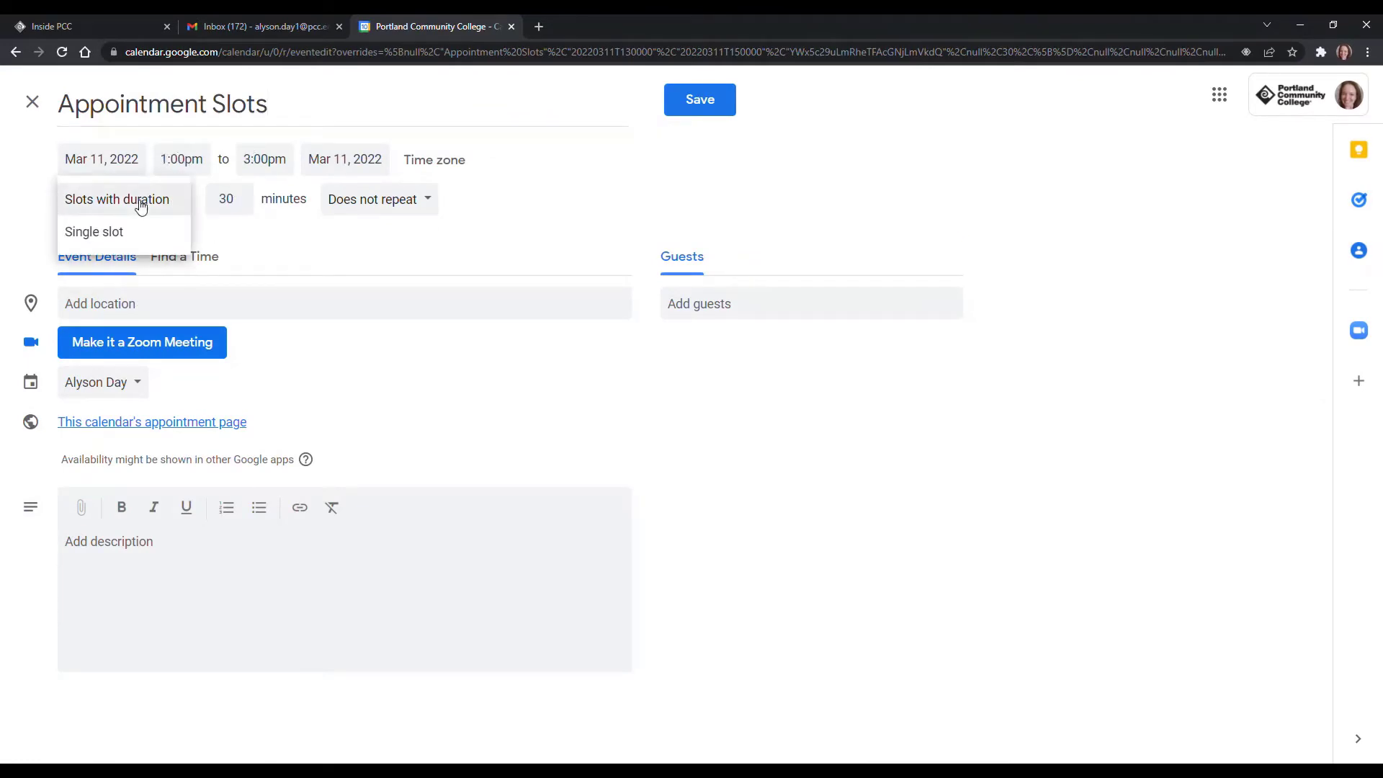
{"action": "left_click", "coordinate": [117, 199]}
{"action": "type", "text": "20"}
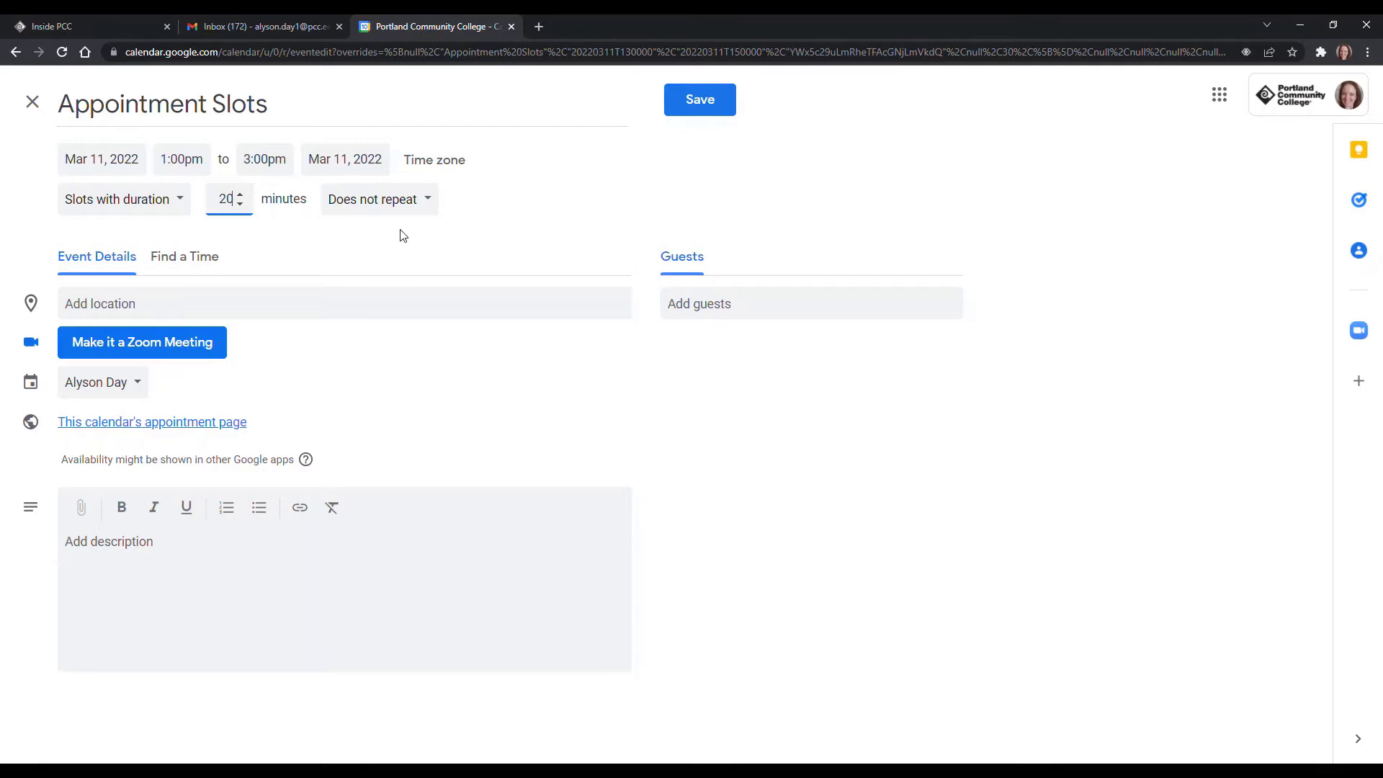
{"action": "mouse_move", "coordinate": [270, 363]}
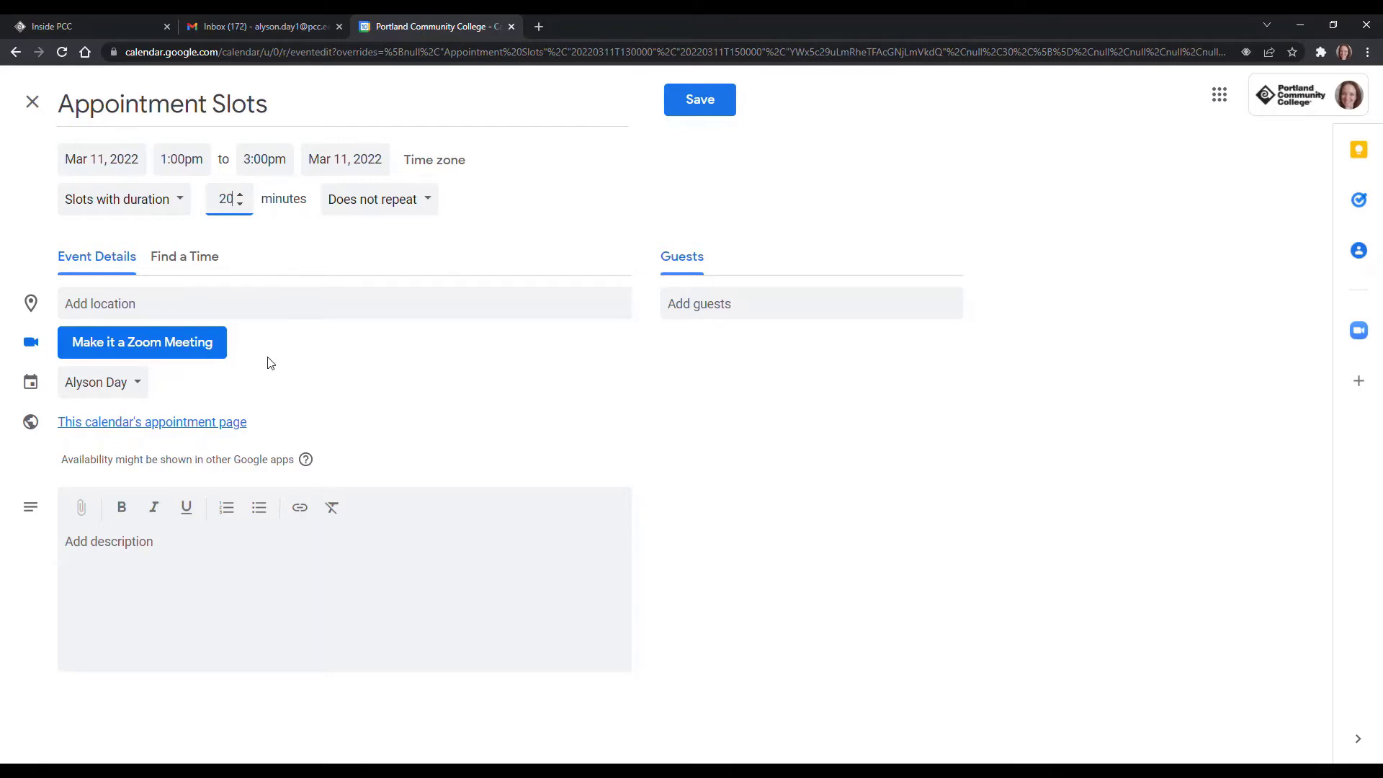
{"action": "mouse_move", "coordinate": [250, 355]}
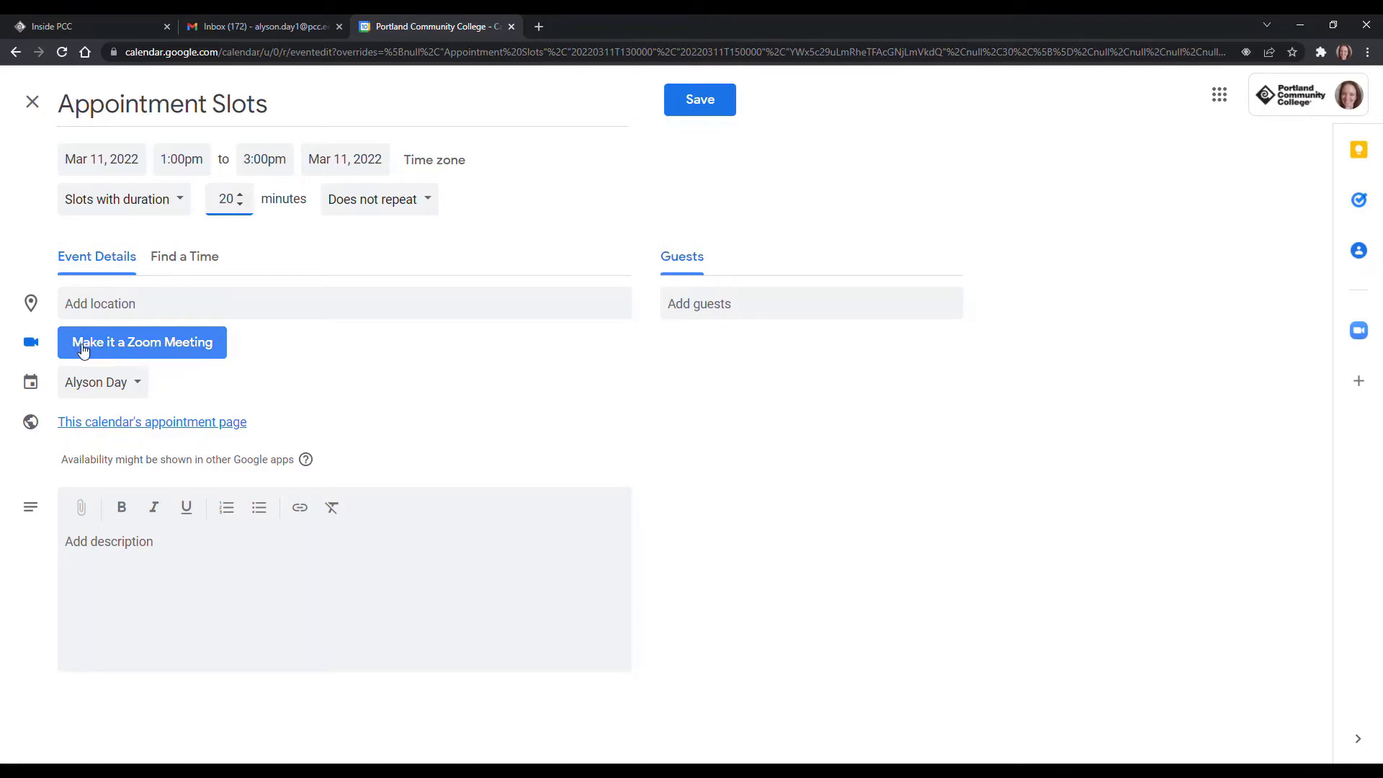
Add a Zoom meeting link and invitation details to the event's location and description.
{"action": "left_click", "coordinate": [142, 342]}
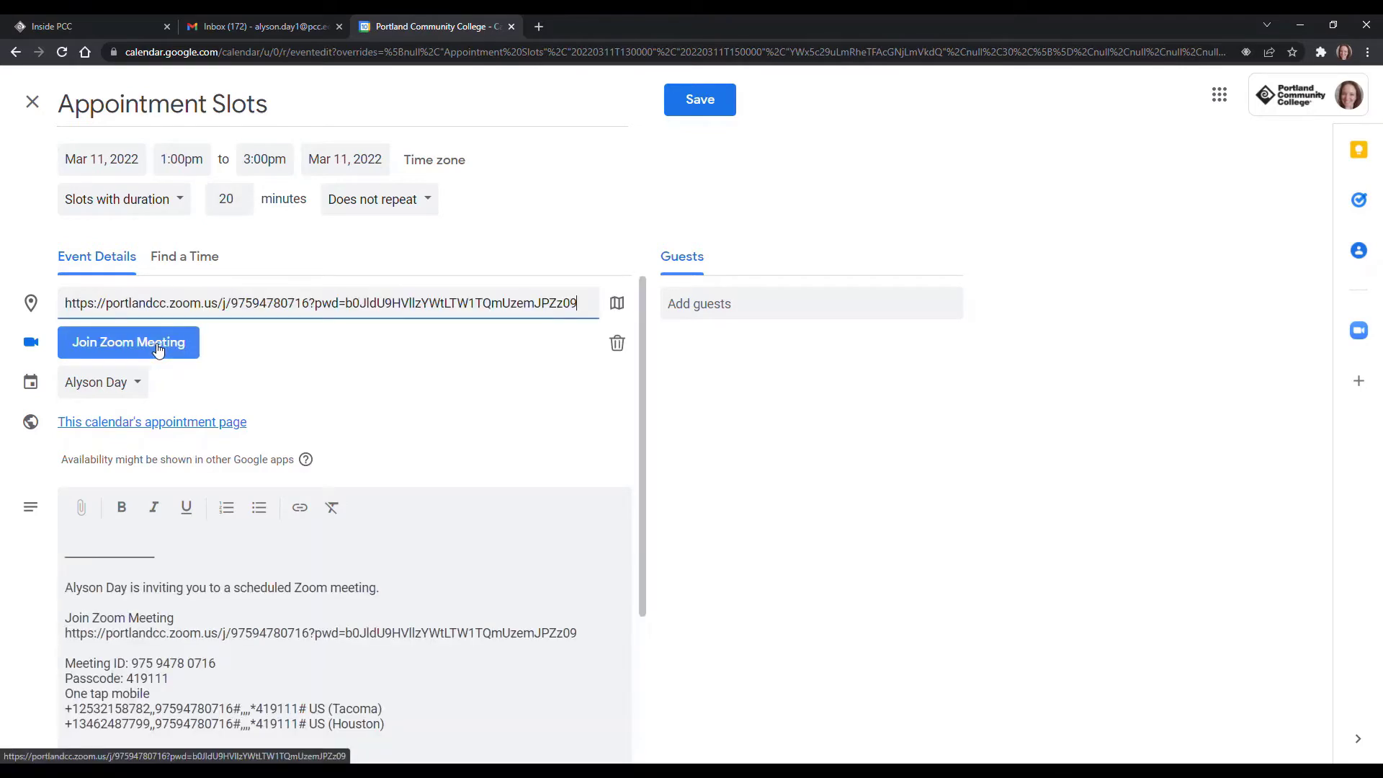
{"action": "mouse_move", "coordinate": [427, 346]}
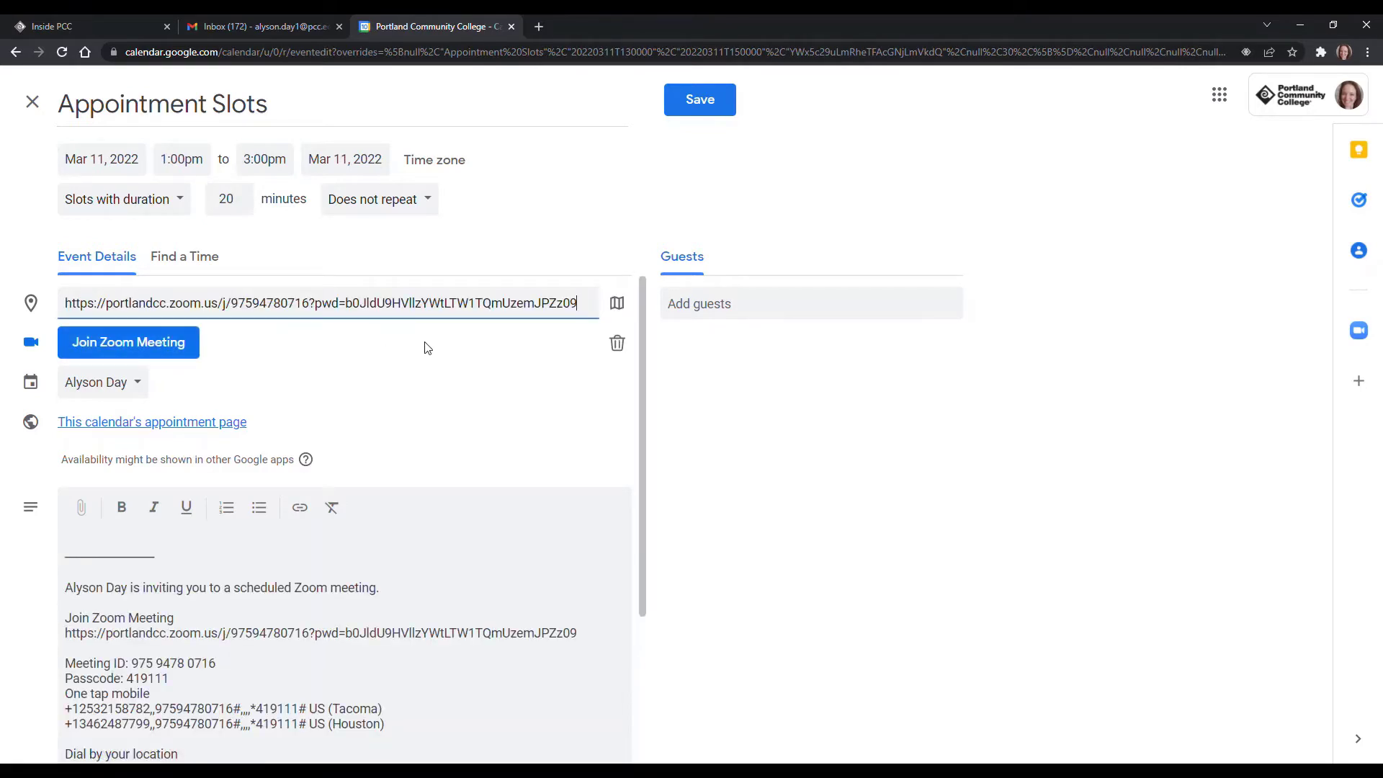
{"action": "mouse_move", "coordinate": [236, 192]}
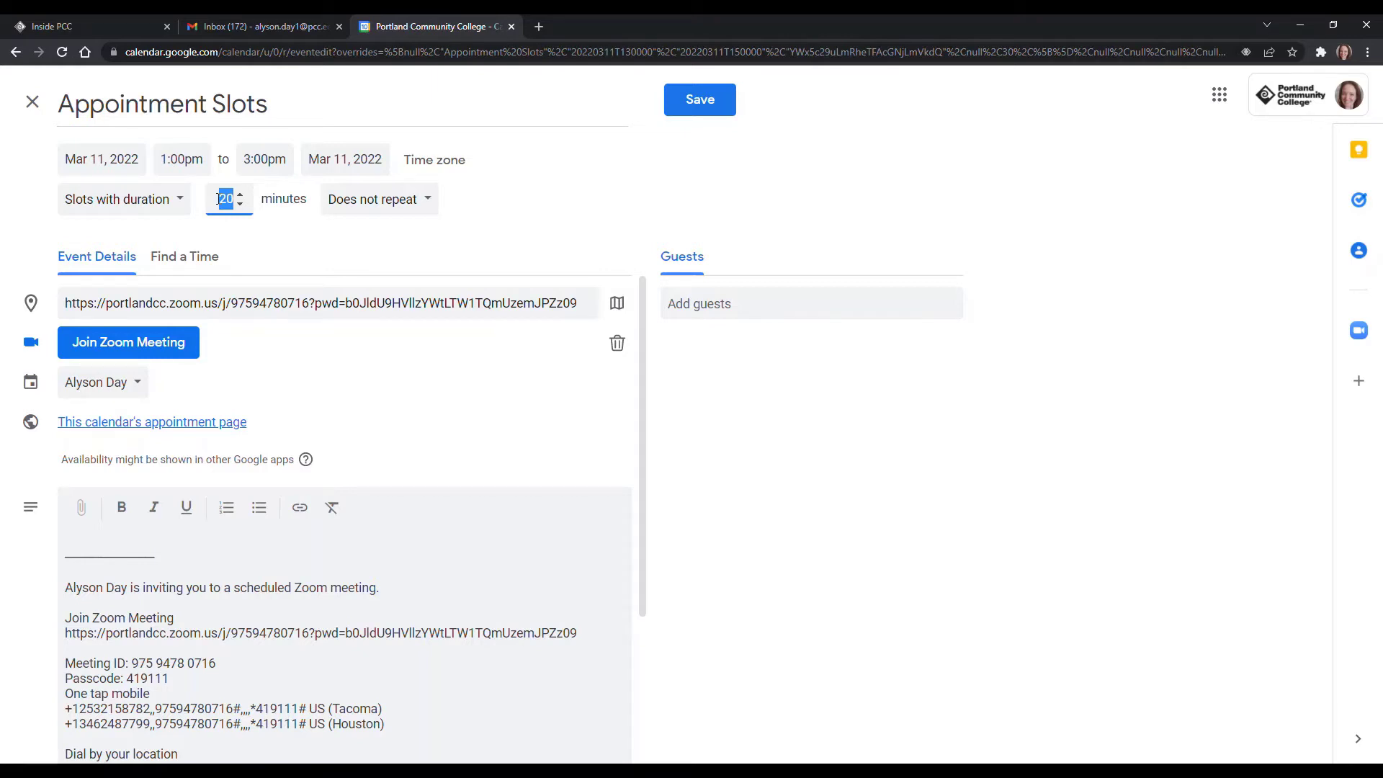
{"action": "mouse_move", "coordinate": [404, 267]}
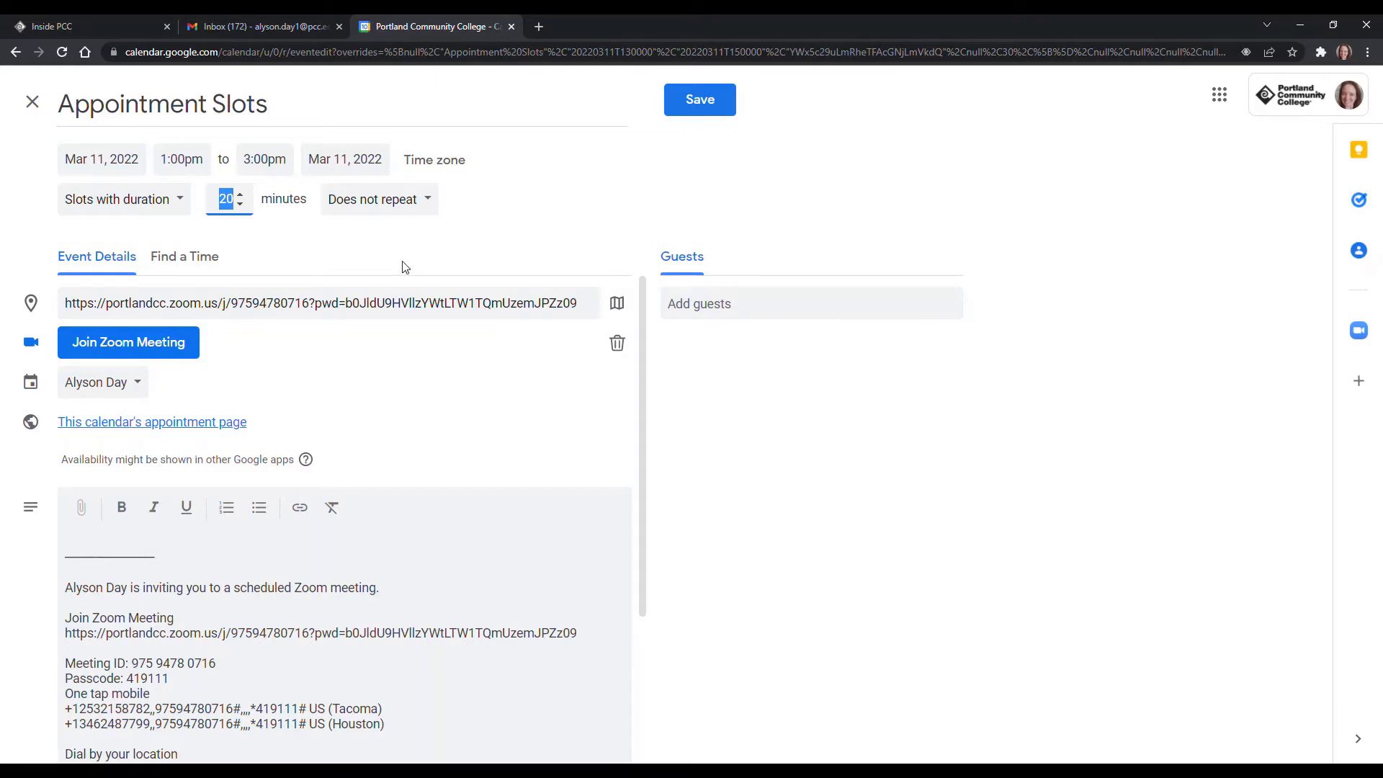
Keep the repeat setting at 'Does not repeat' and save the 1–3pm Appointment Slots event.
{"action": "left_click", "coordinate": [373, 199]}
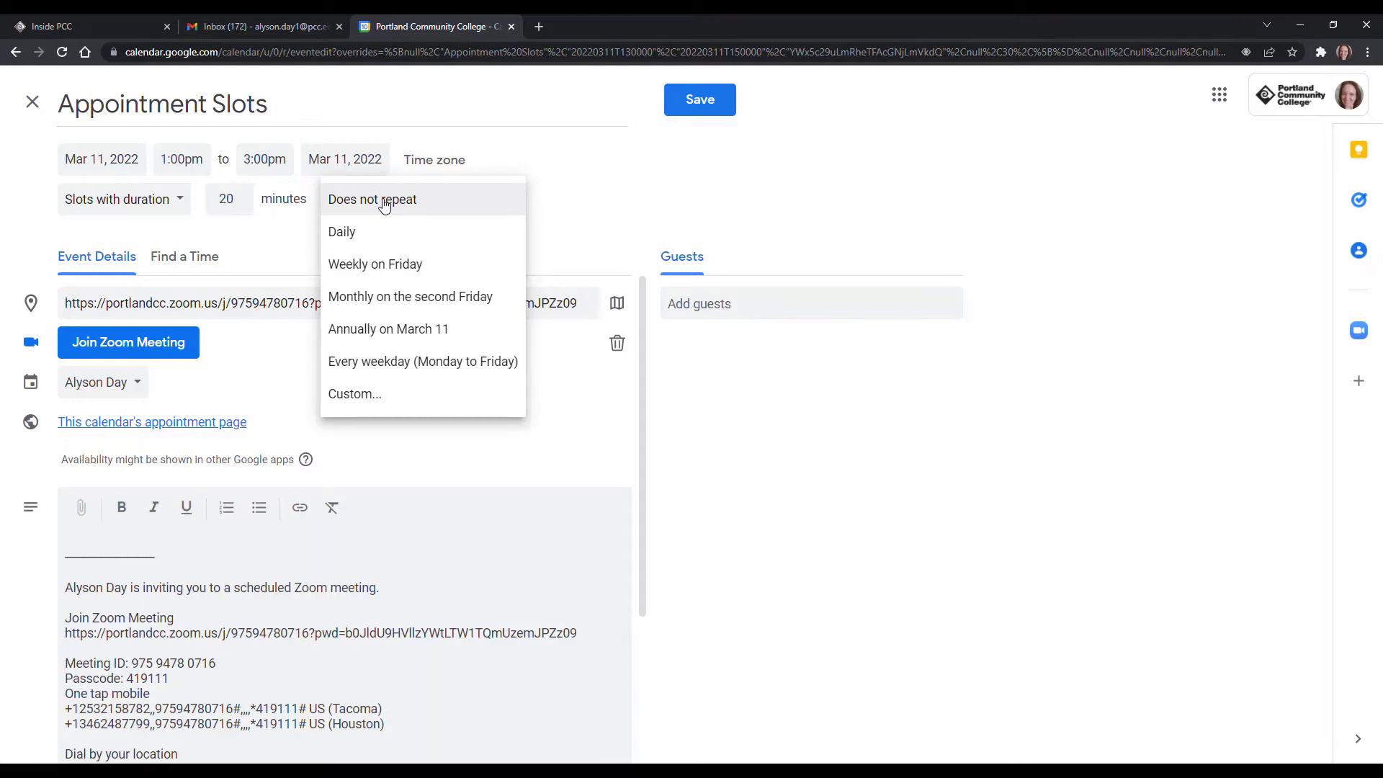
{"action": "mouse_move", "coordinate": [592, 204]}
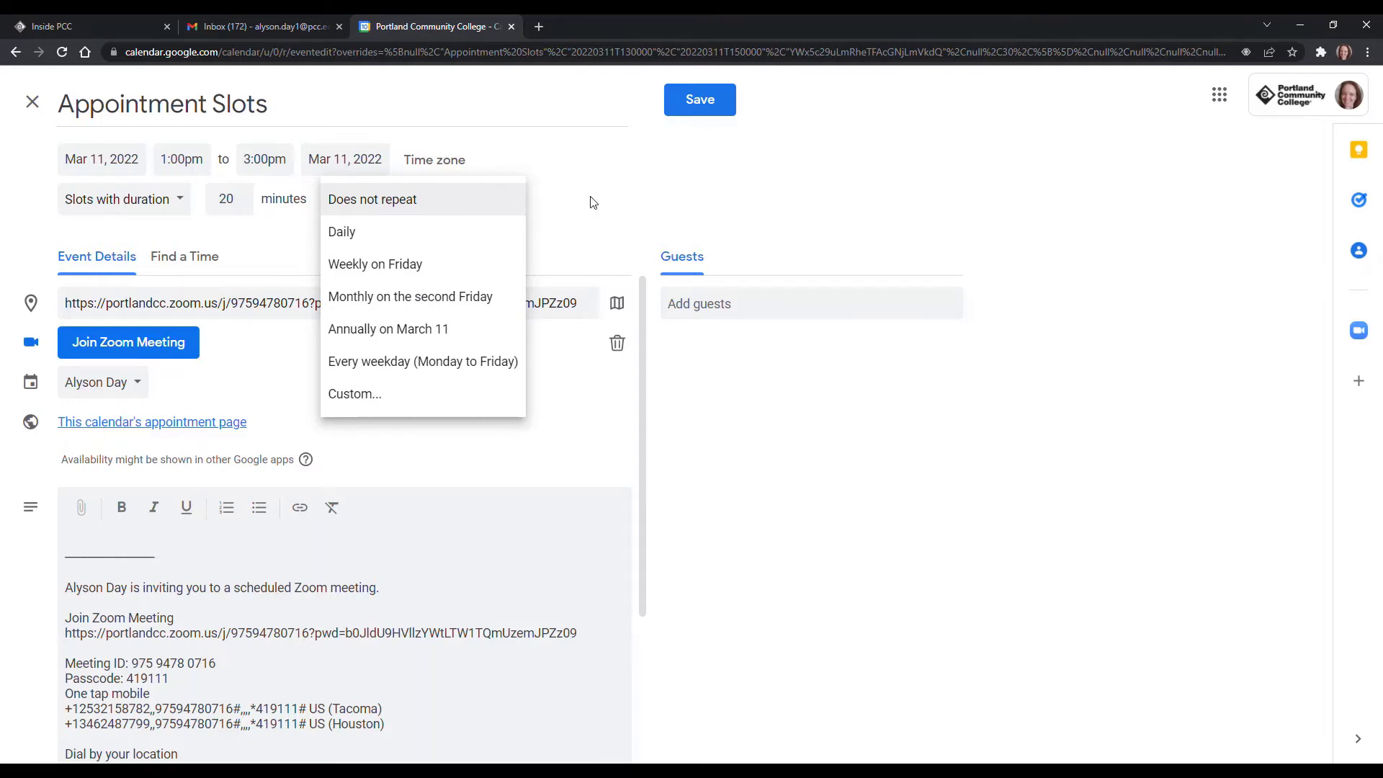
{"action": "left_click", "coordinate": [372, 199]}
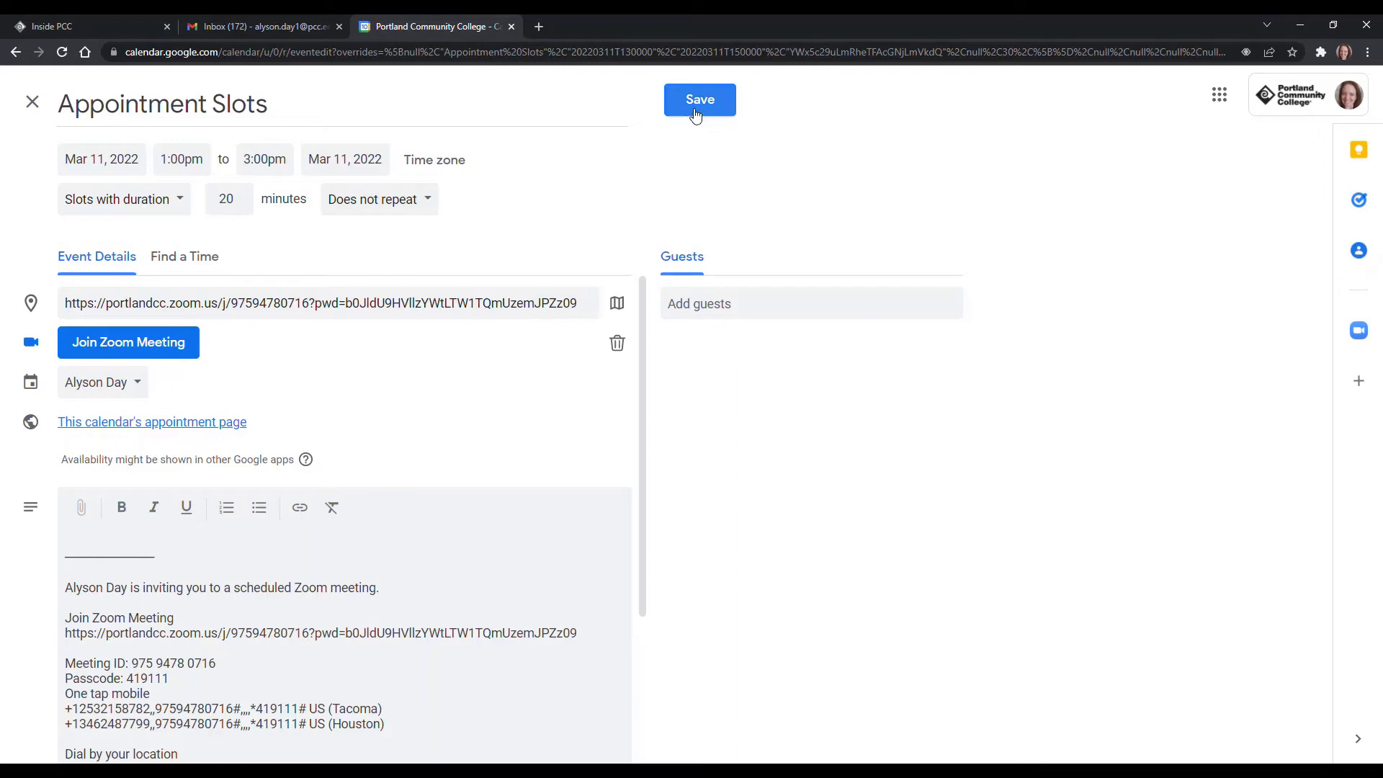
{"action": "left_click", "coordinate": [698, 99]}
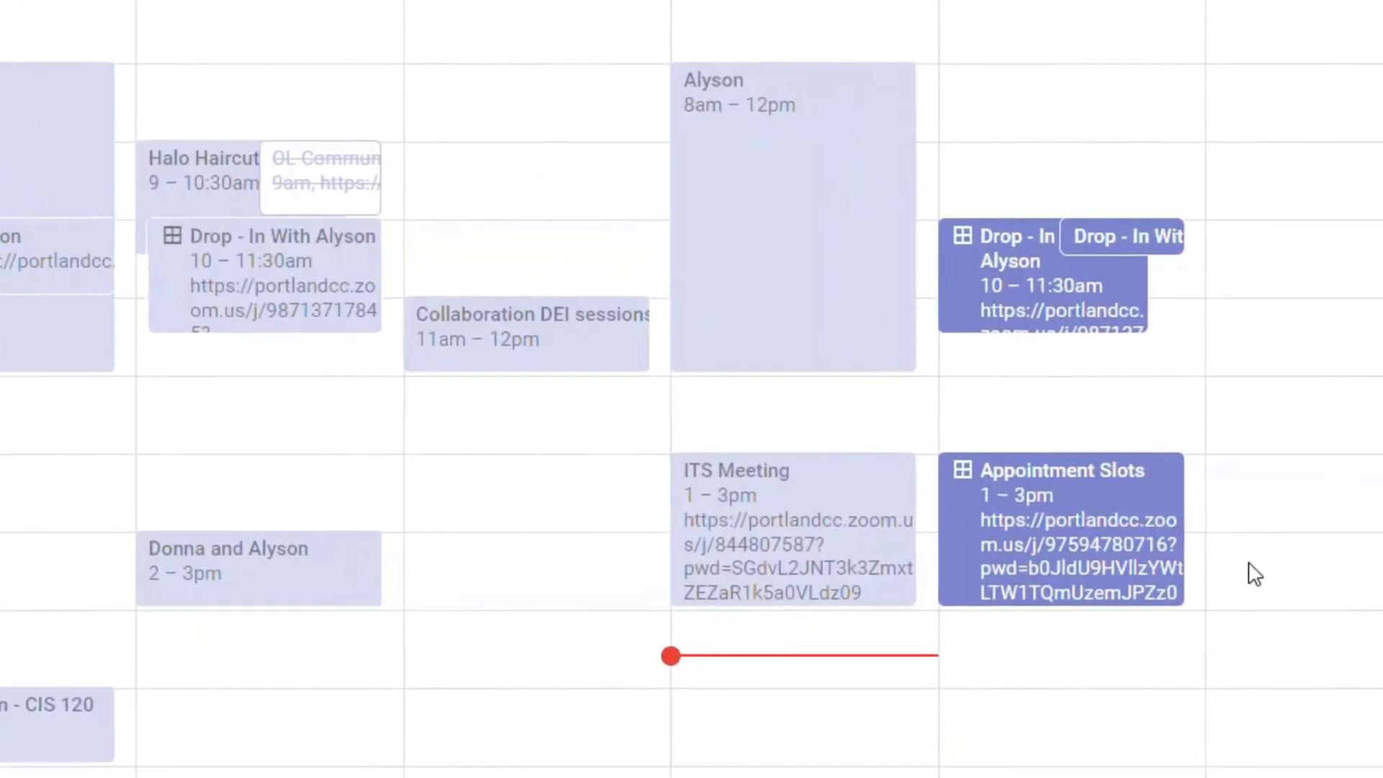
Open the Friday Appointment Slots event's popup and go to its March 6–12 sign-up page.
{"action": "scroll", "scroll_direction": "up", "scroll_amount": 3}
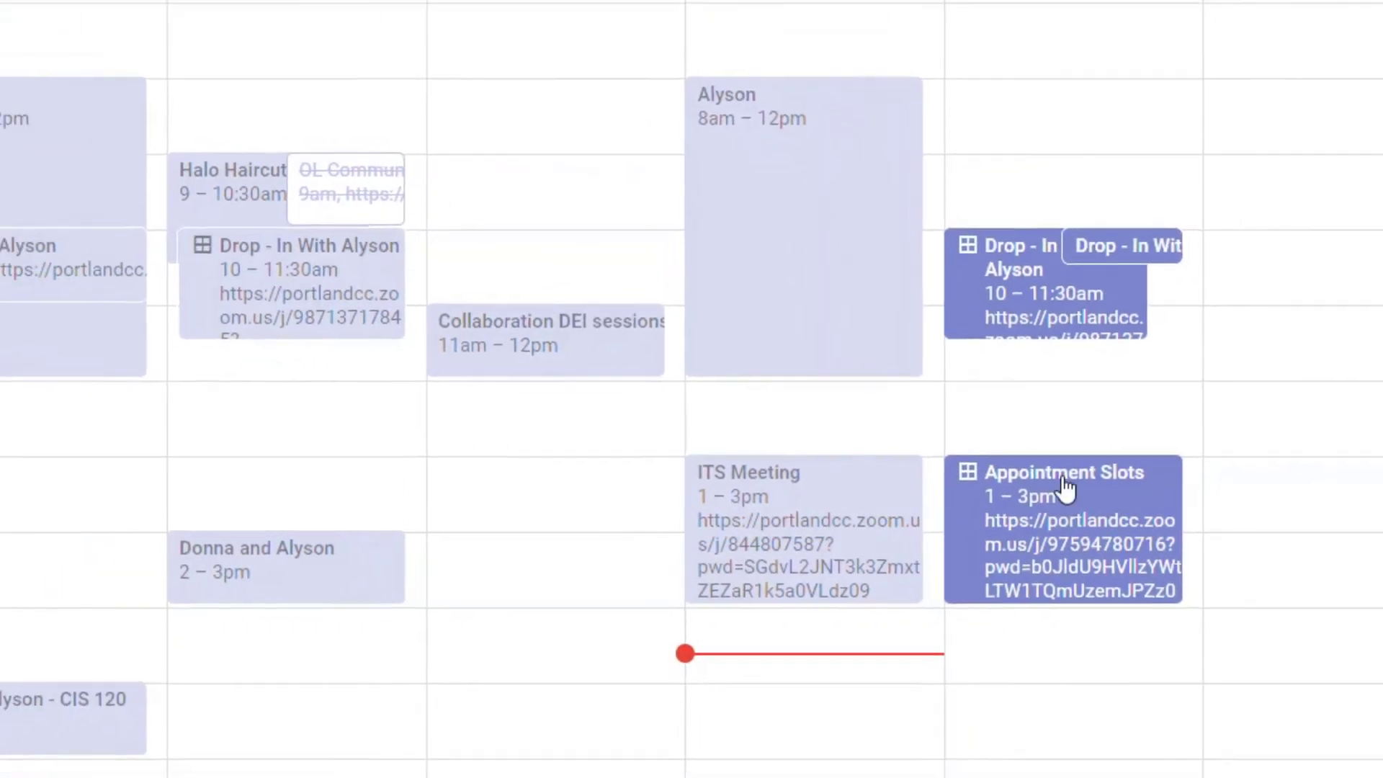
{"action": "left_click", "coordinate": [1063, 471]}
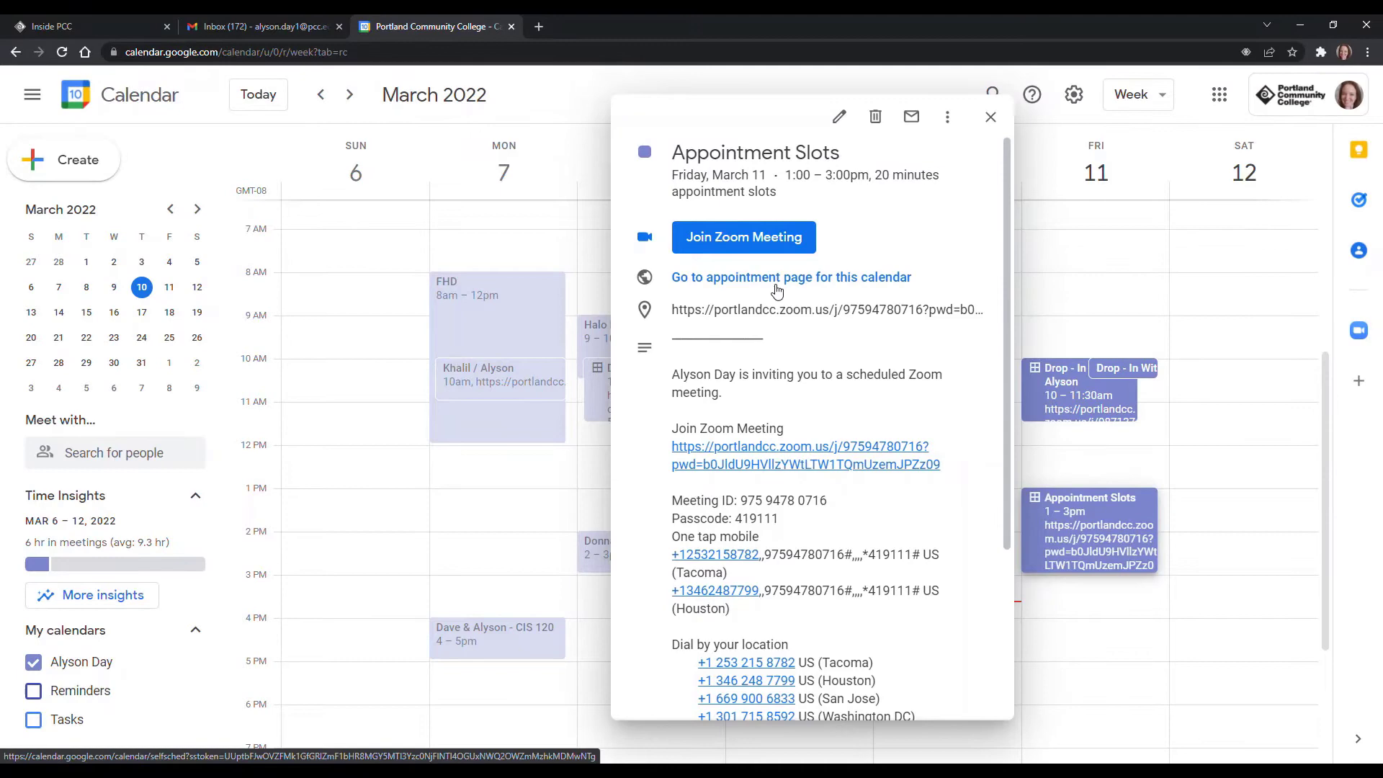
{"action": "mouse_move", "coordinate": [790, 275]}
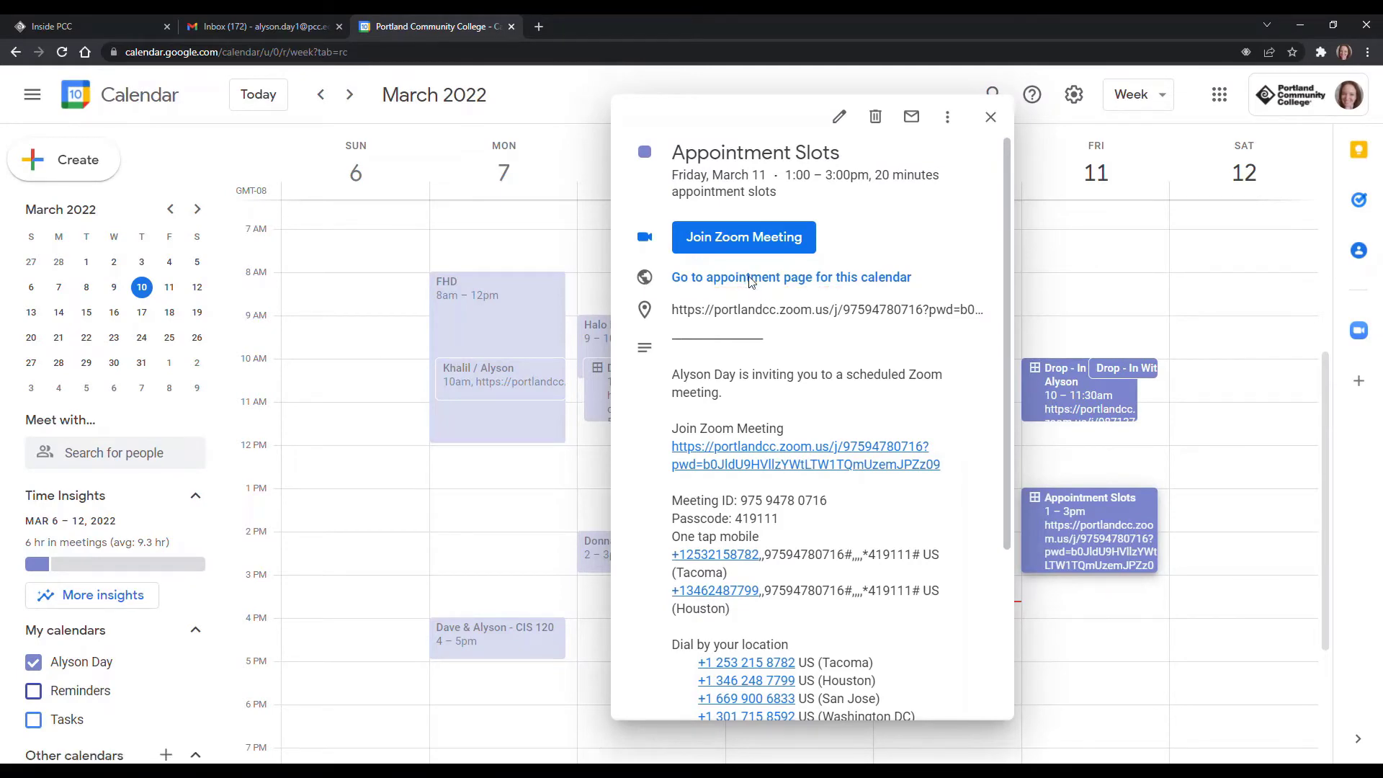
{"action": "left_click", "coordinate": [790, 277]}
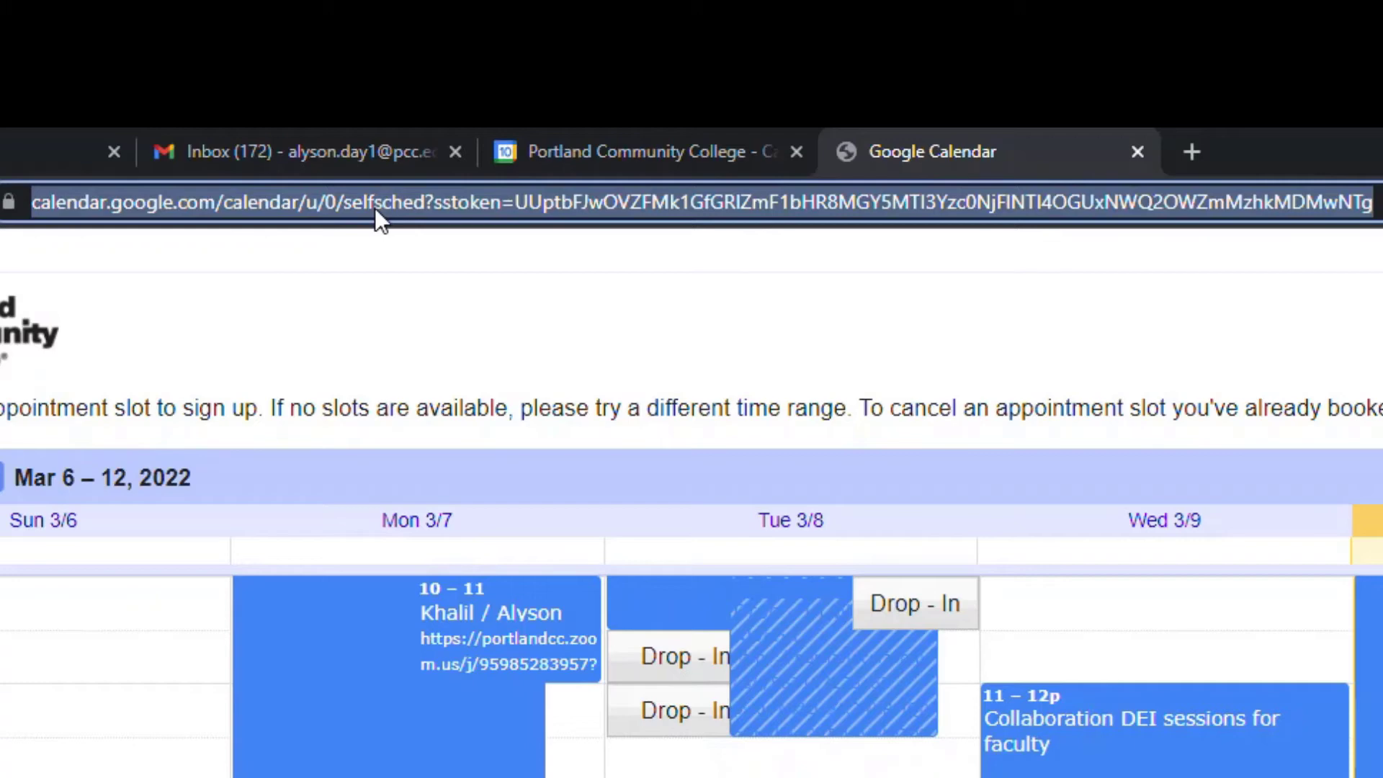
{"action": "mouse_move", "coordinate": [987, 298]}
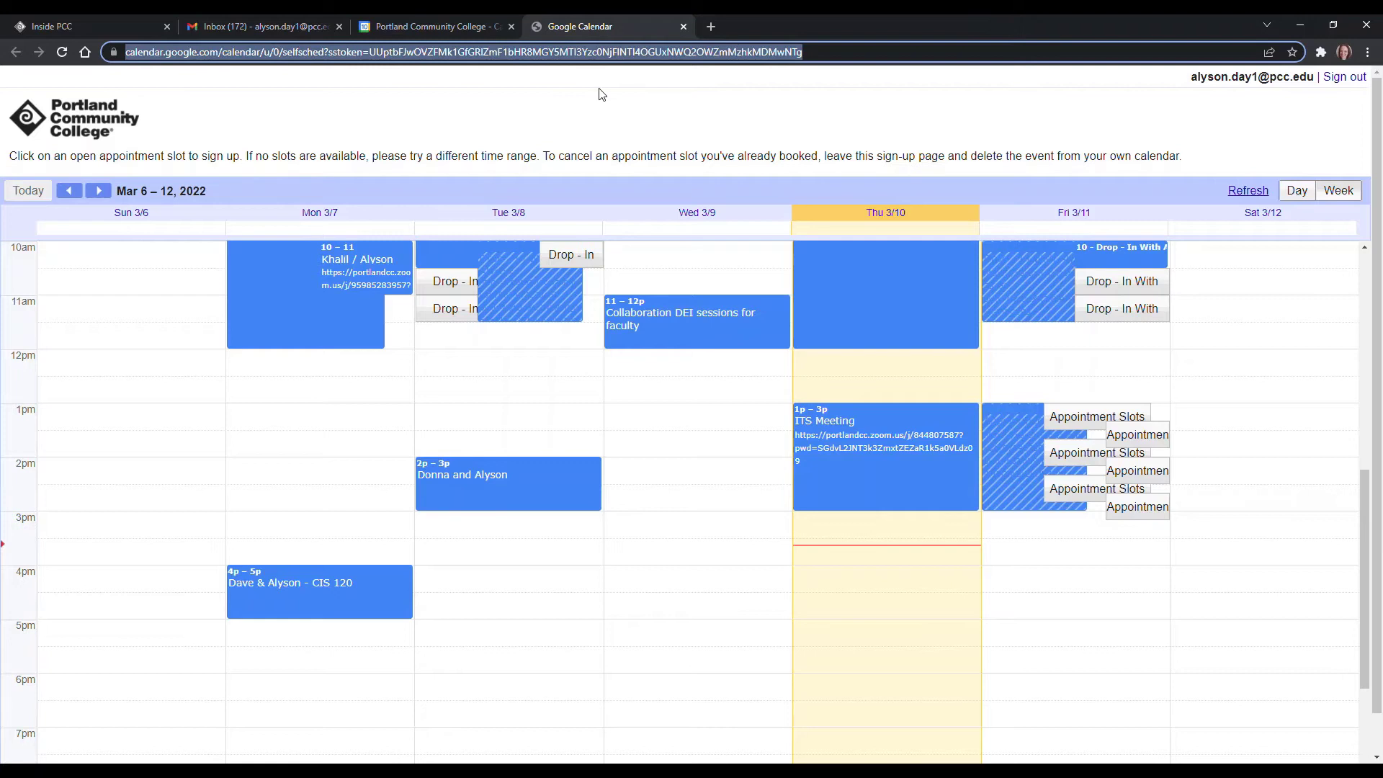
{"action": "scroll", "scroll_direction": "up", "scroll_amount": 3}
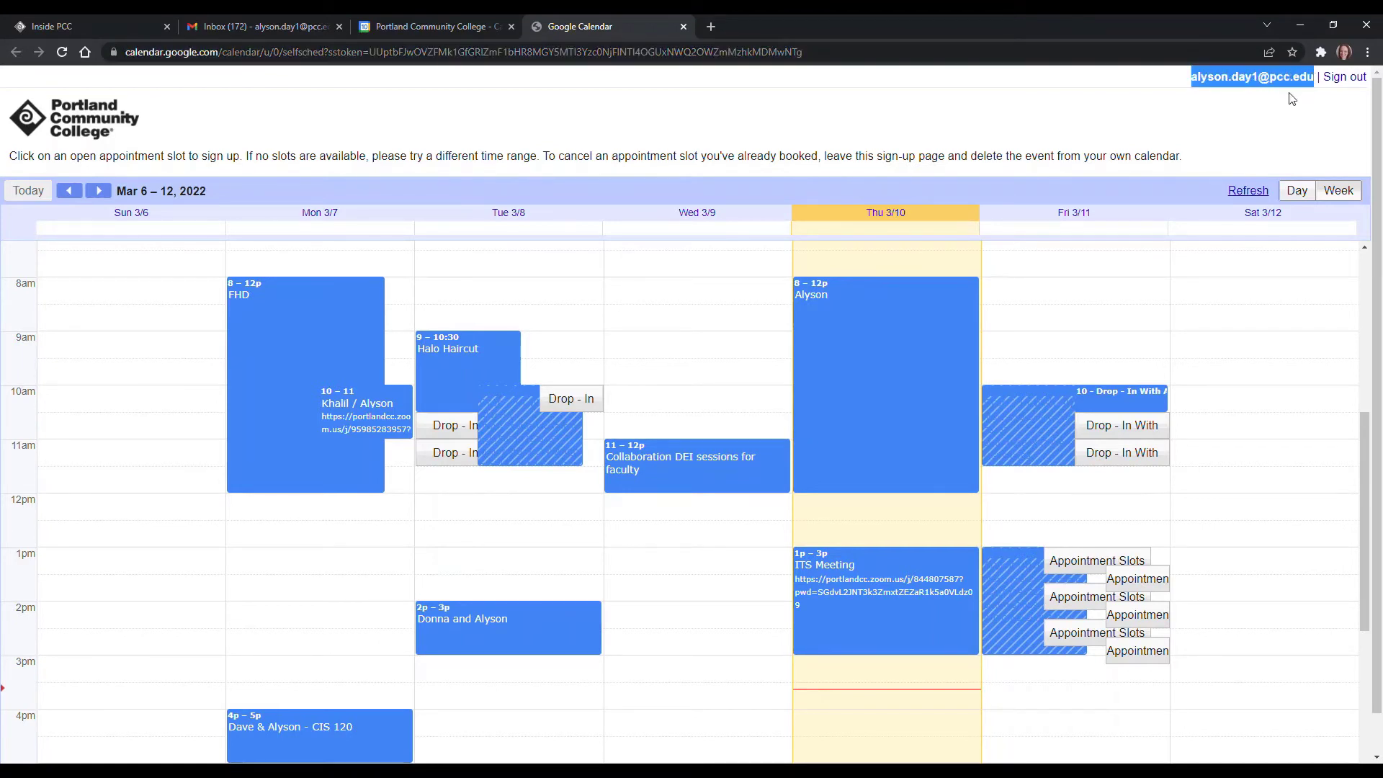
{"action": "mouse_move", "coordinate": [1193, 83]}
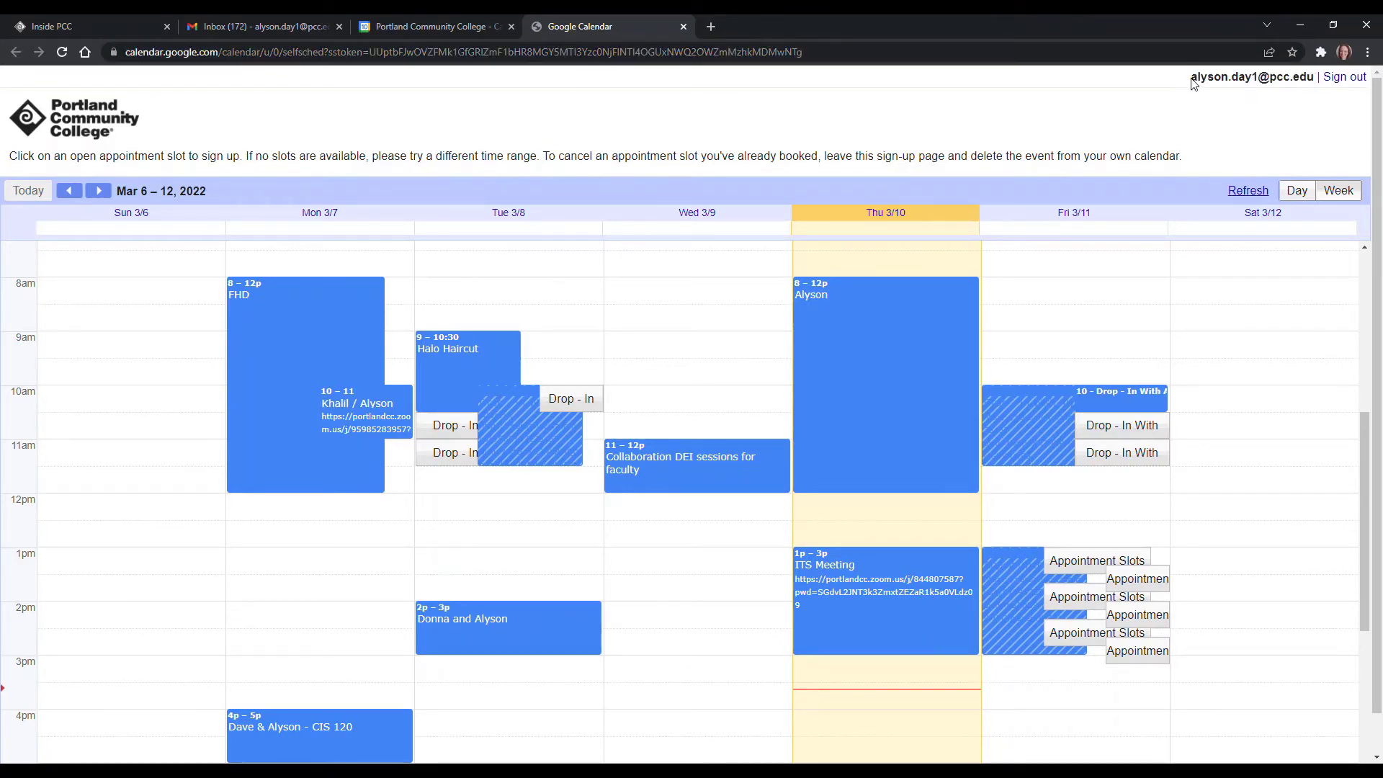
{"action": "double_click", "coordinate": [1249, 75]}
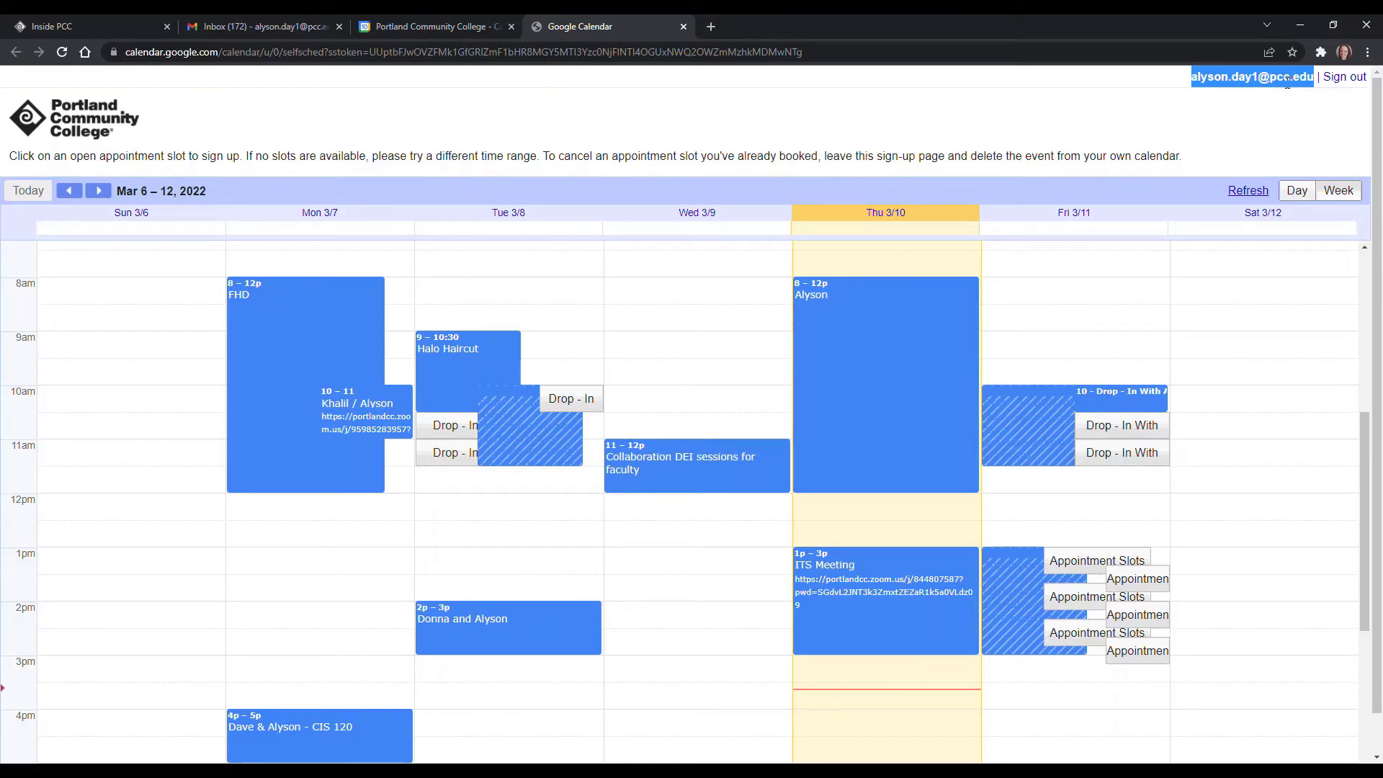
{"action": "mouse_move", "coordinate": [1085, 286]}
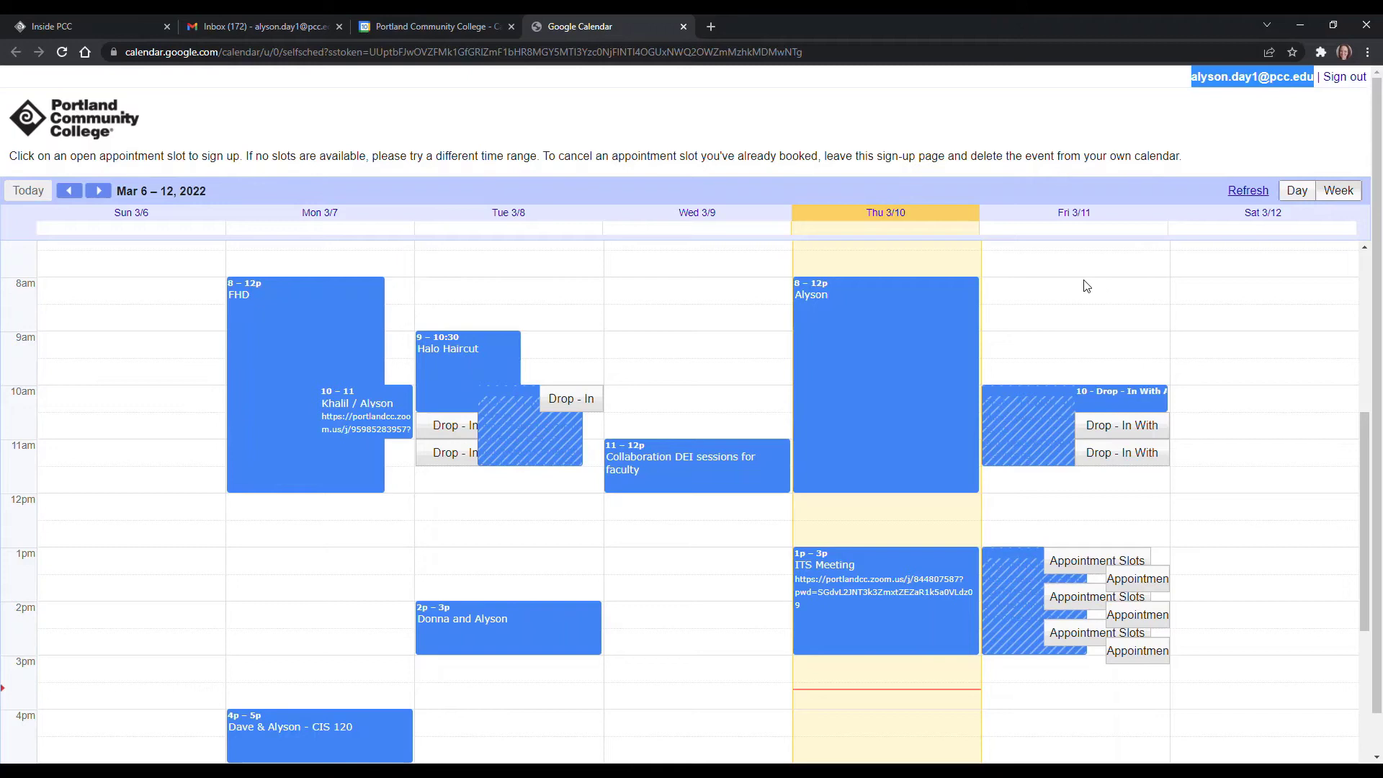
{"action": "scroll", "scroll_direction": "down", "scroll_amount": 3}
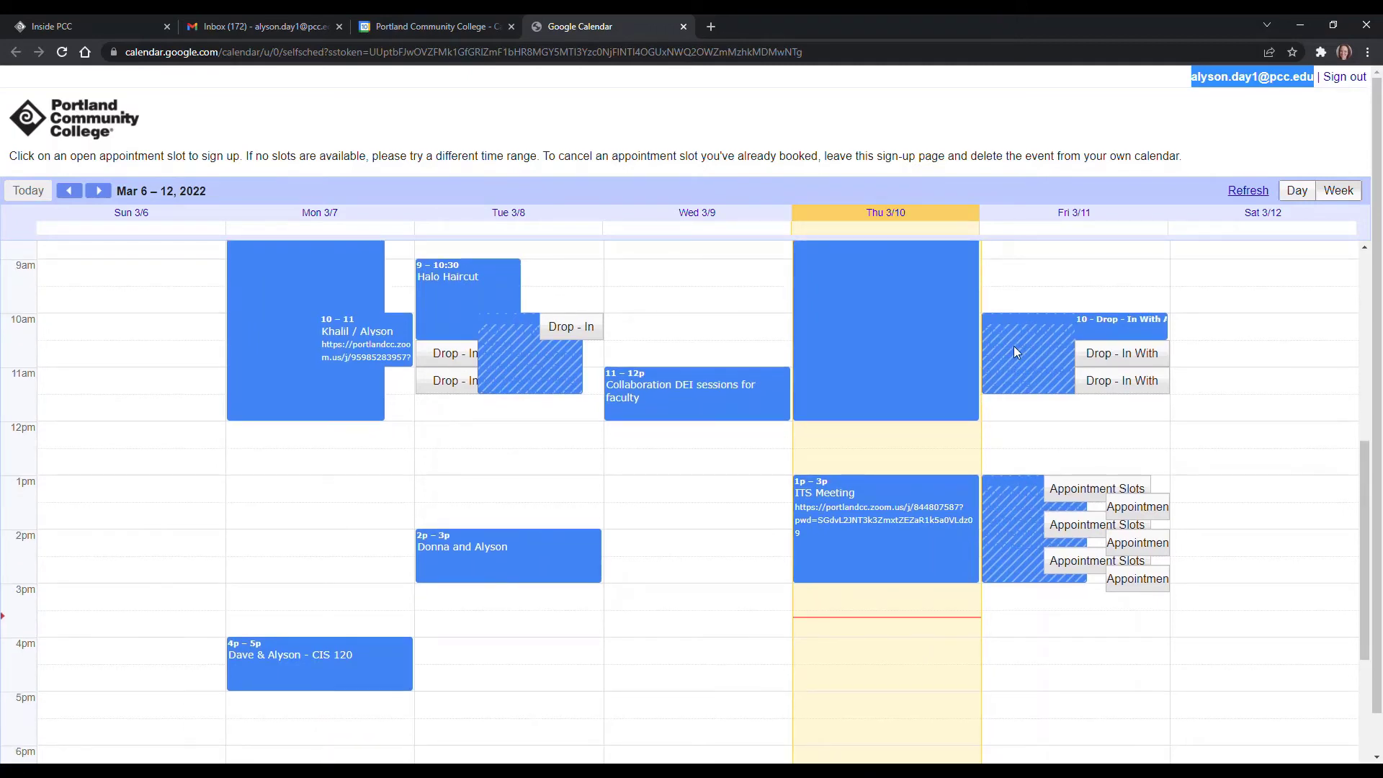
{"action": "mouse_move", "coordinate": [1024, 388]}
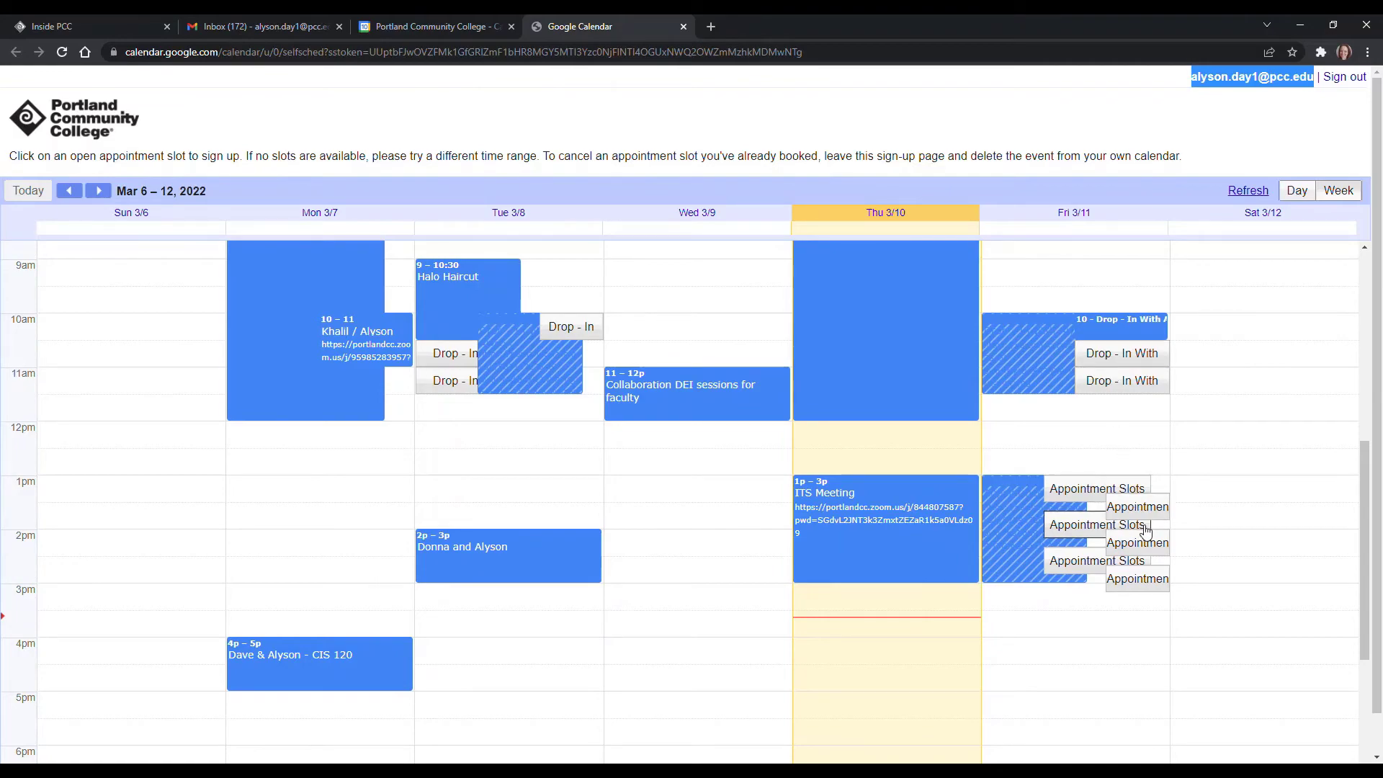
Book and save the Friday 1:20–1:40pm slot, then view it in Google Calendar.
{"action": "left_click", "coordinate": [1096, 524]}
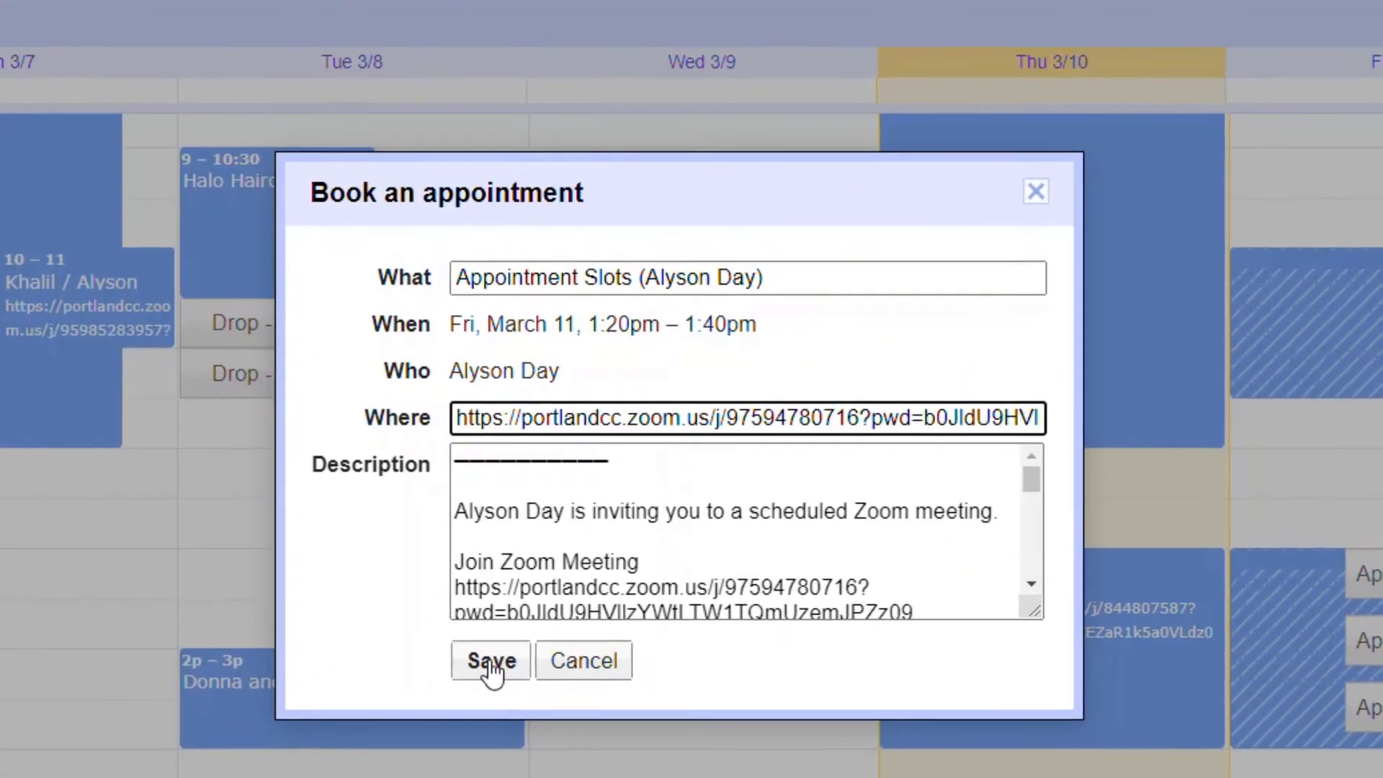
{"action": "left_click", "coordinate": [490, 660]}
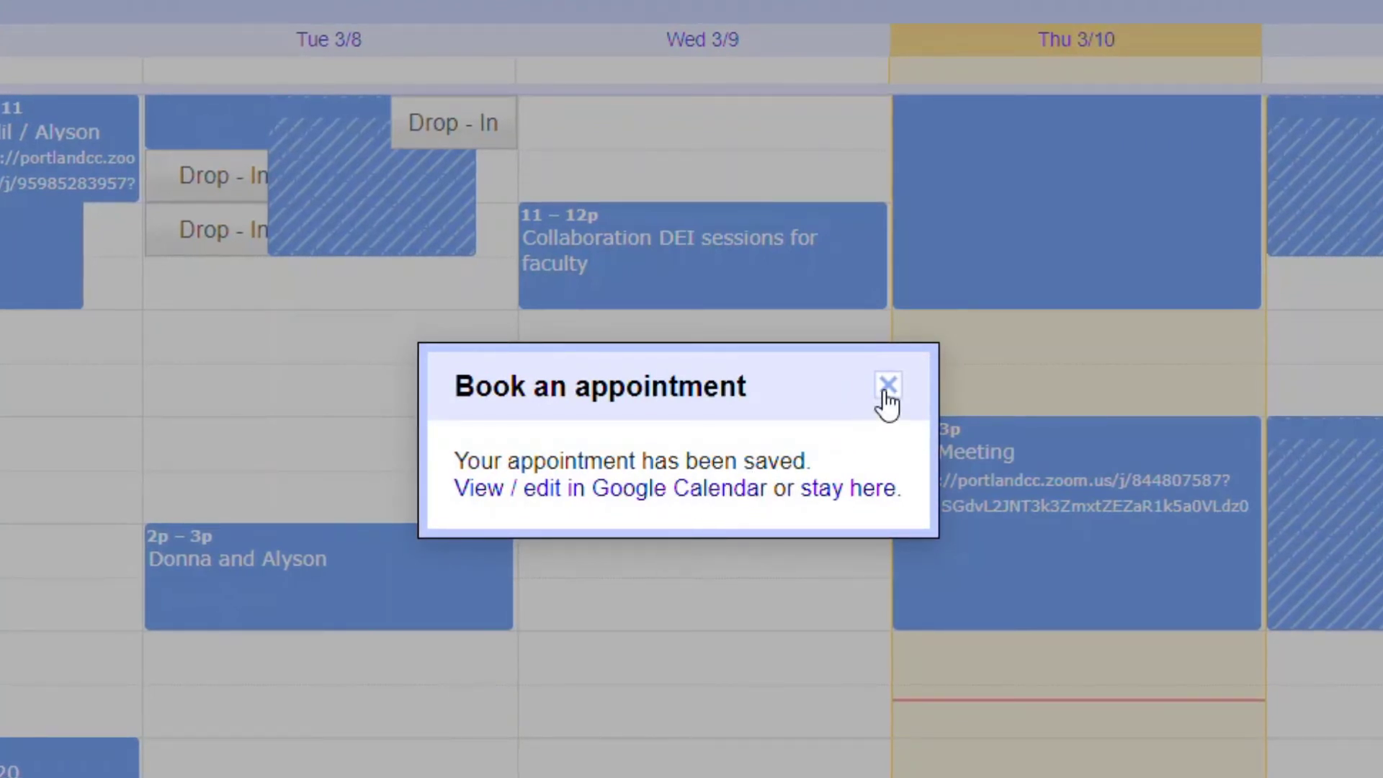
{"action": "mouse_move", "coordinate": [660, 498]}
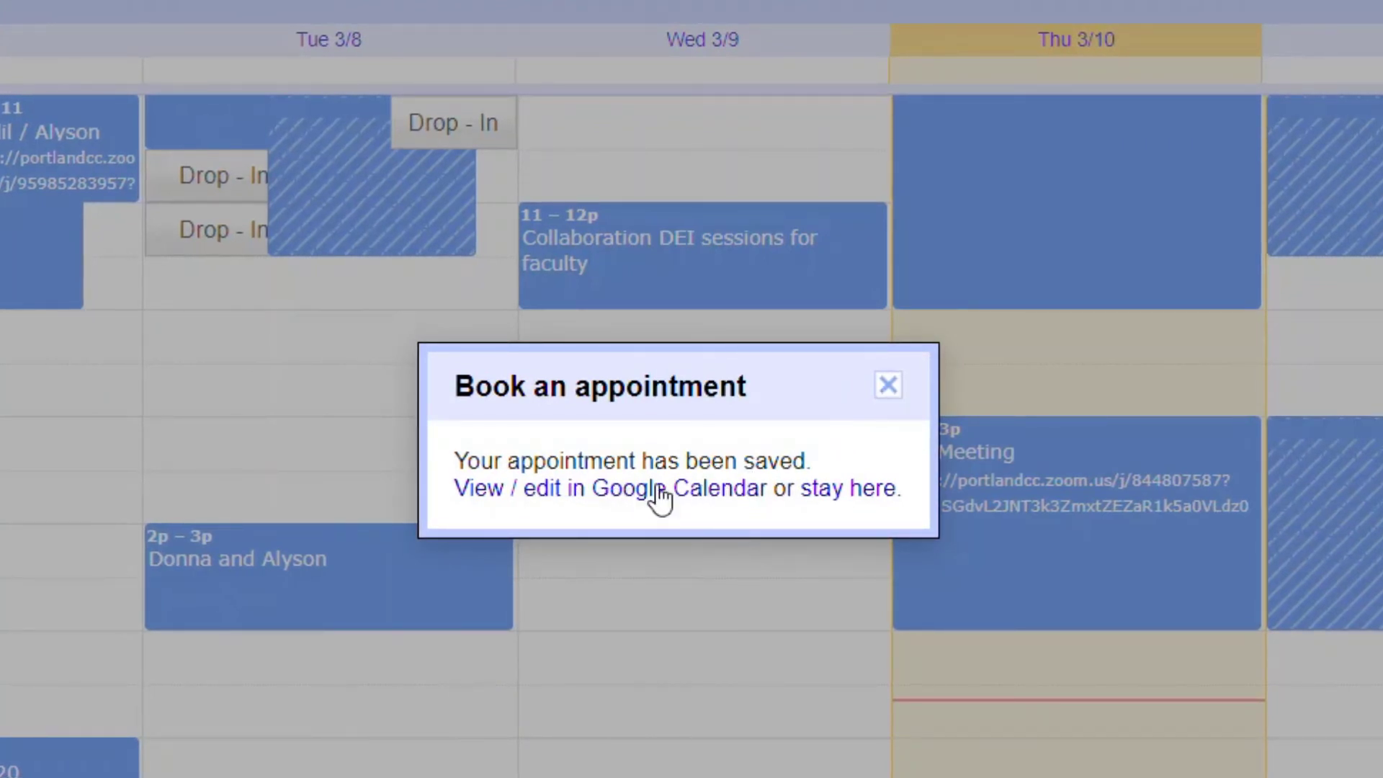
{"action": "left_click", "coordinate": [887, 384]}
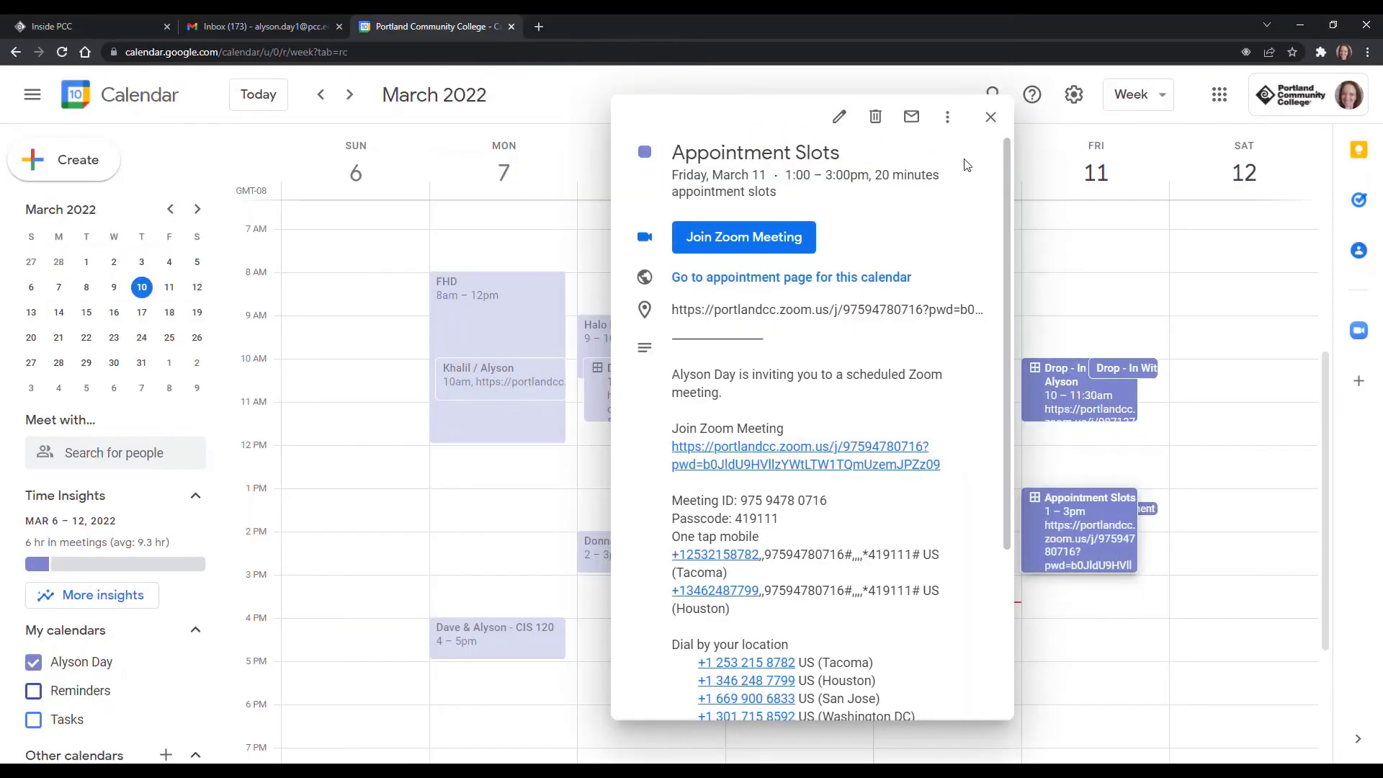
Review the booked Friday 1:20–1:40pm appointment's Zoom details, then close its popup.
{"action": "left_click", "coordinate": [990, 117]}
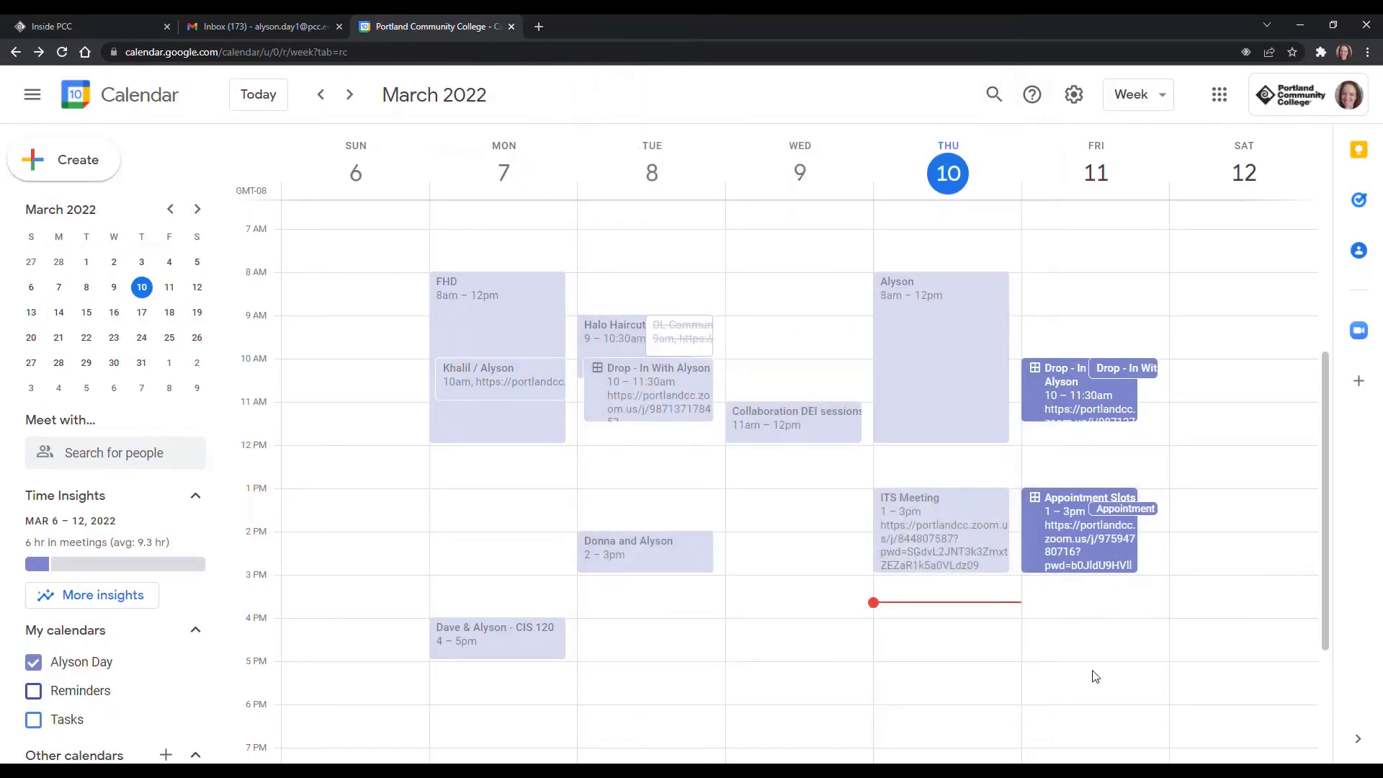
{"action": "left_click", "coordinate": [1088, 508]}
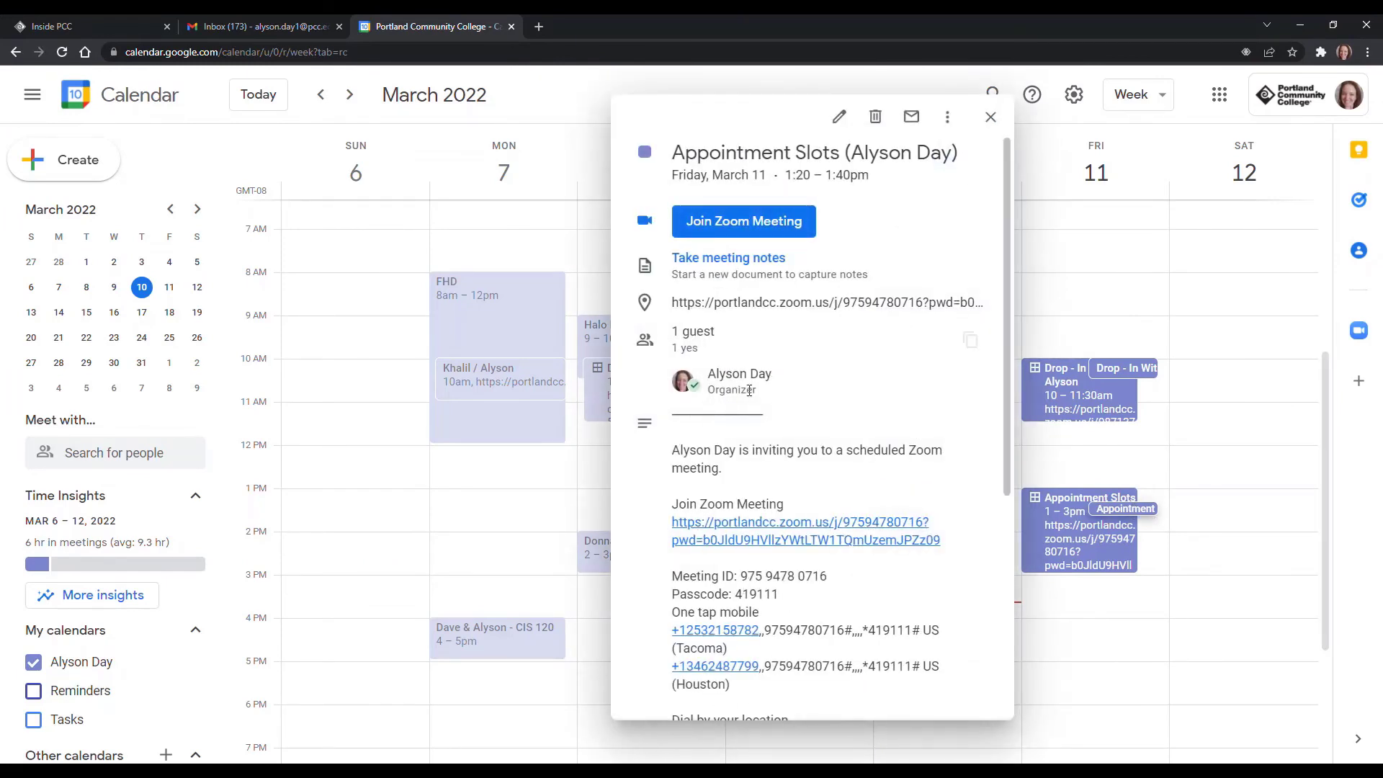
{"action": "mouse_move", "coordinate": [890, 409]}
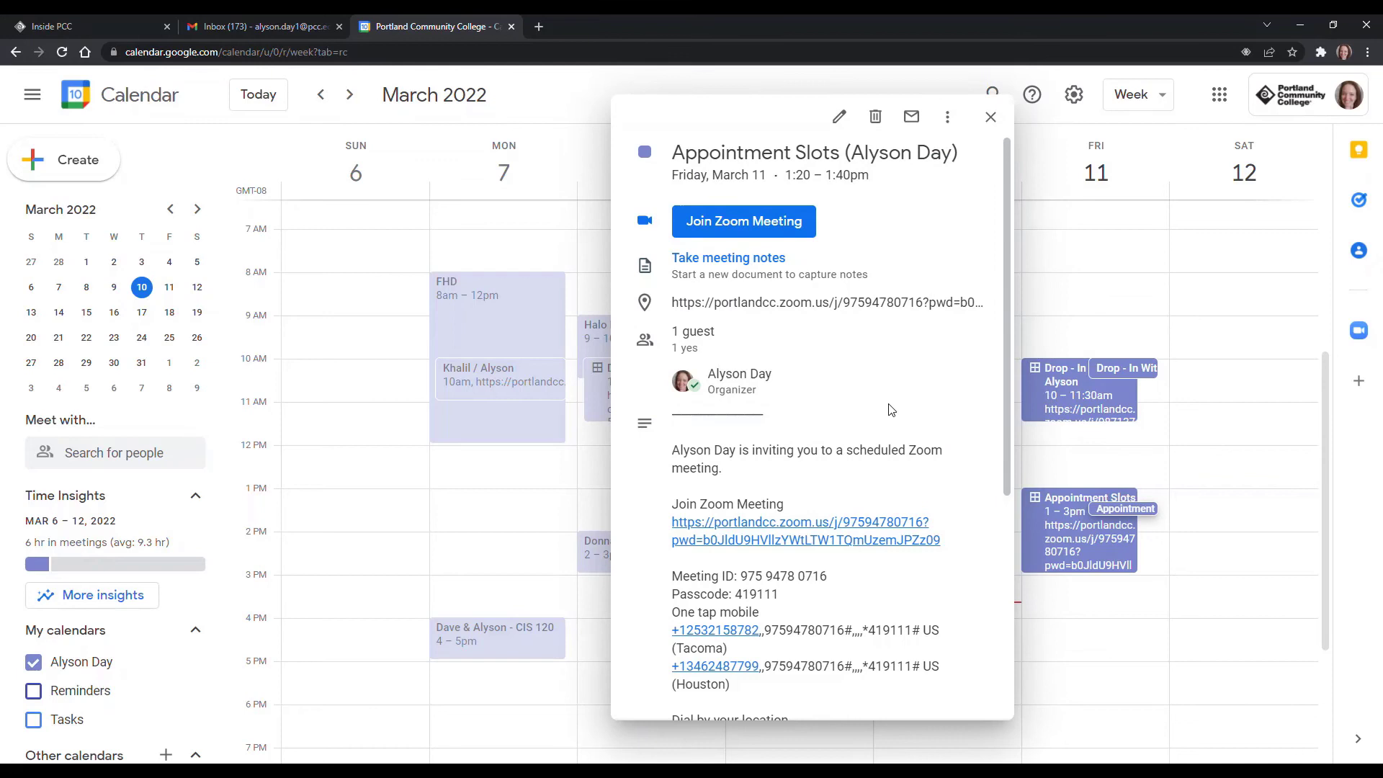
{"action": "mouse_move", "coordinate": [743, 221]}
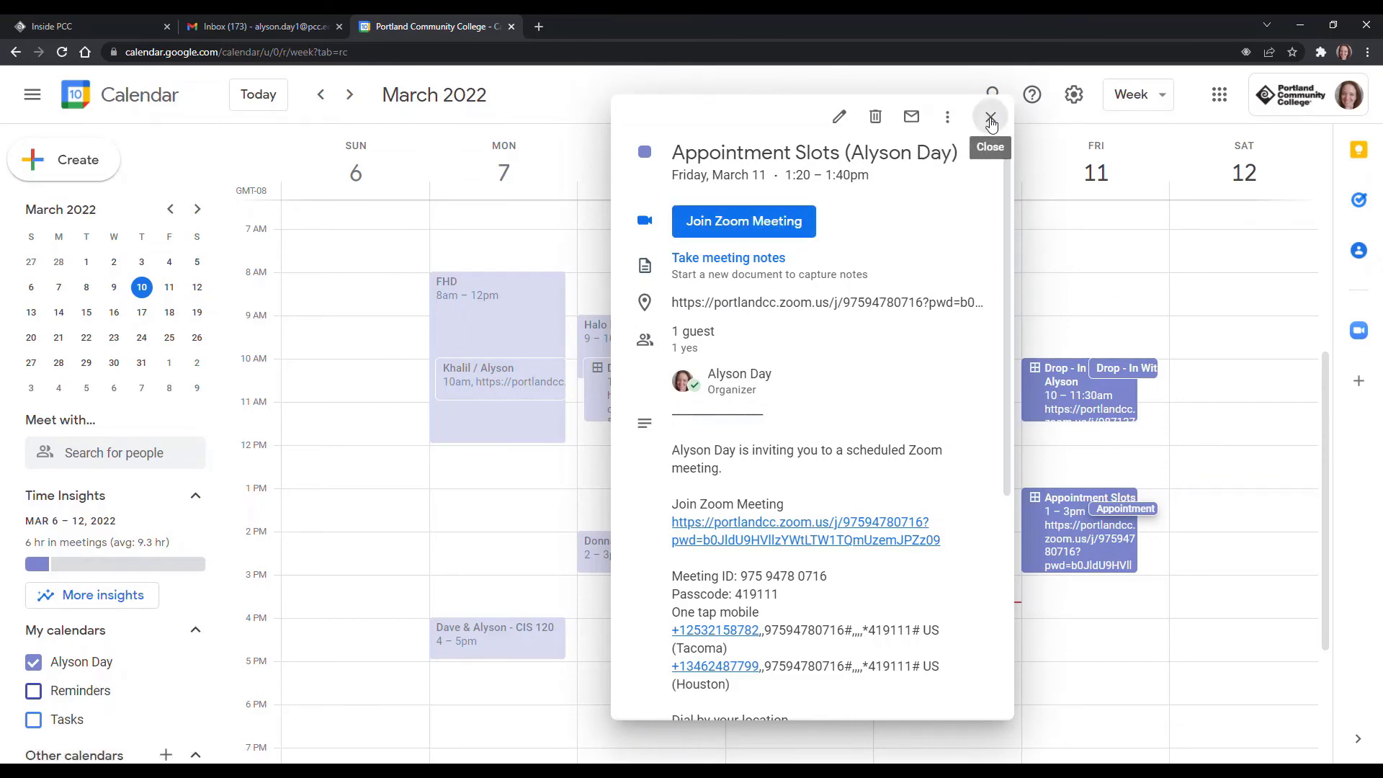
{"action": "left_click", "coordinate": [989, 117]}
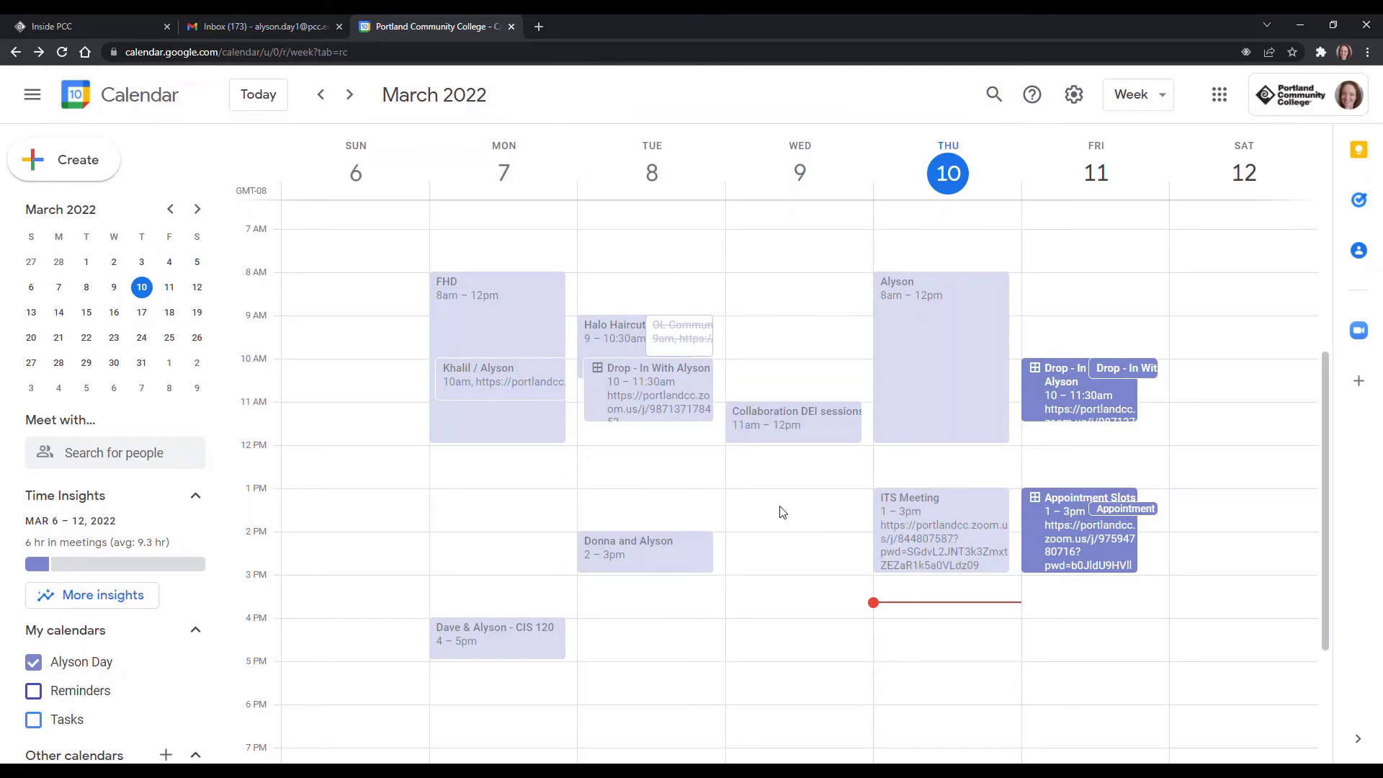
{"action": "mouse_move", "coordinate": [480, 491]}
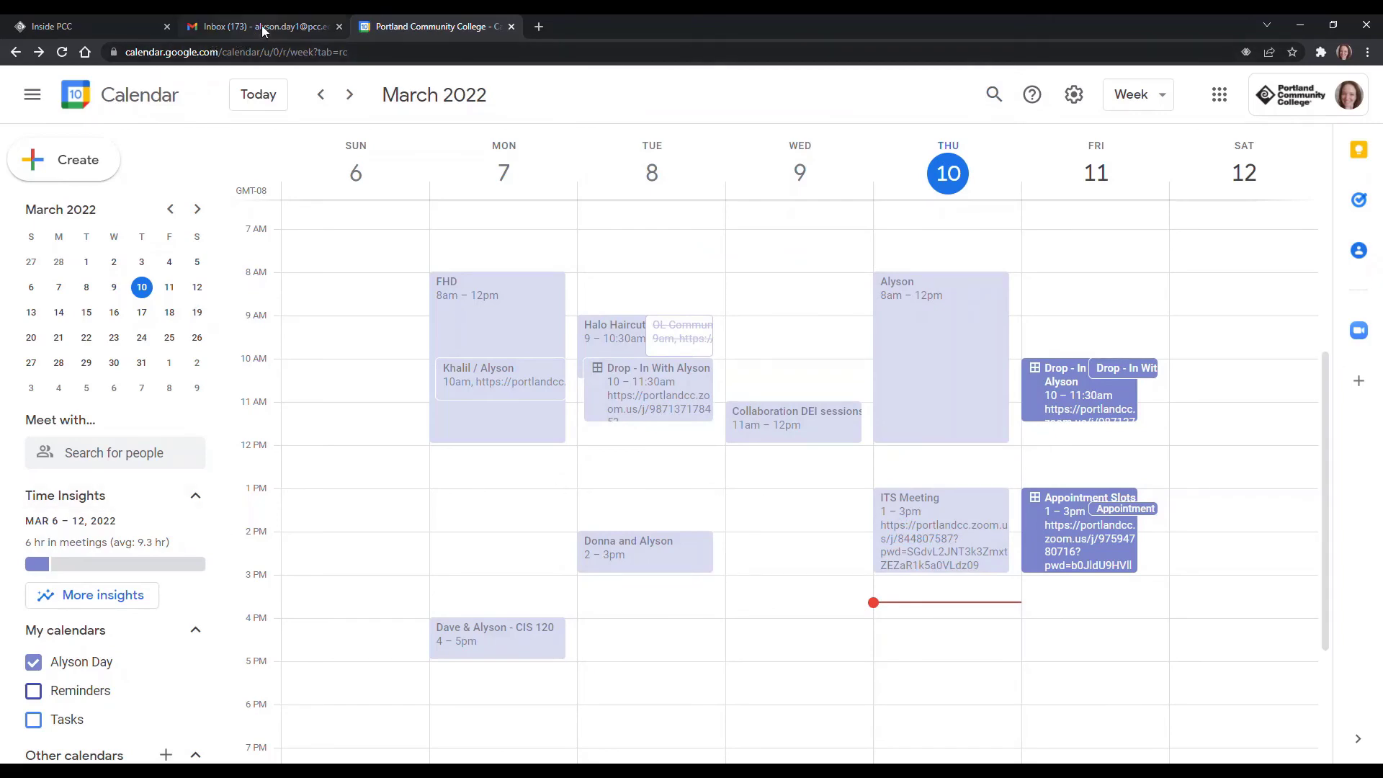
{"action": "left_click", "coordinate": [262, 26]}
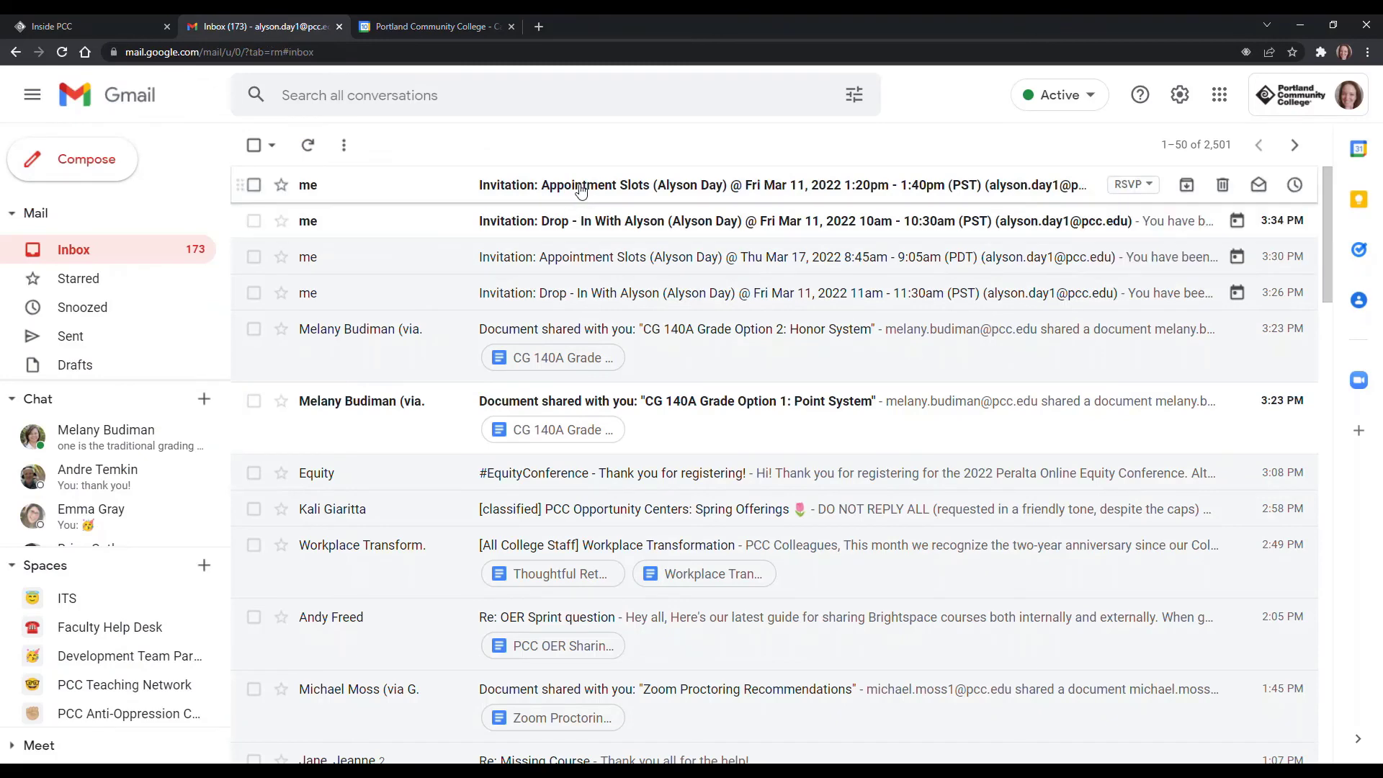
{"action": "left_click", "coordinate": [731, 184]}
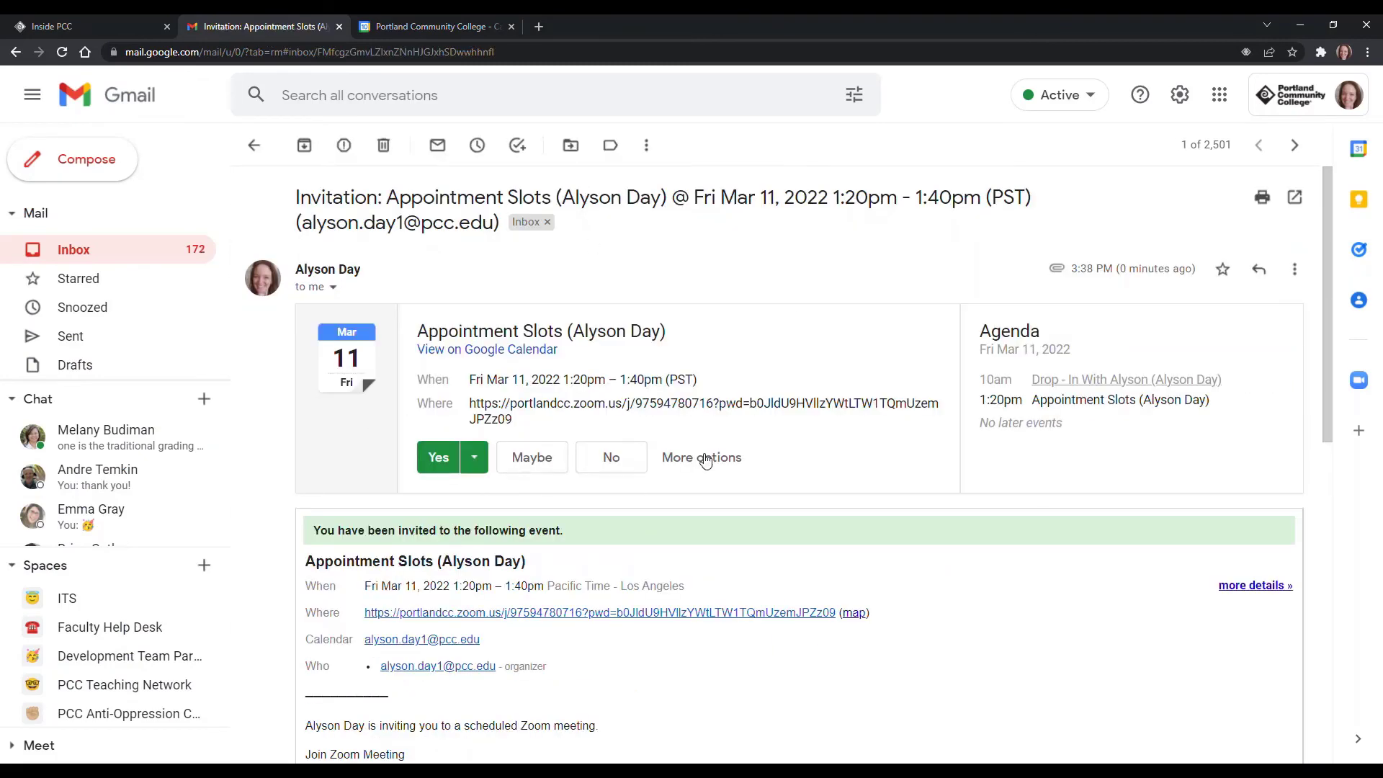
{"action": "mouse_move", "coordinate": [701, 282]}
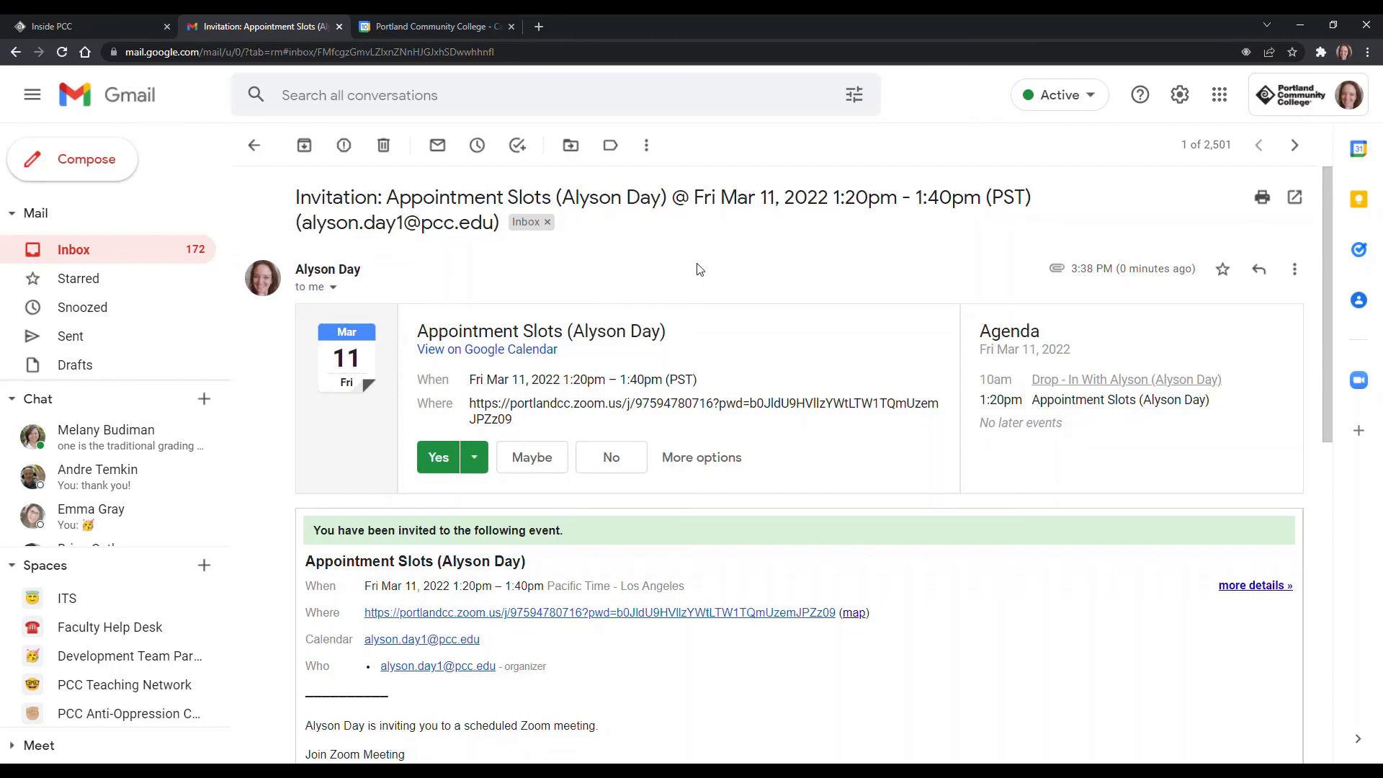
{"action": "mouse_move", "coordinate": [652, 620]}
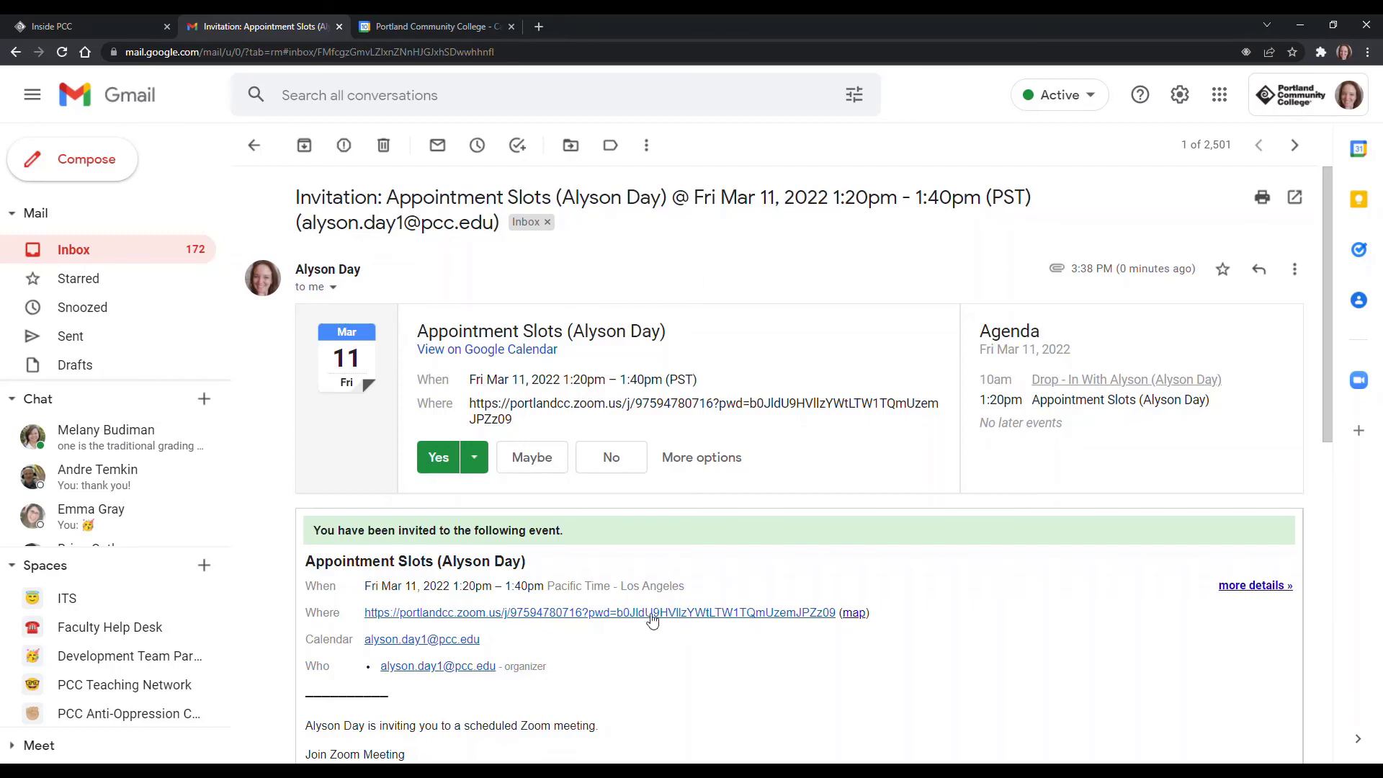
{"action": "mouse_move", "coordinate": [801, 308]}
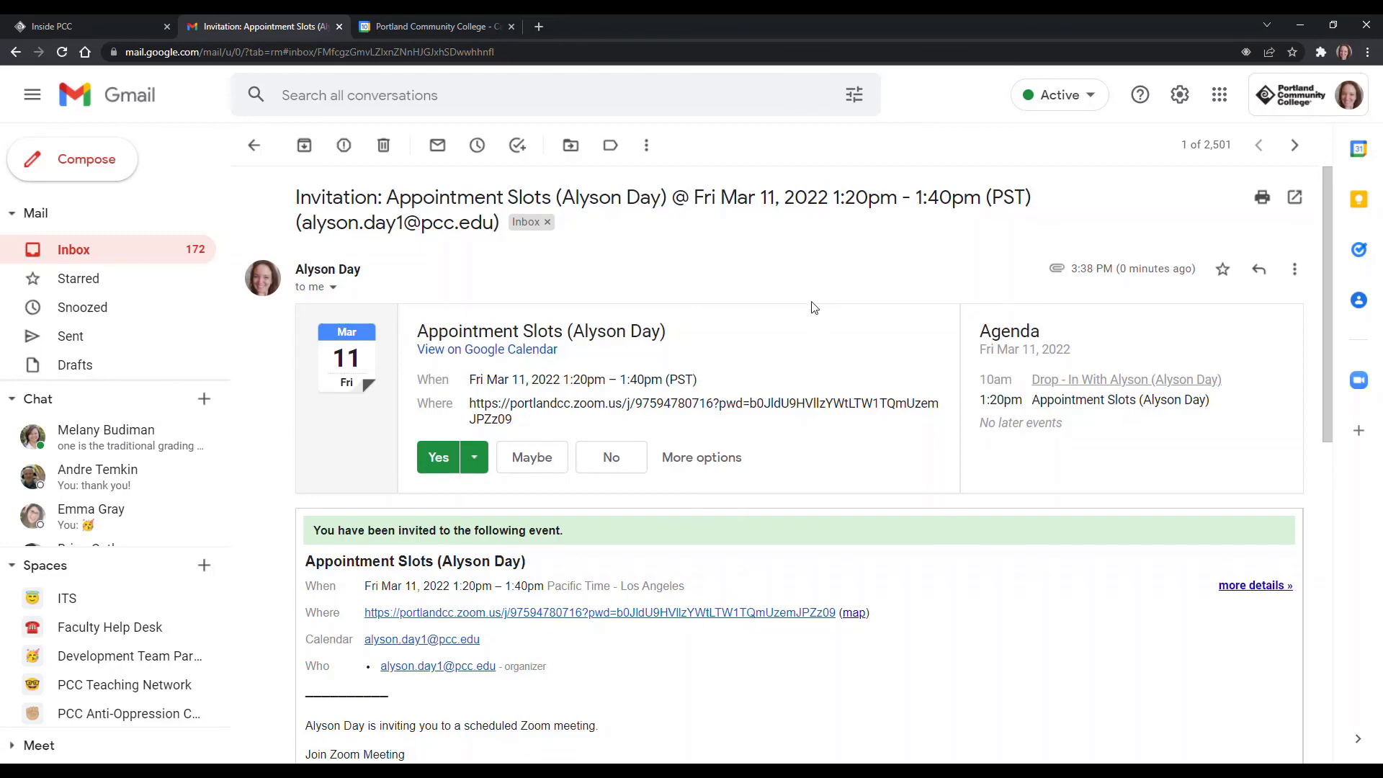
{"action": "left_click", "coordinate": [432, 26]}
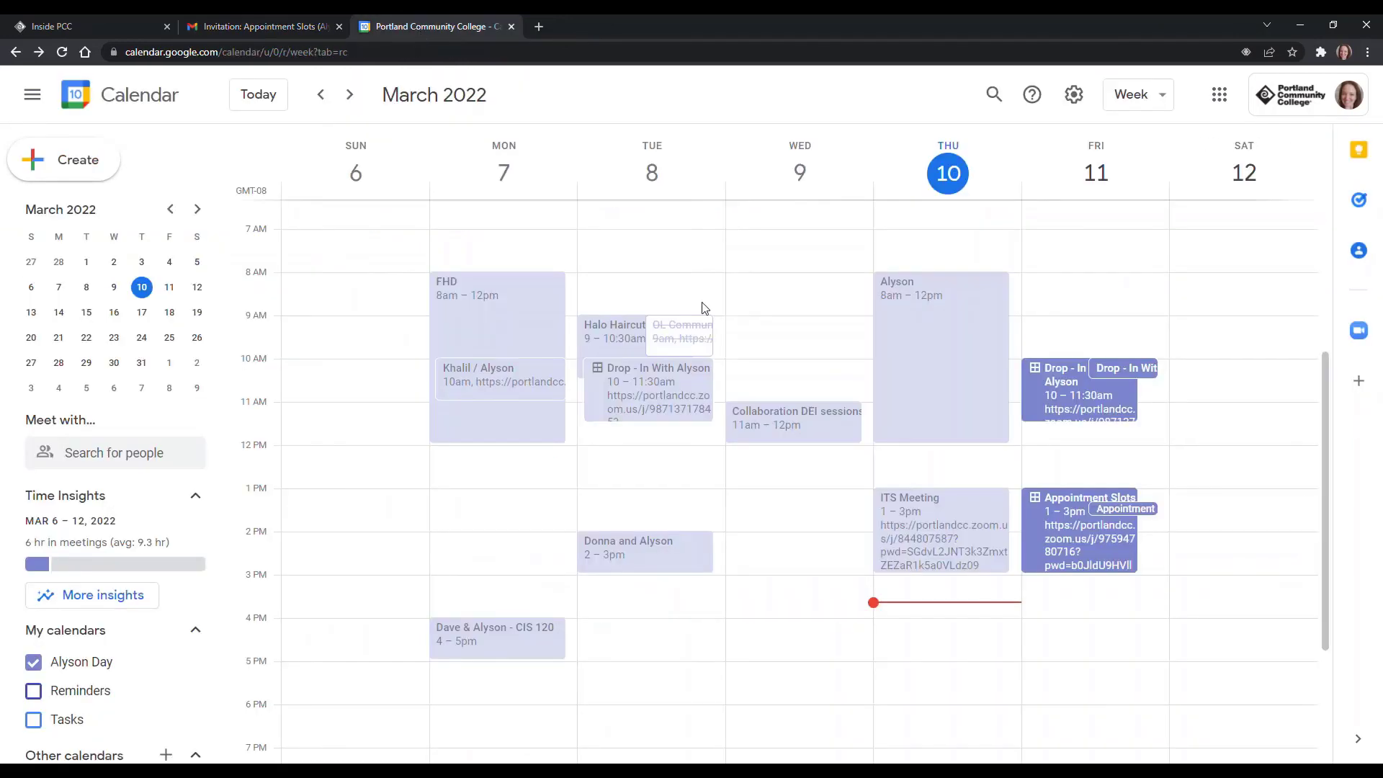
{"action": "mouse_move", "coordinate": [809, 492]}
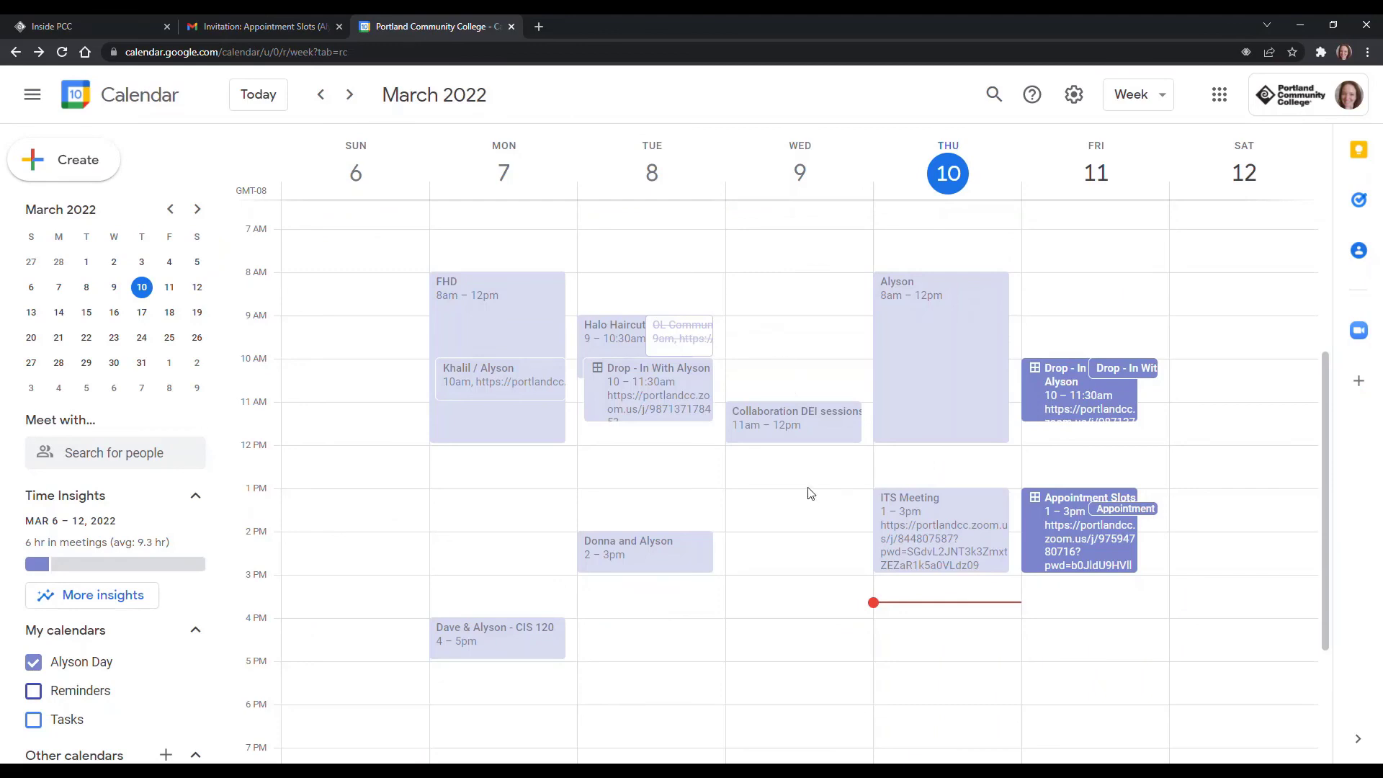